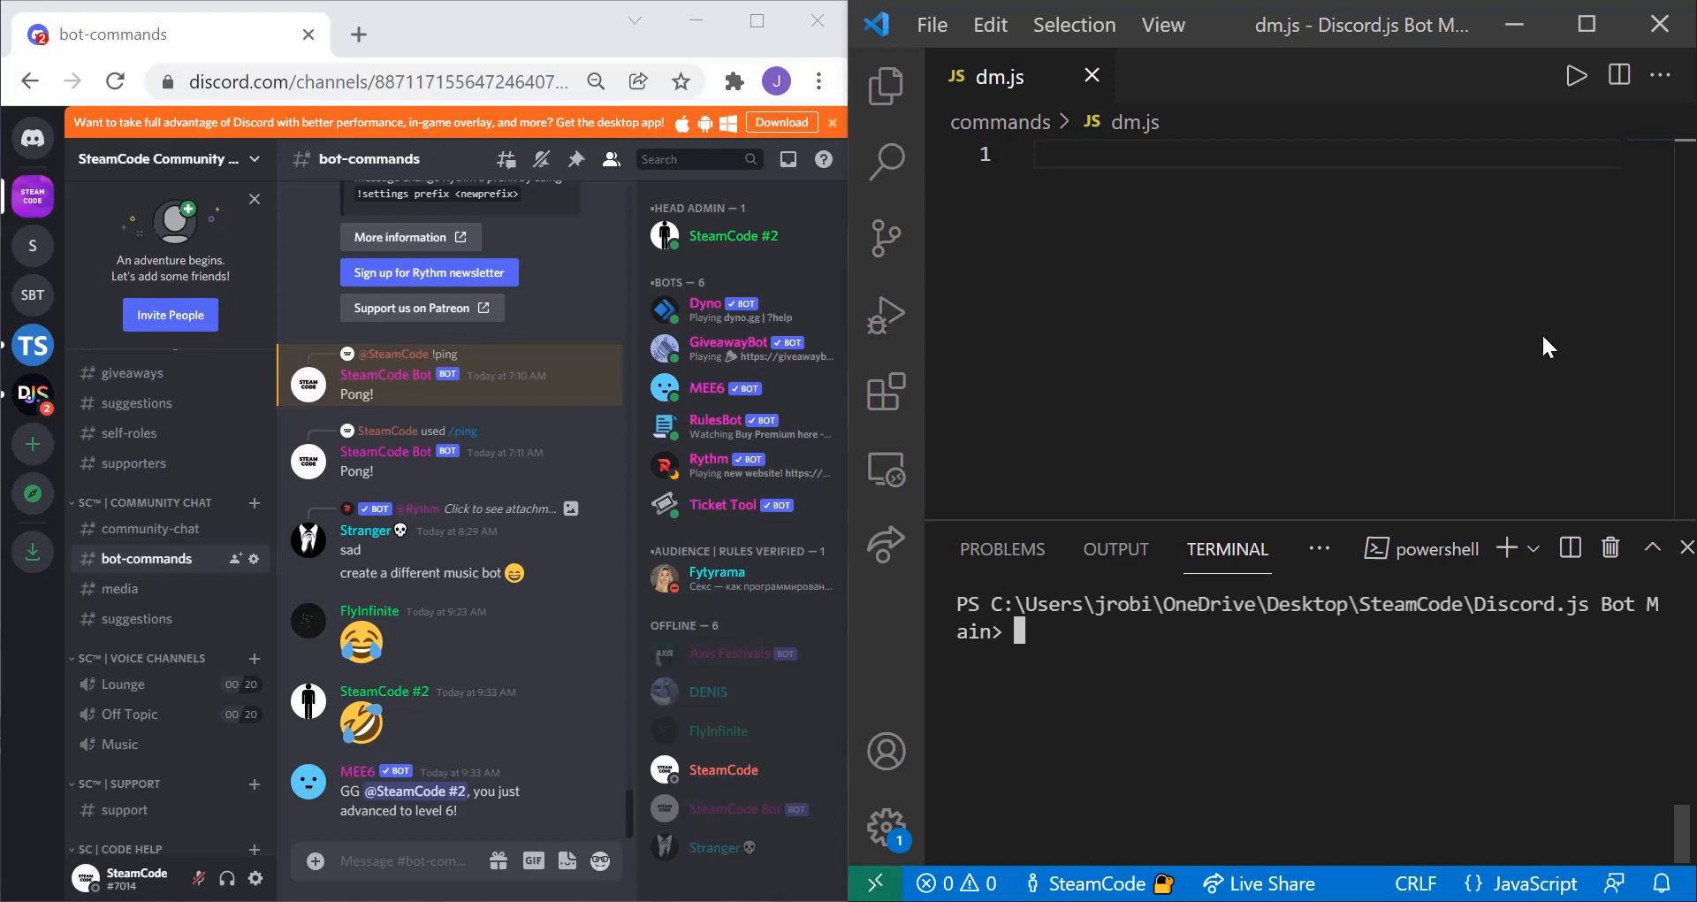
{"action": "mouse_move", "coordinate": [1563, 323]}
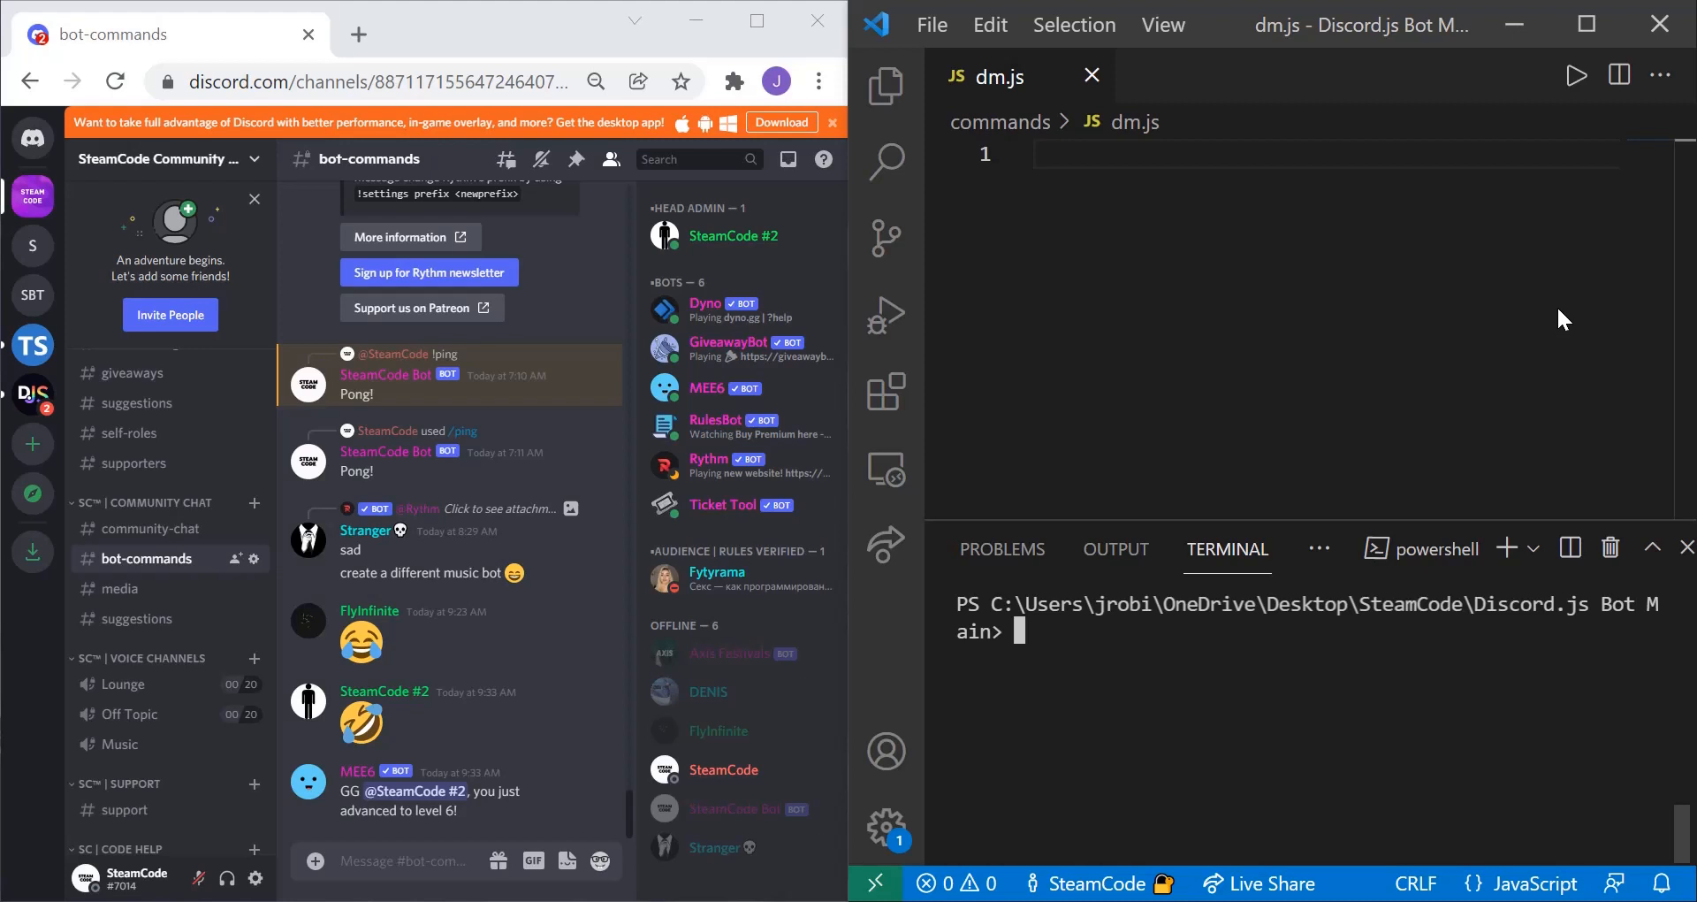
{"action": "mouse_move", "coordinate": [1545, 340]}
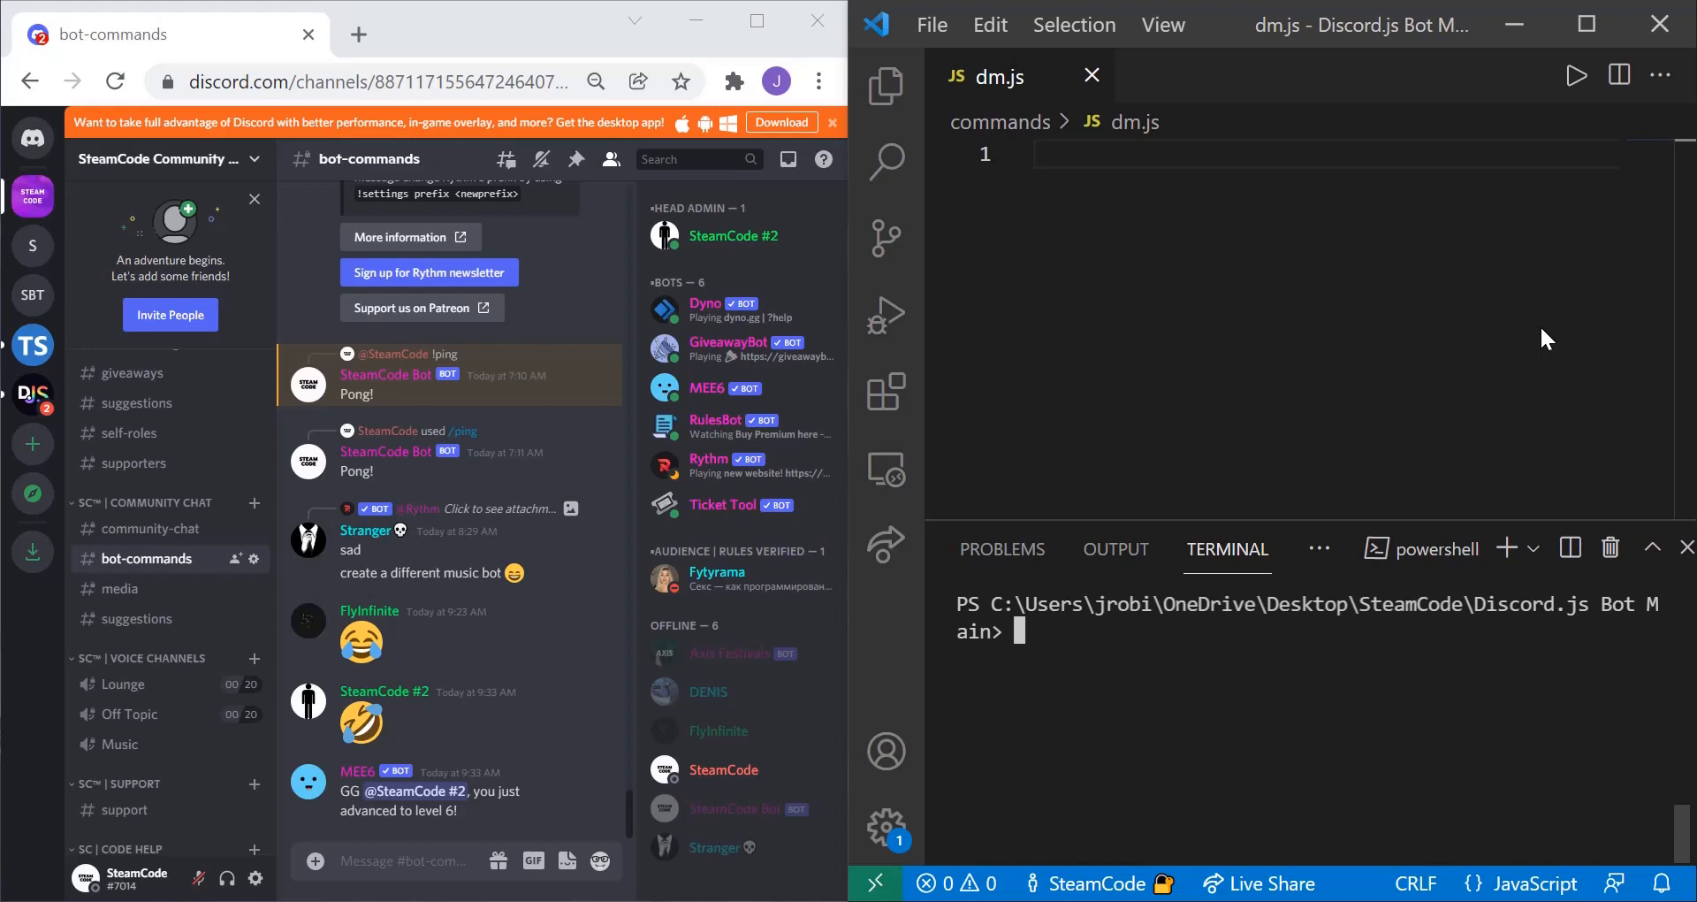
{"action": "mouse_move", "coordinate": [922, 267]}
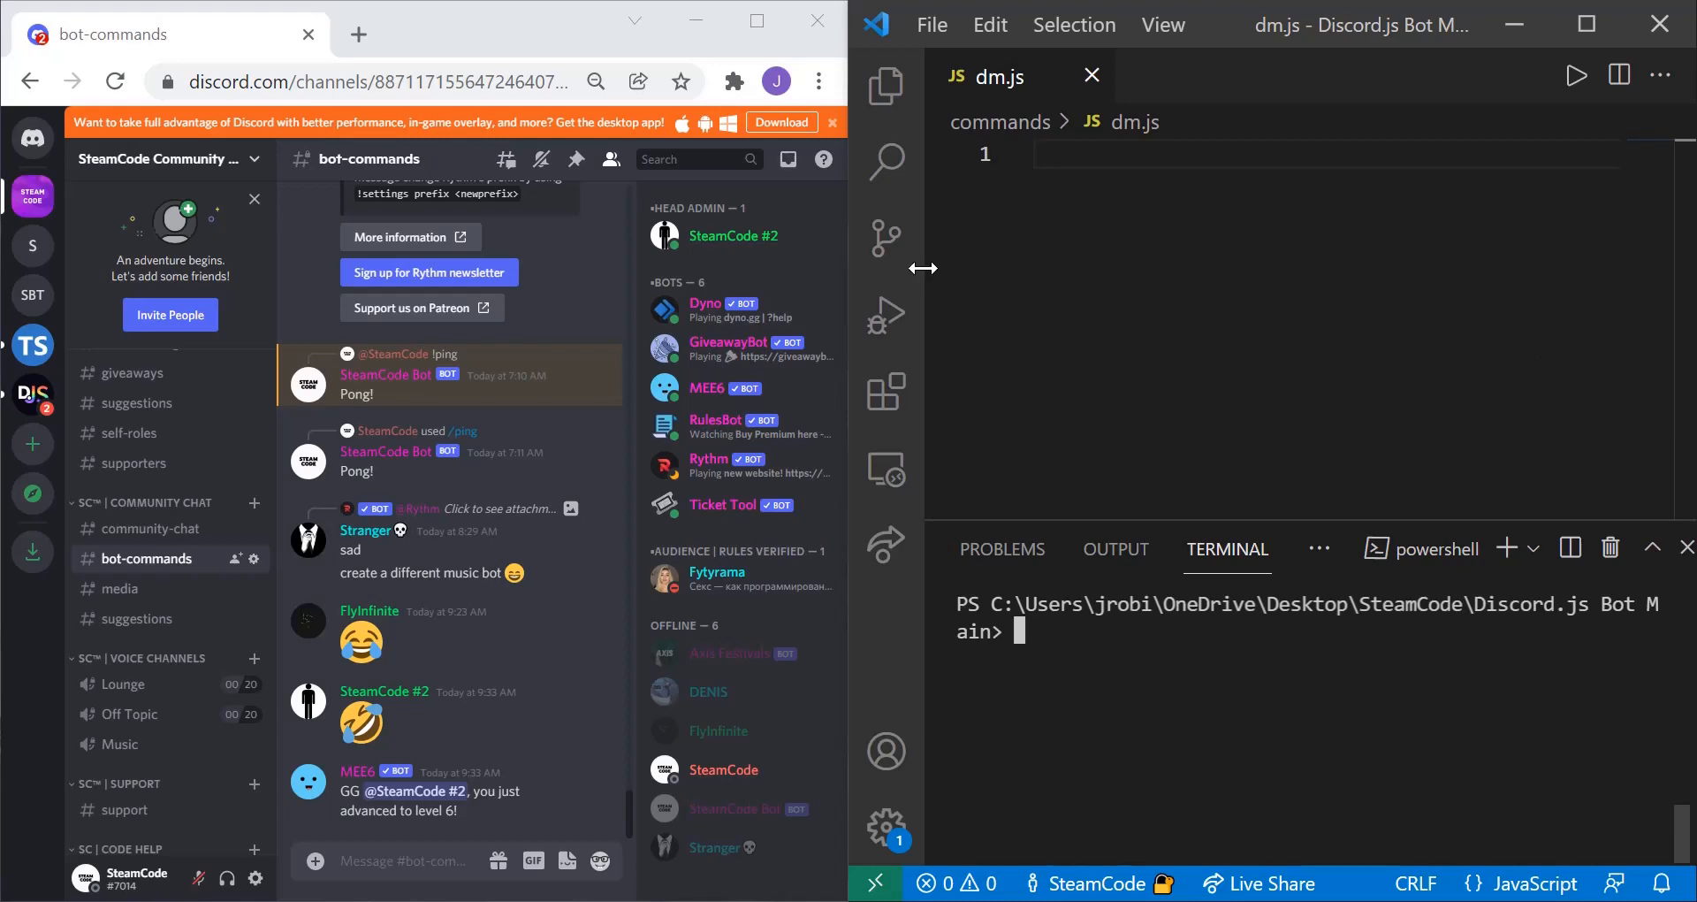
Copy all of ping.js from the Explorer and paste it into dm.js.
{"action": "left_click", "coordinate": [886, 85]}
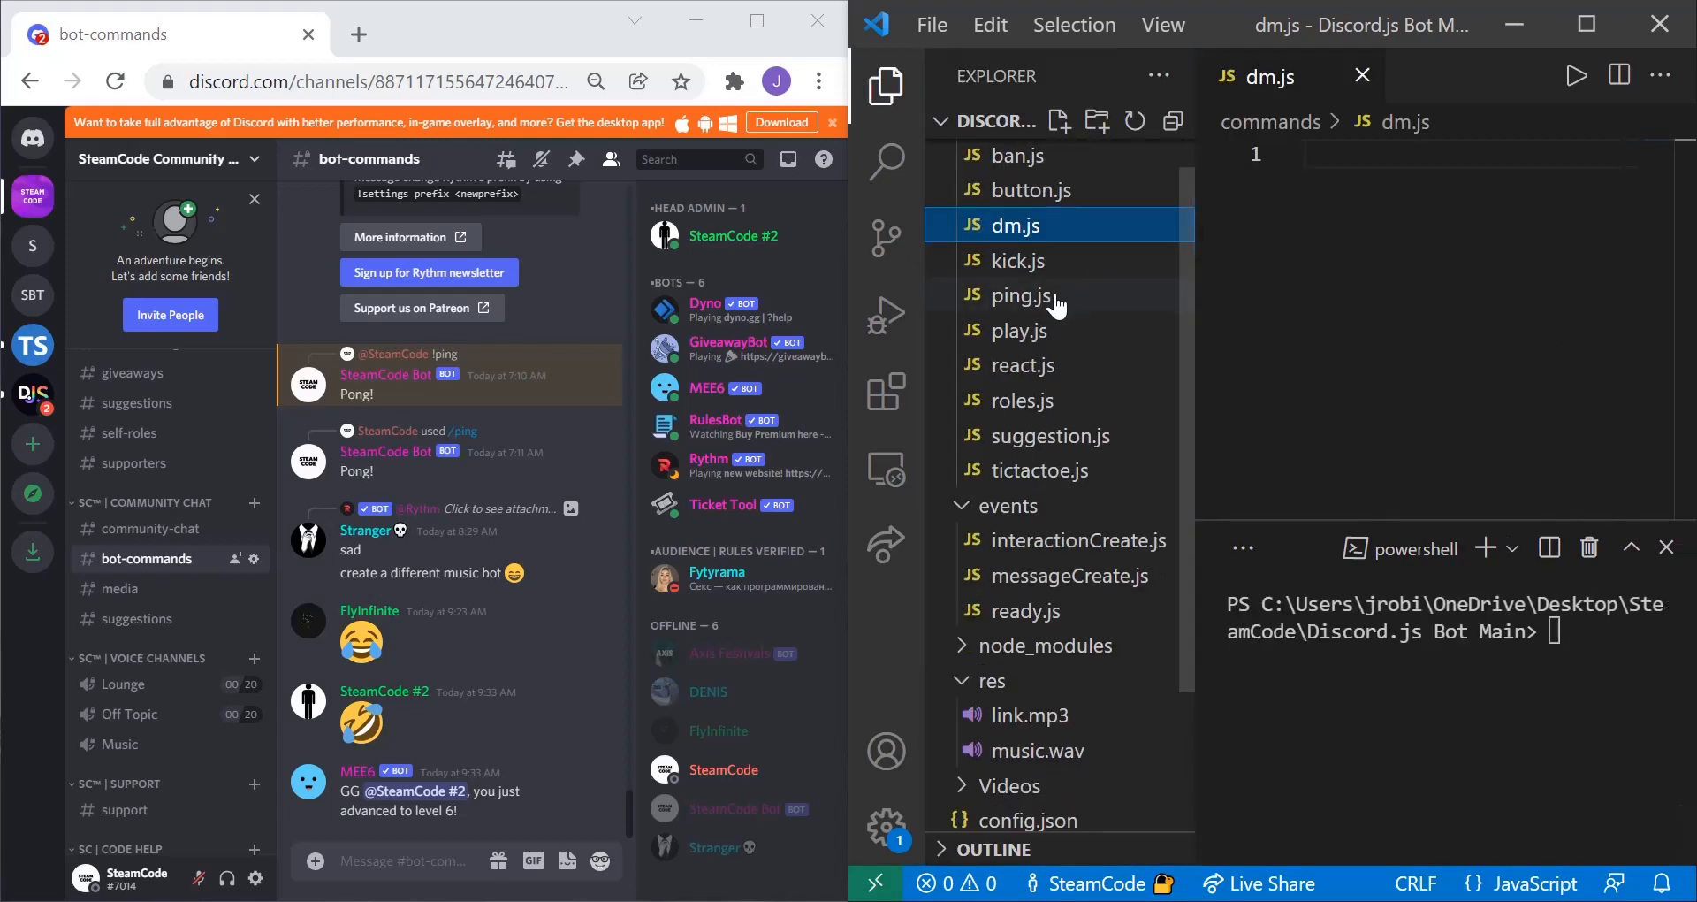
{"action": "left_click", "coordinate": [1020, 295]}
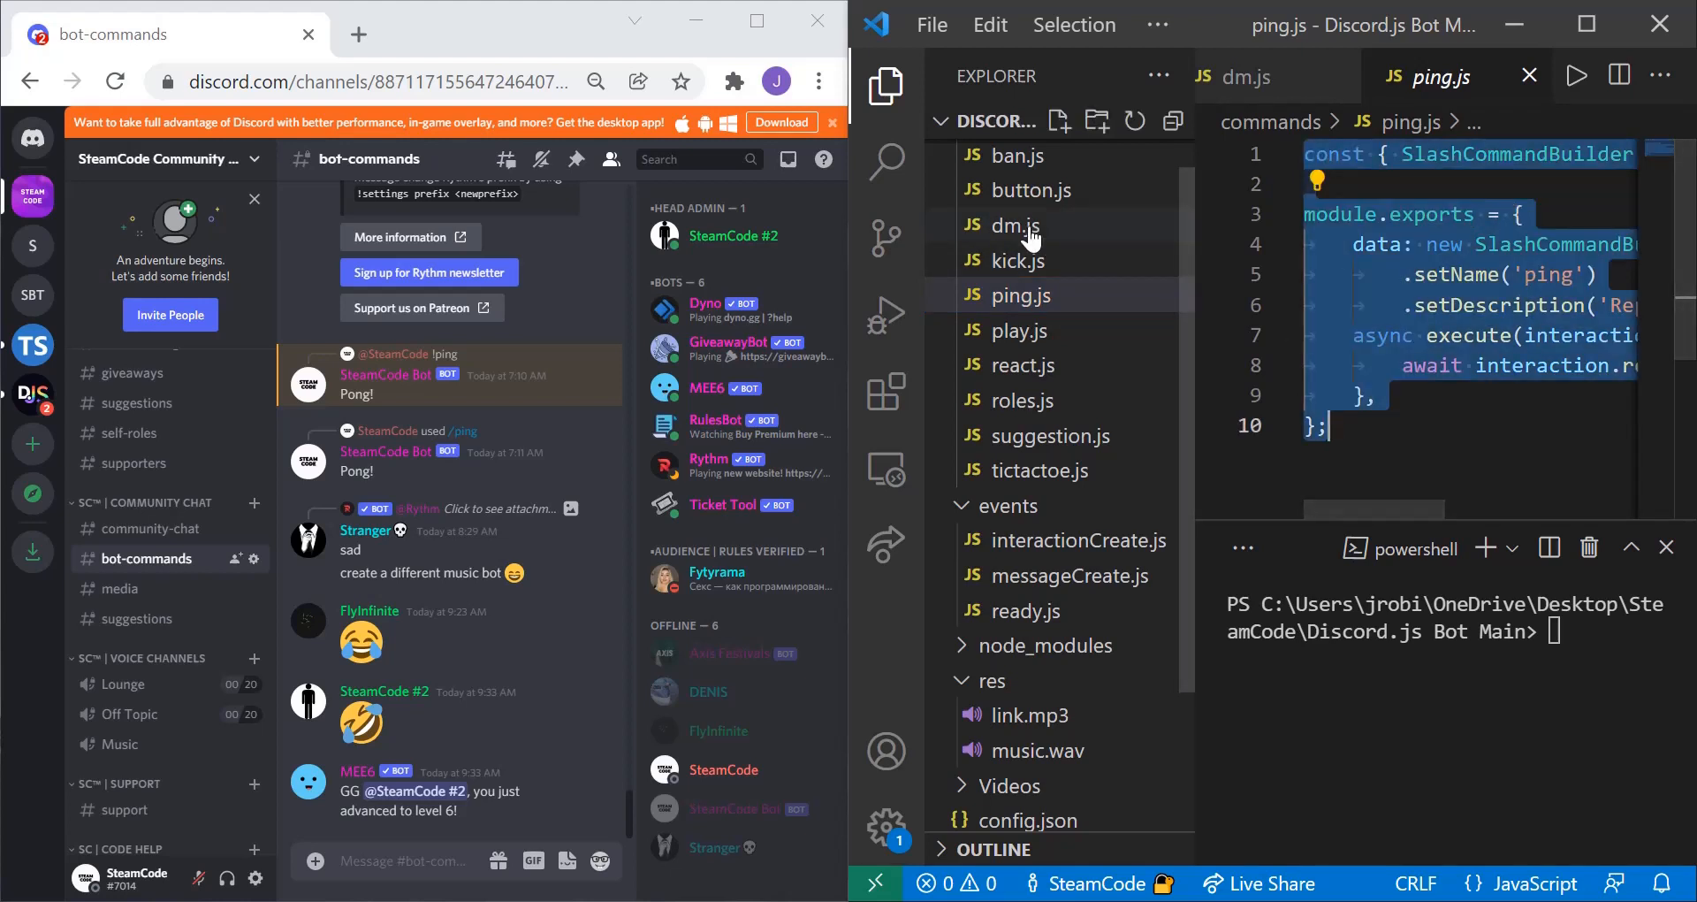
{"action": "left_click", "coordinate": [1013, 225]}
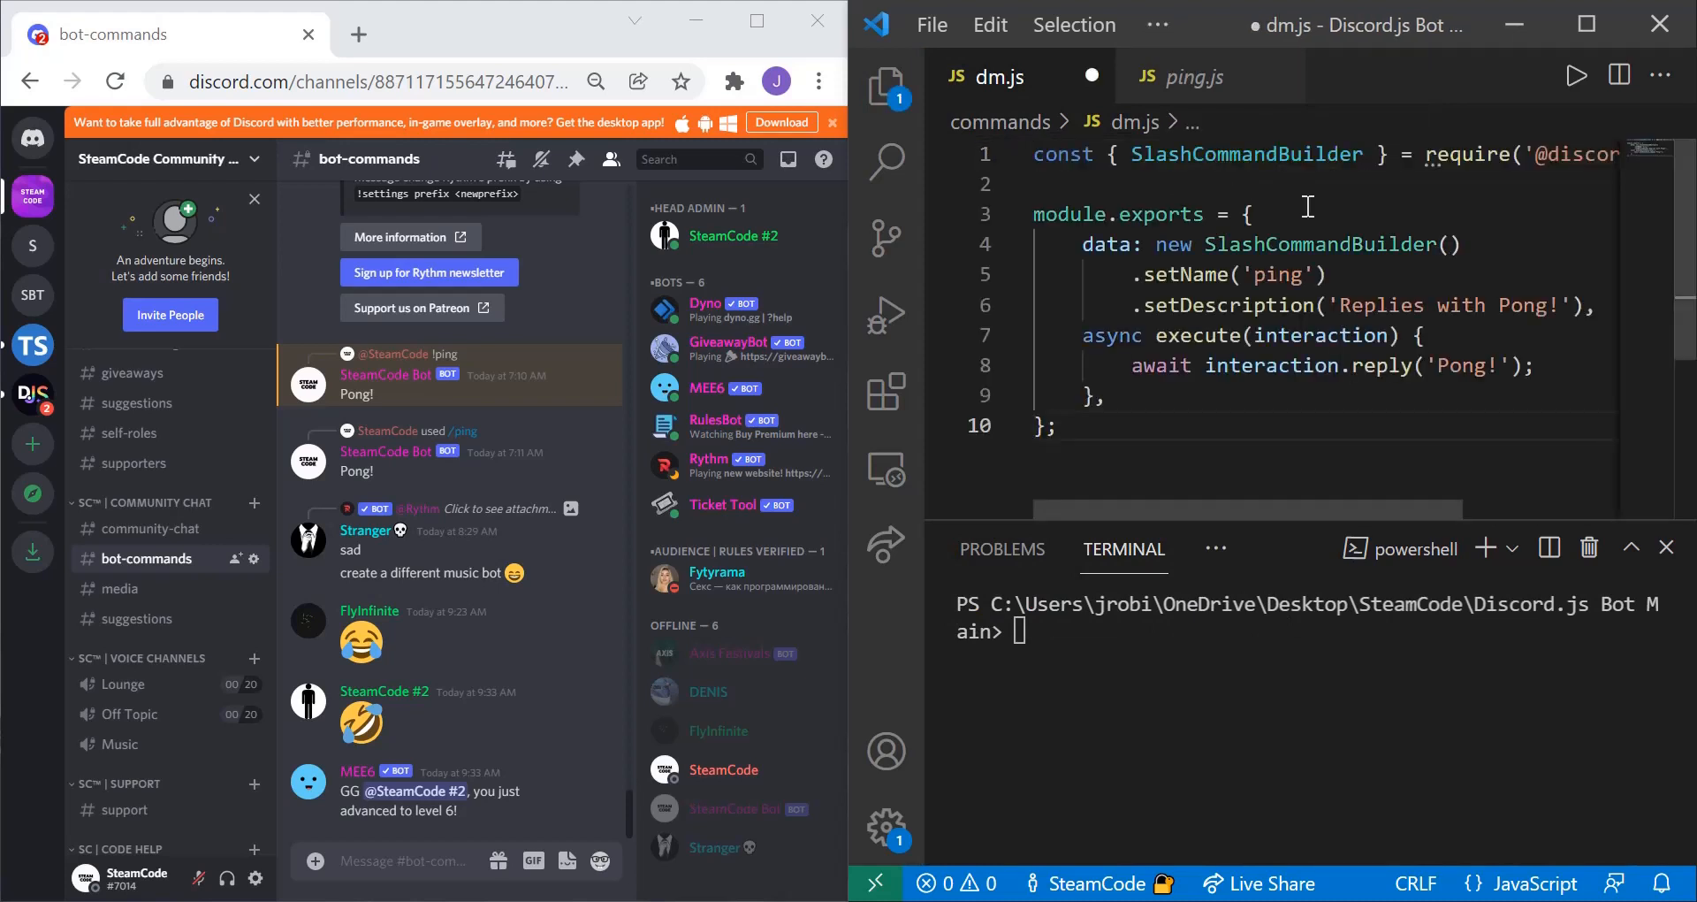
Rename the command 'dm' with description 'Sends a Direct Message to the specified user' and empty the reply.
{"action": "double_click", "coordinate": [1284, 276]}
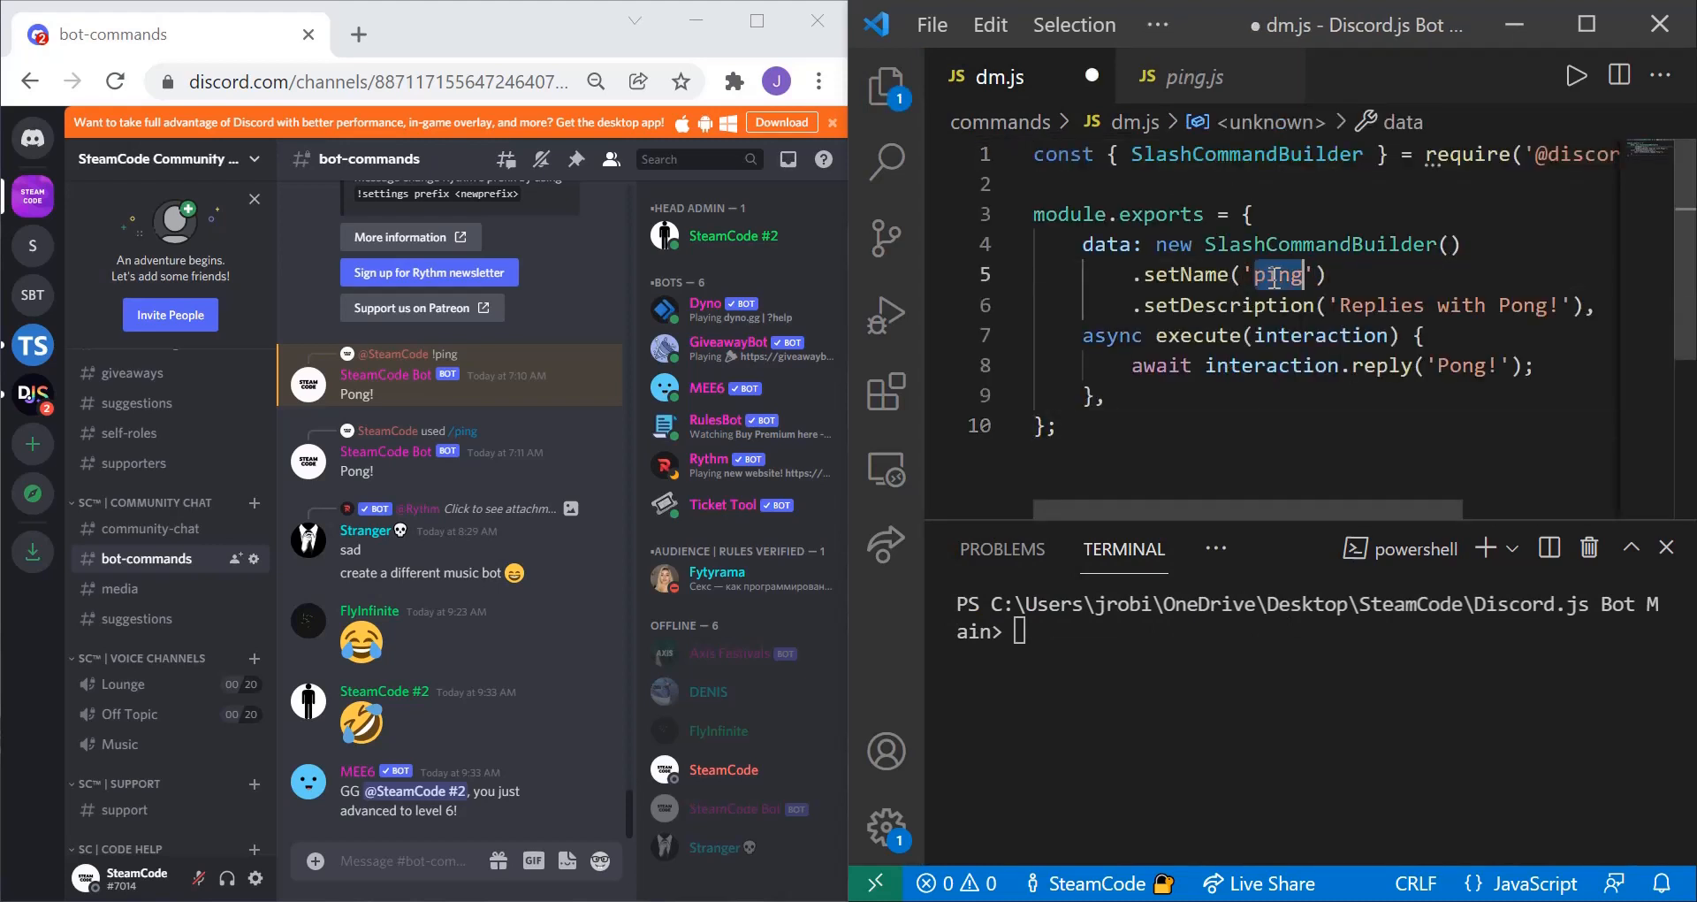
{"action": "type", "text": "dm"}
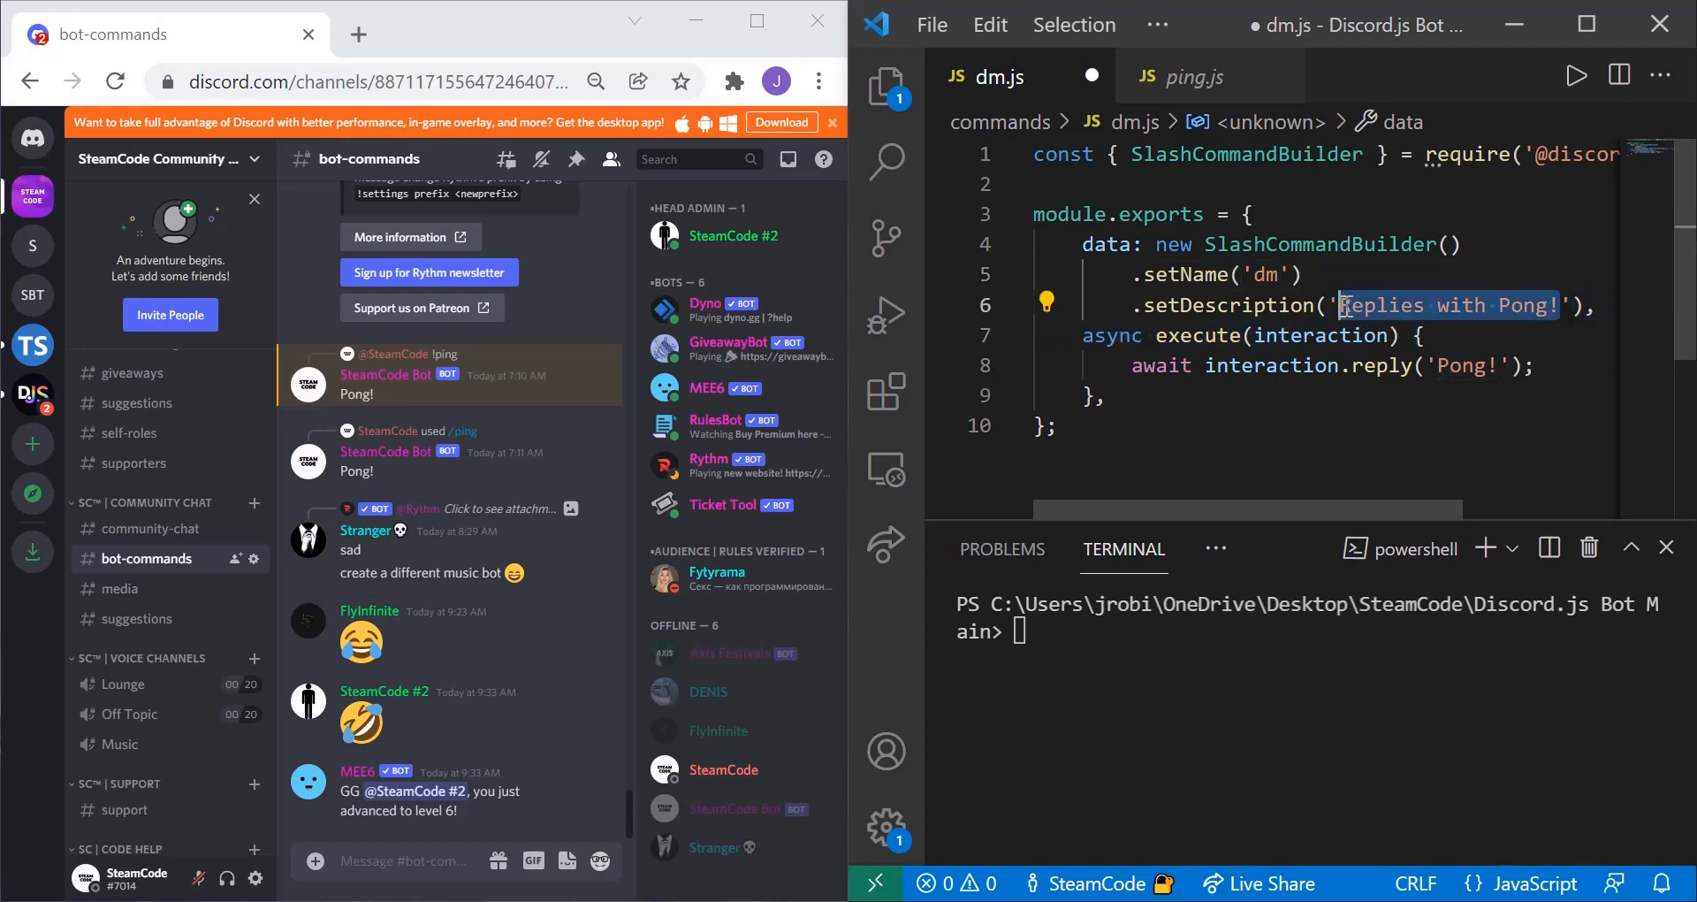
{"action": "type", "text": "Sends a"}
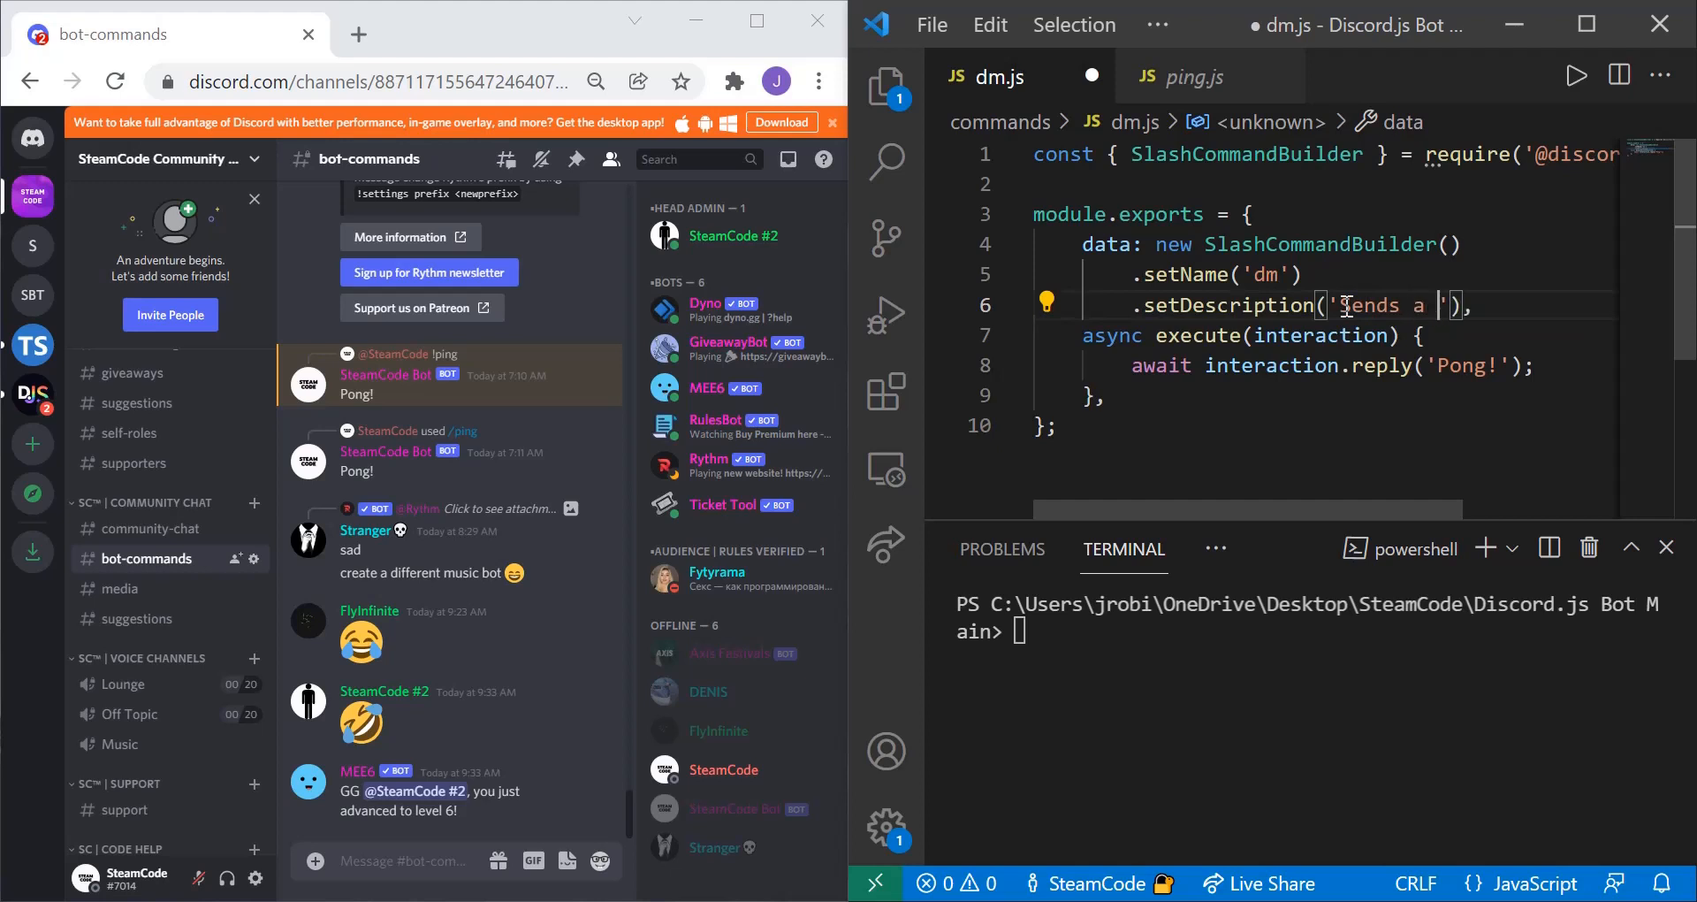
{"action": "type", "text": "Sends a Direct Message"}
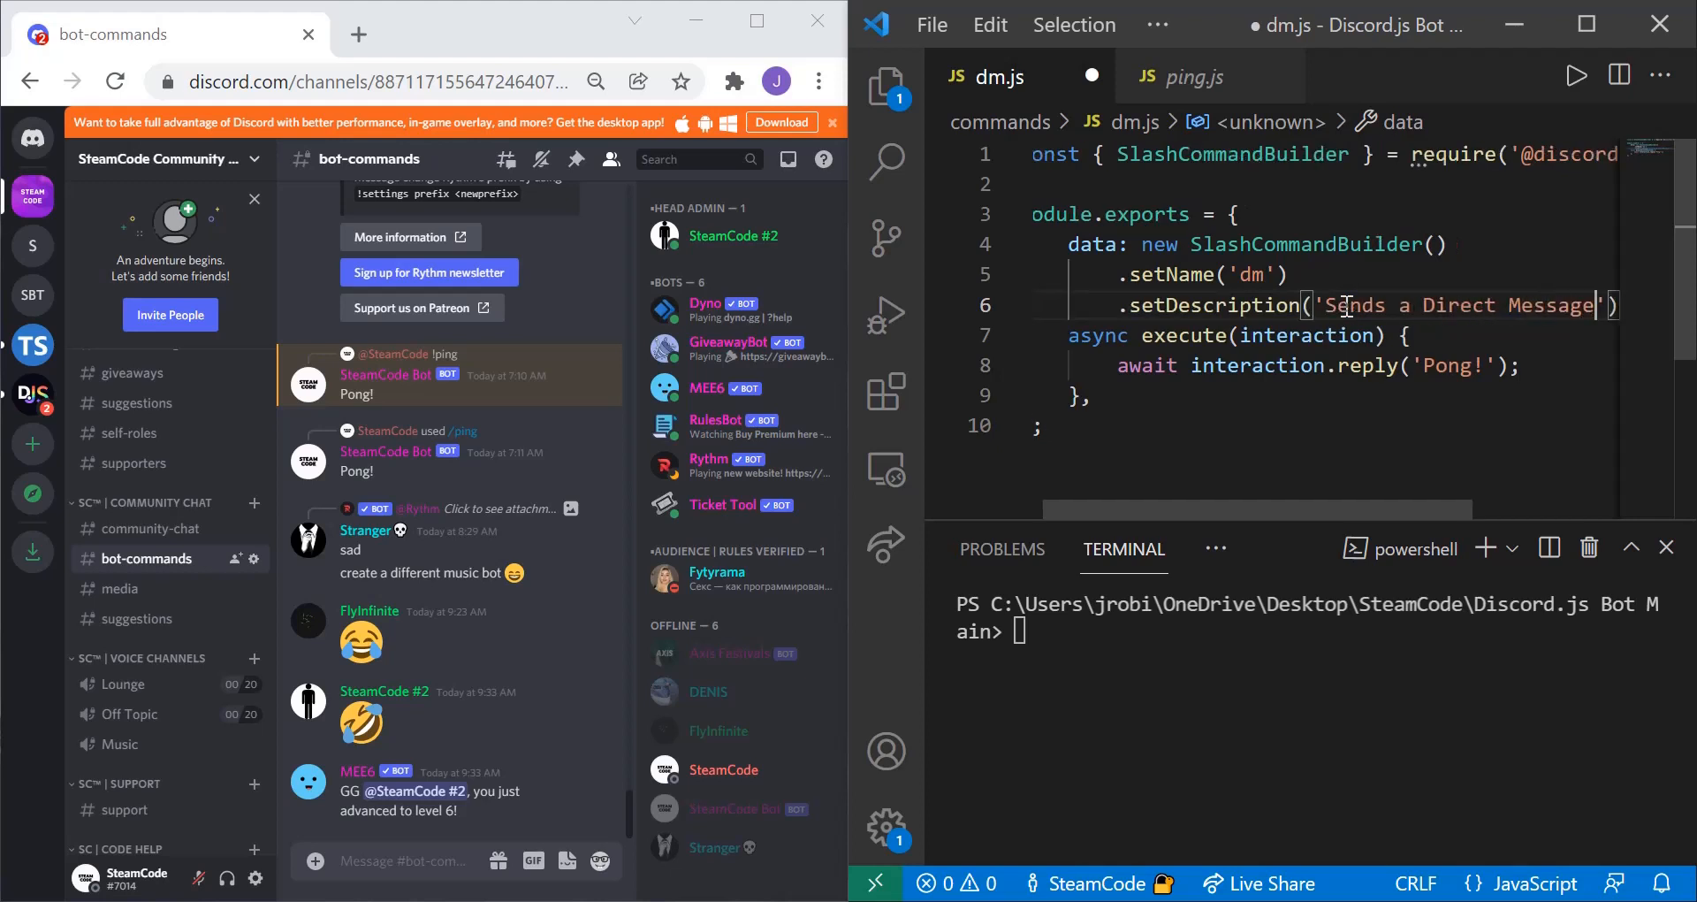
{"action": "type", "text": "to the speci"}
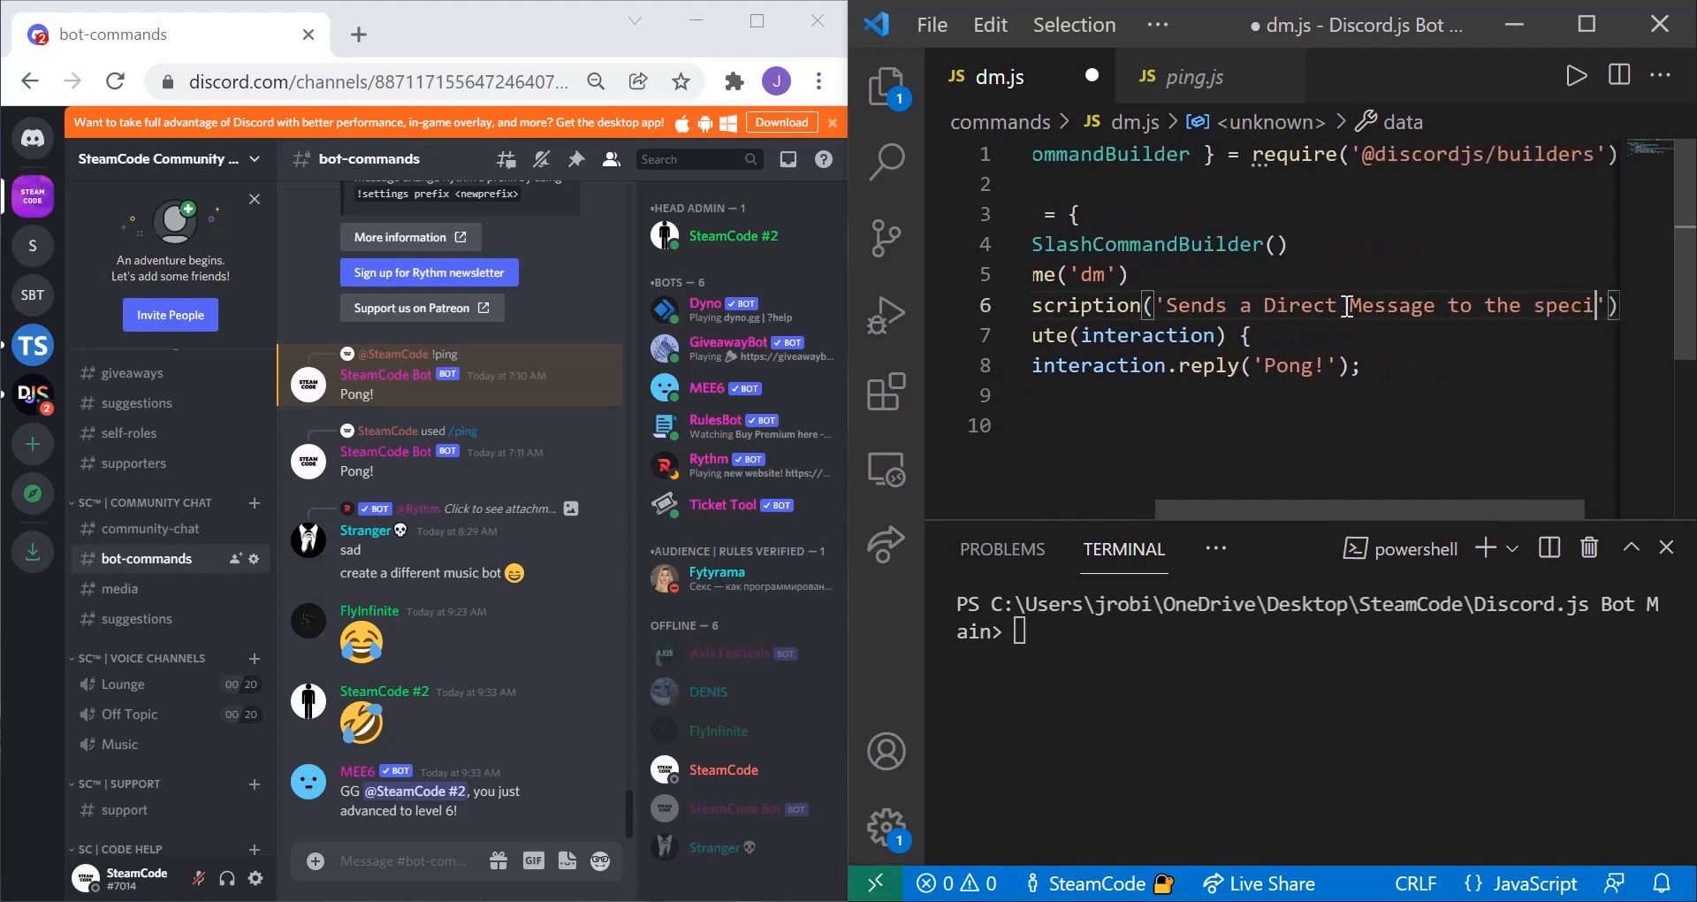
{"action": "scroll", "scroll_direction": "right", "scroll_amount": 3}
{"action": "type", "text": "fied user."}
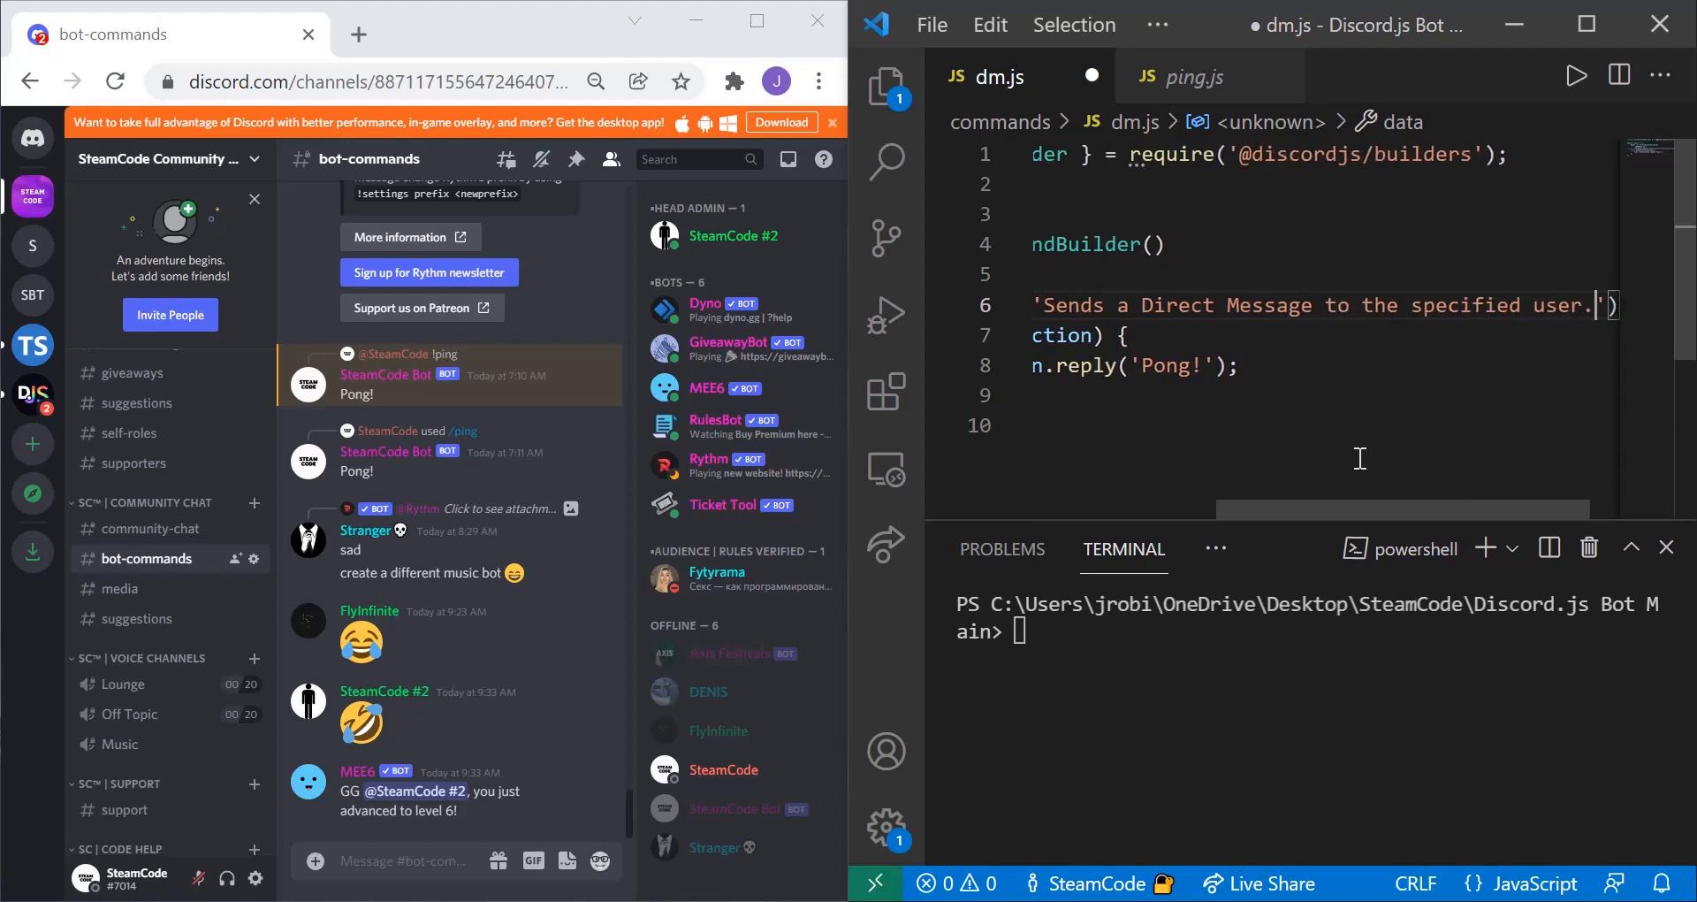
{"action": "scroll", "scroll_direction": "left", "scroll_amount": 3}
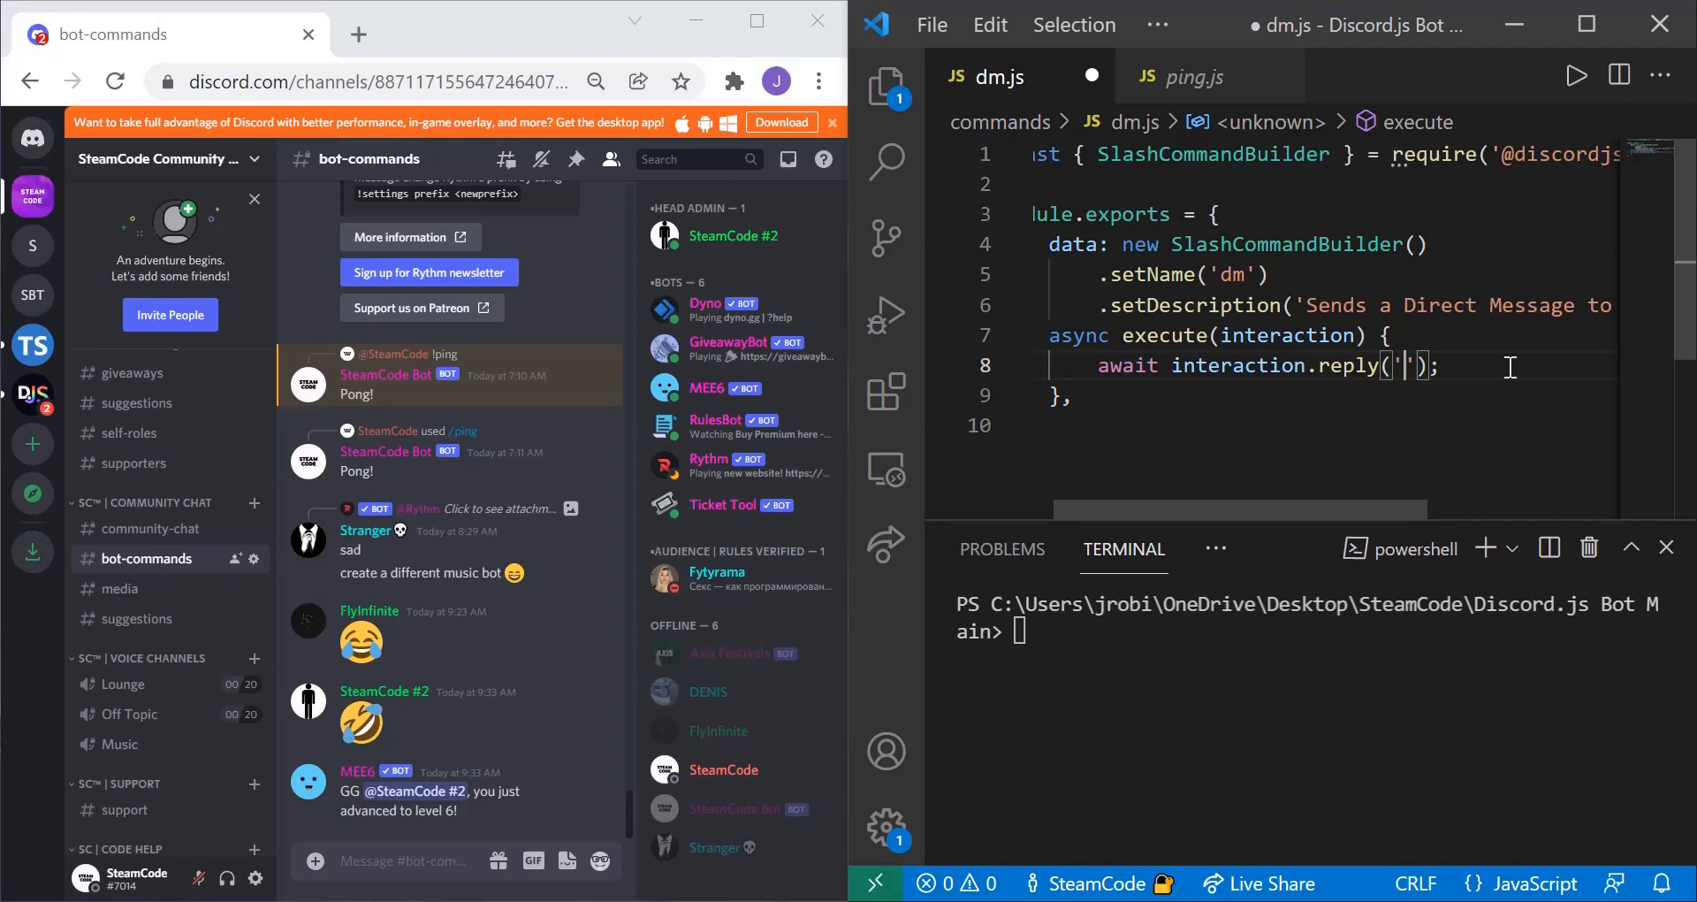
Set the channel reply to mention a Direct Message and store interaction.member in a member variable.
{"action": "type", "text": "A D"}
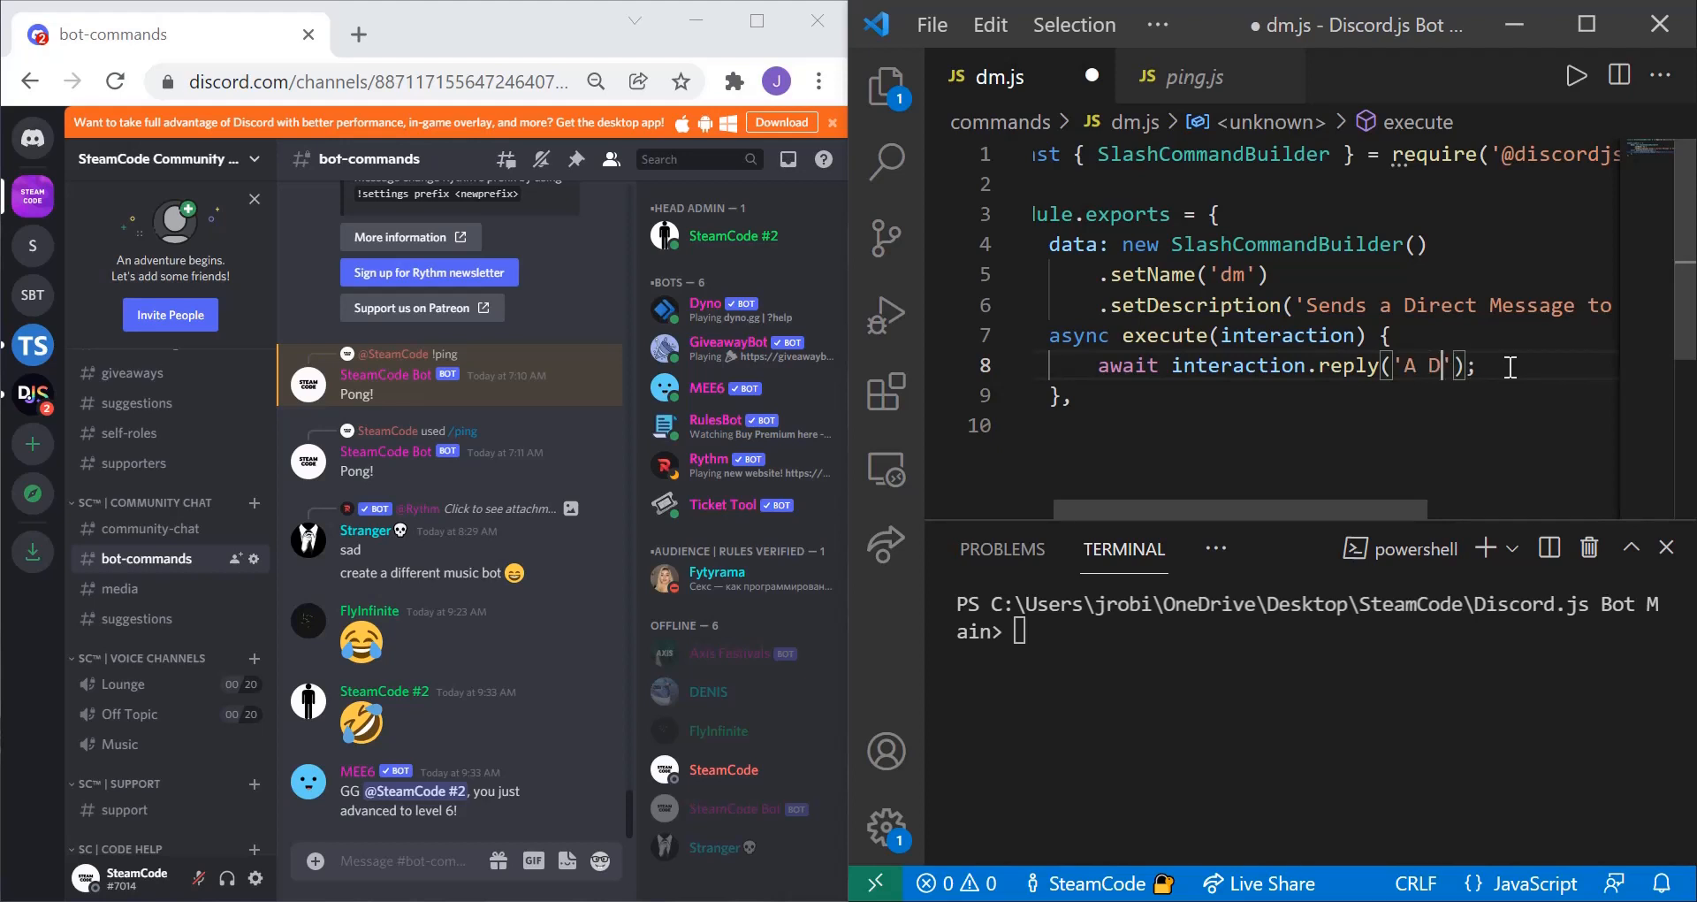
{"action": "type", "text": "irect Message ha"}
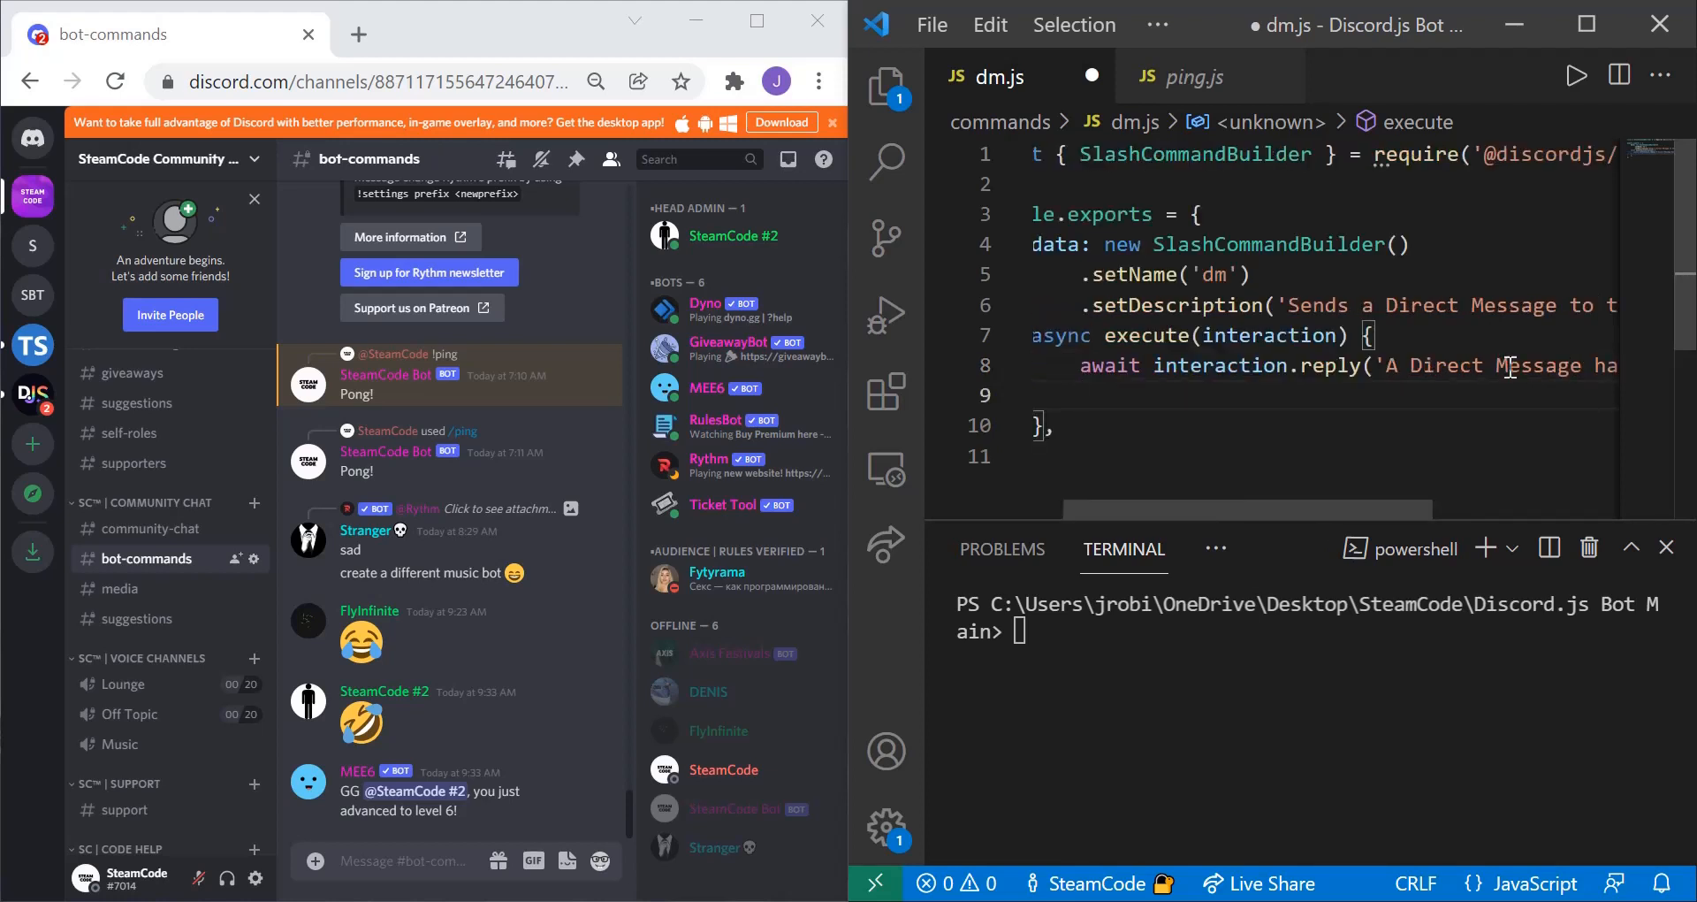
{"action": "left_click", "coordinate": [1082, 394]}
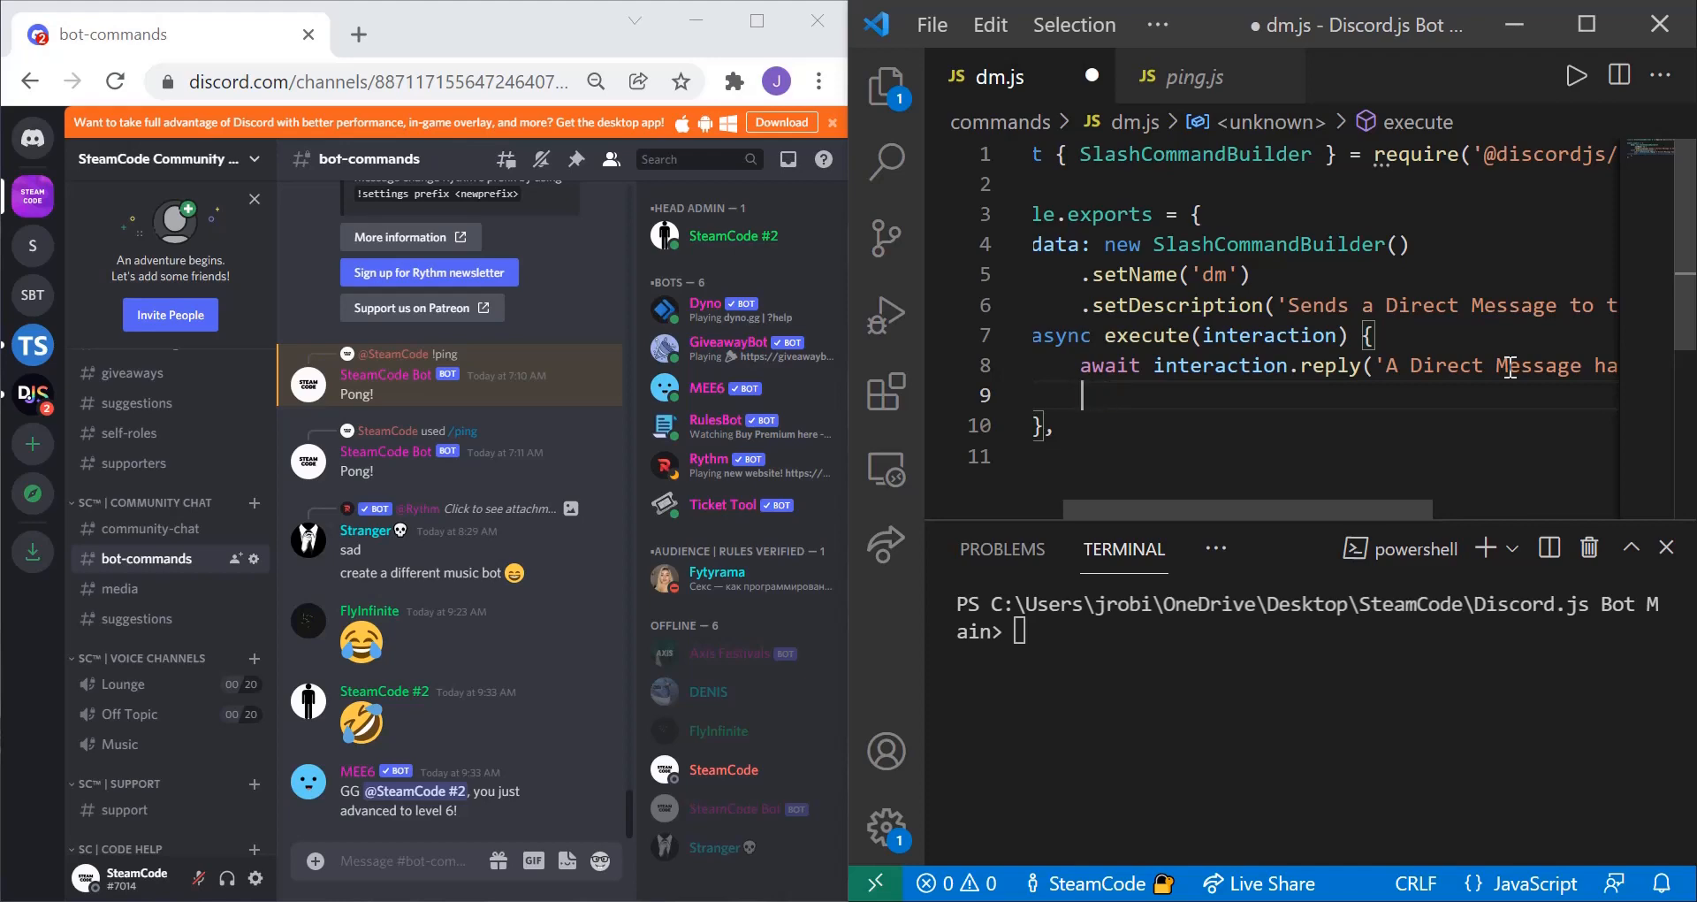
{"action": "type", "text": "var"}
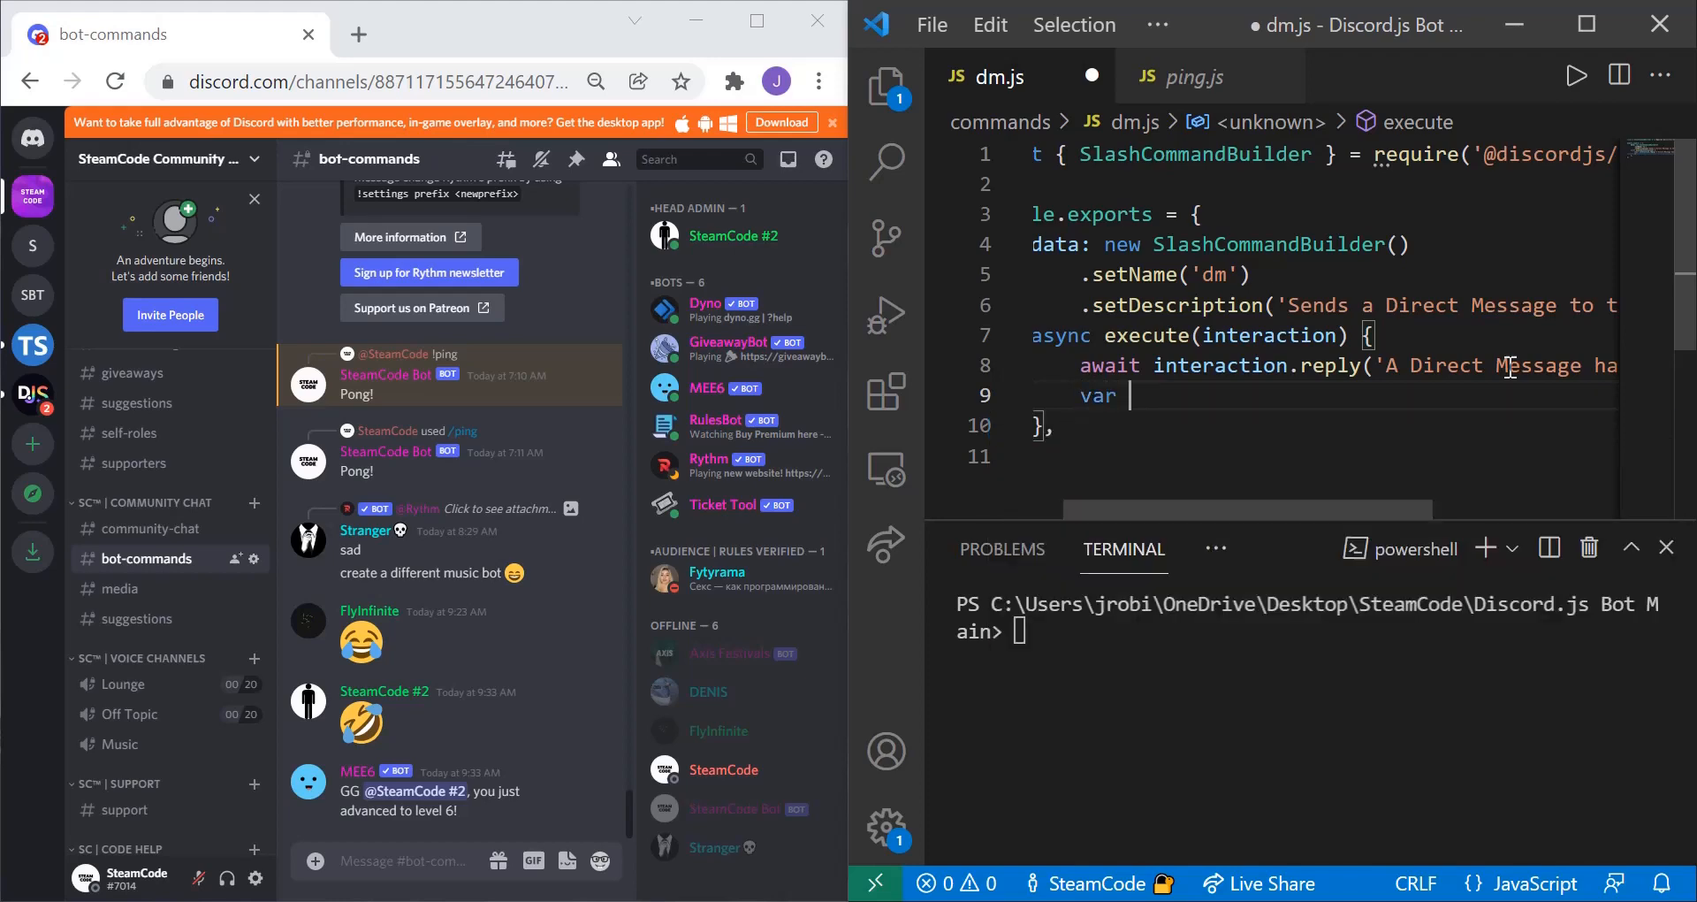
{"action": "type", "text": "member = interac"}
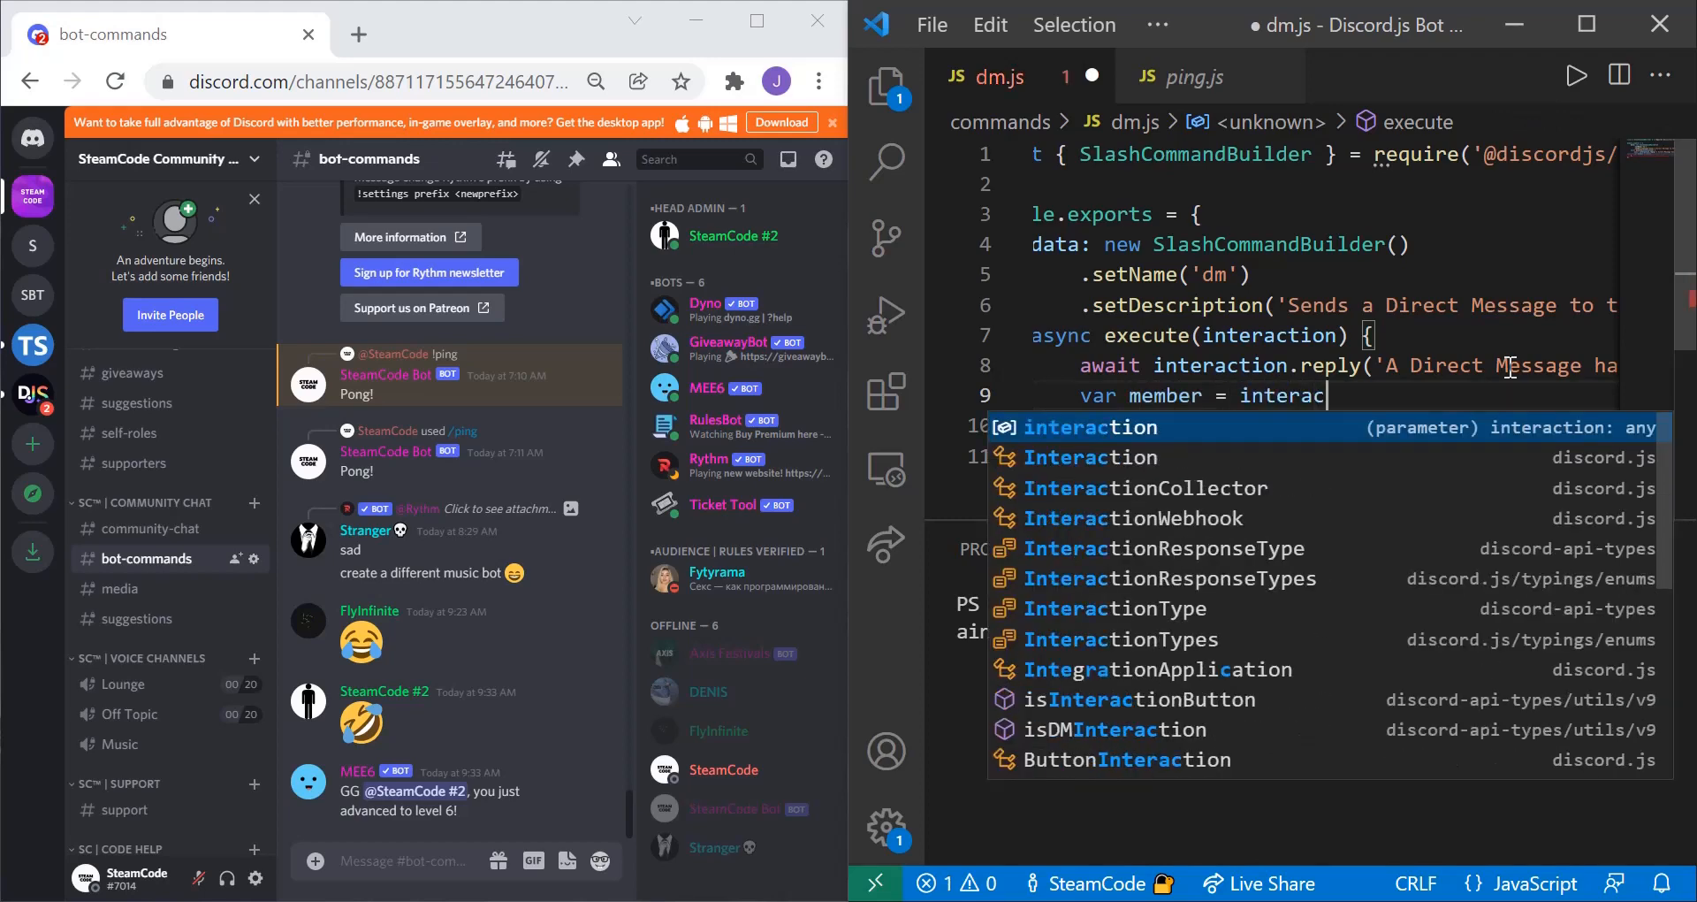
{"action": "type", "text": ".member;"}
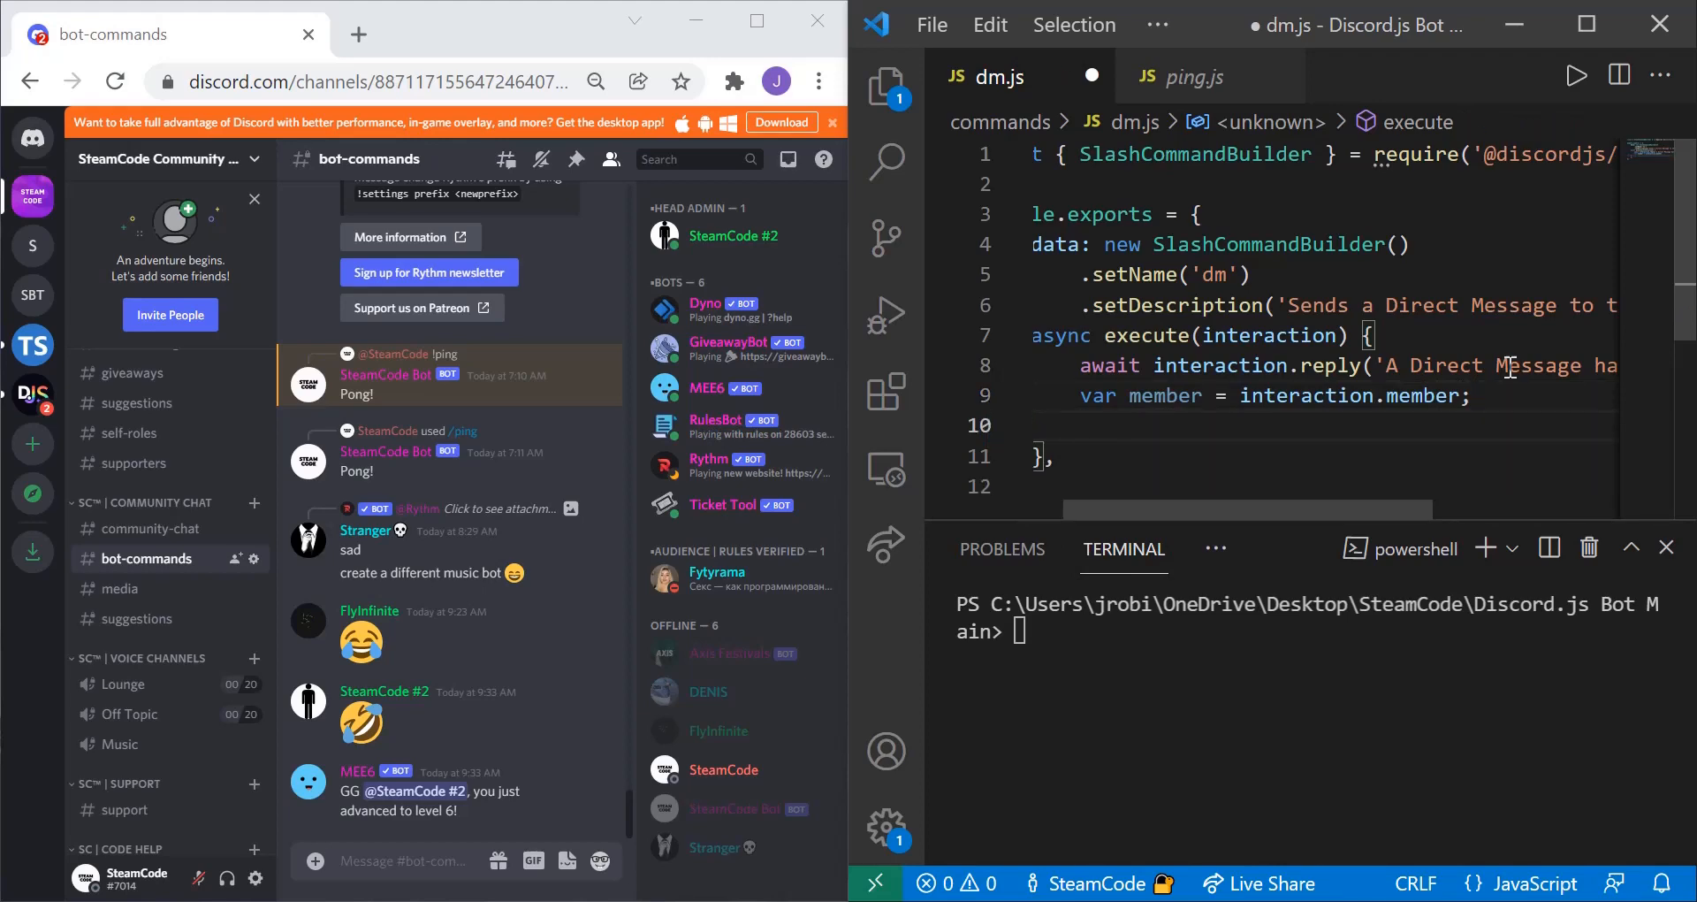
Add member.send("This is a Direct Message sent by SteamCode.") after the reply.
{"action": "type", "text": "member.s"}
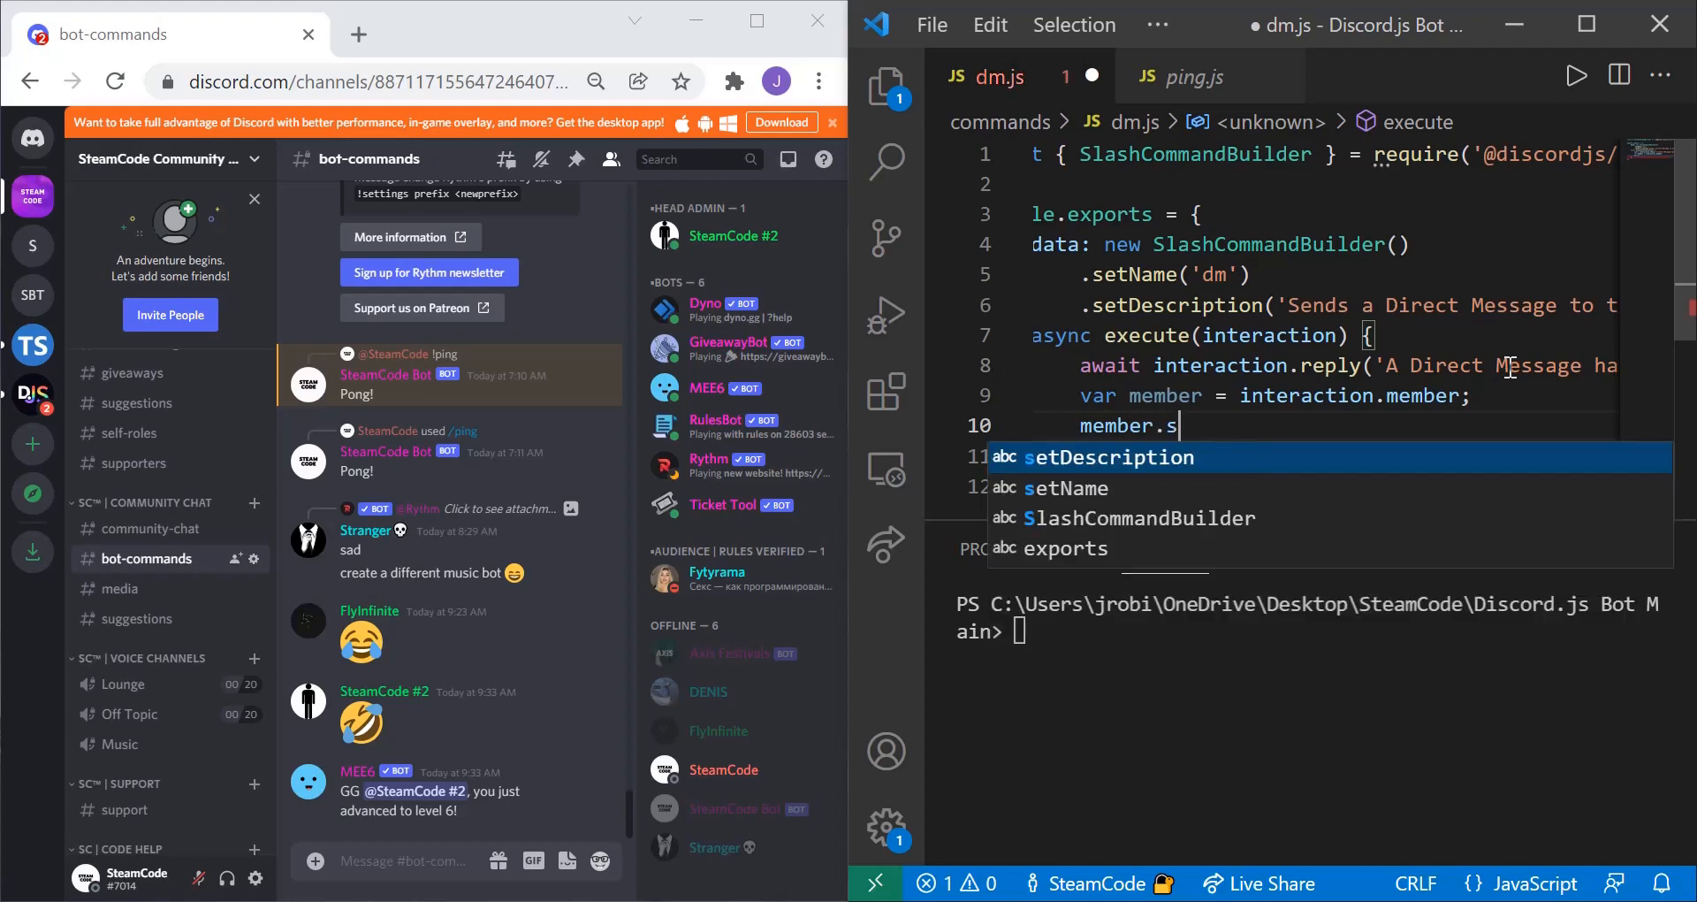
{"action": "type", "text": "end(\"\")"}
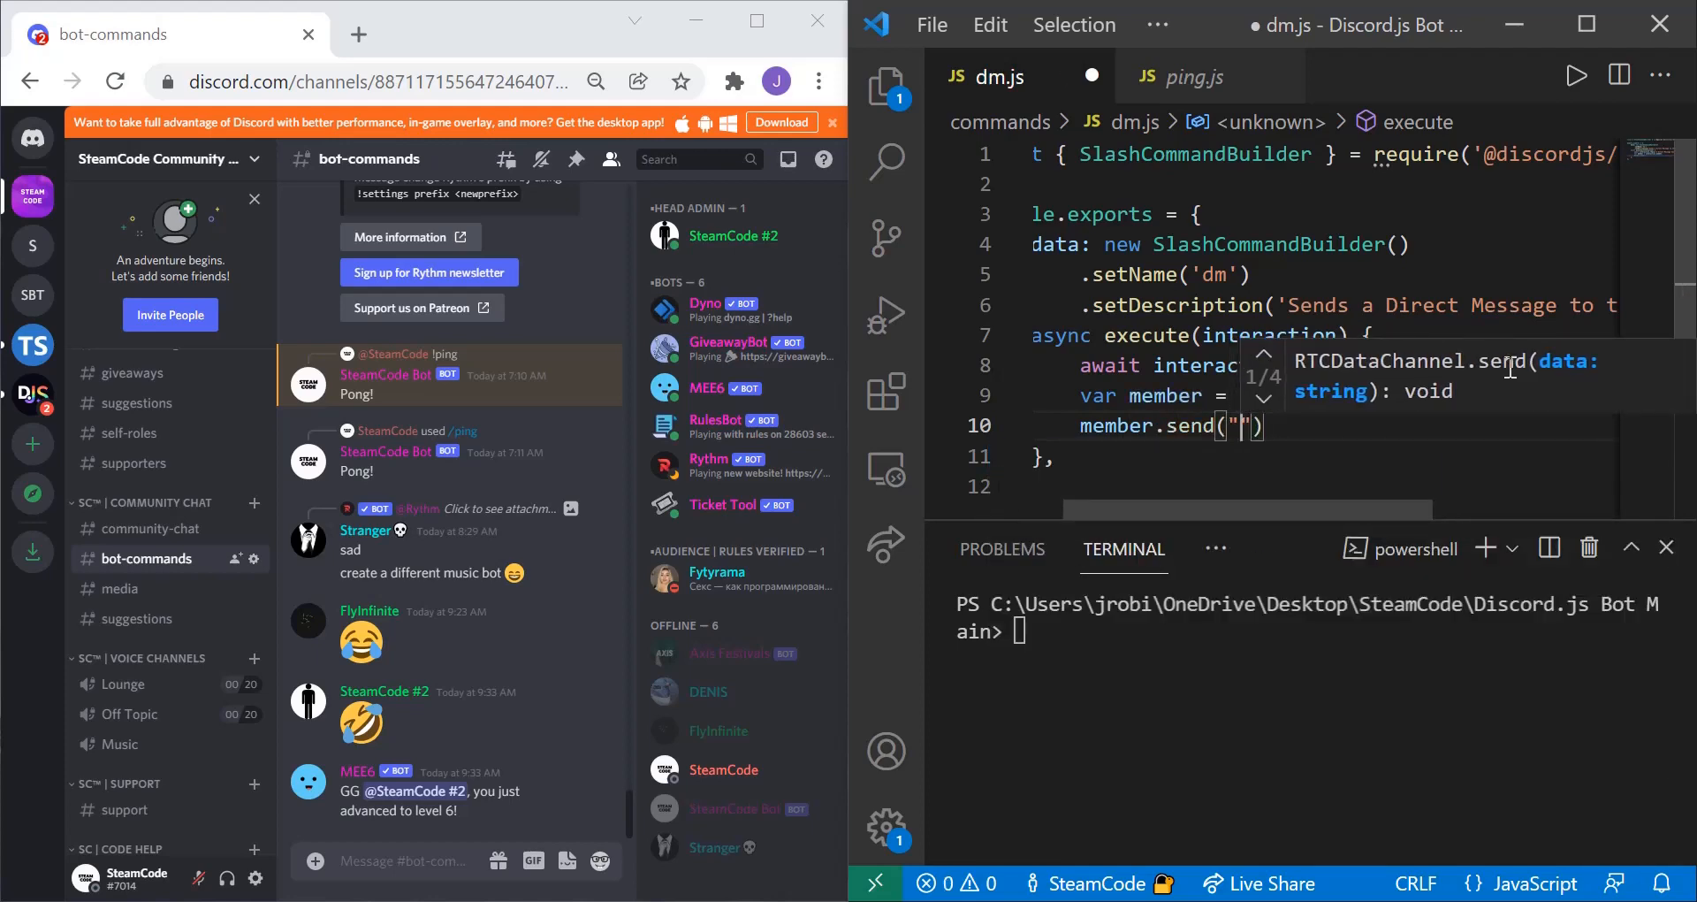
{"action": "type", "text": "This"}
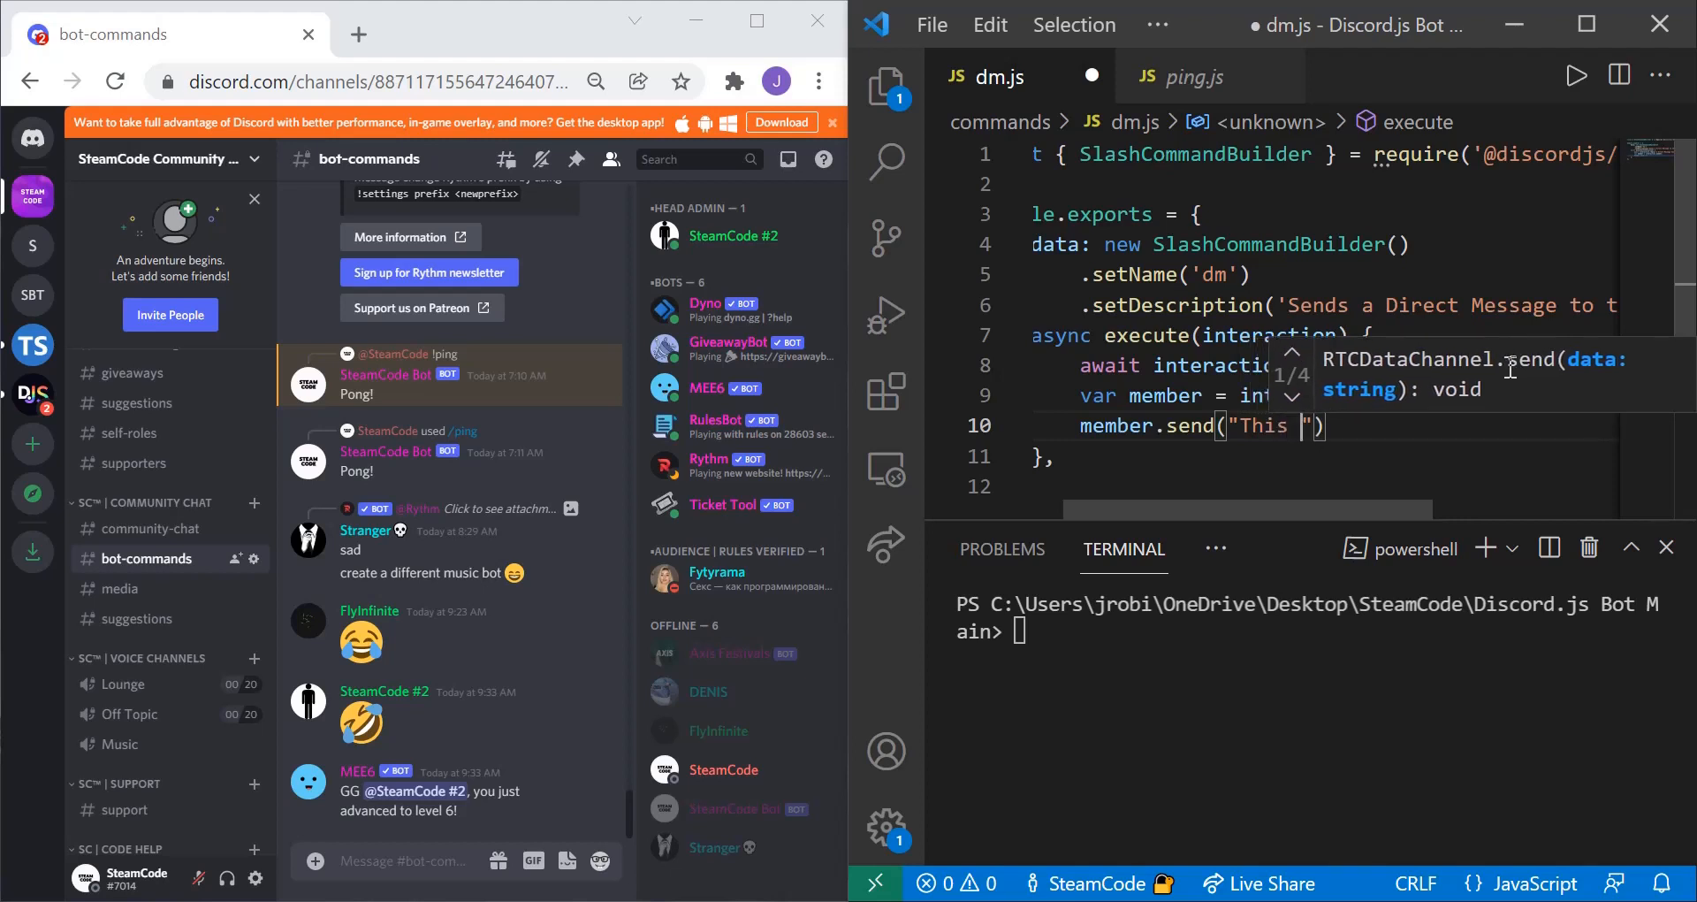
{"action": "type", "text": "is a Direct Message"}
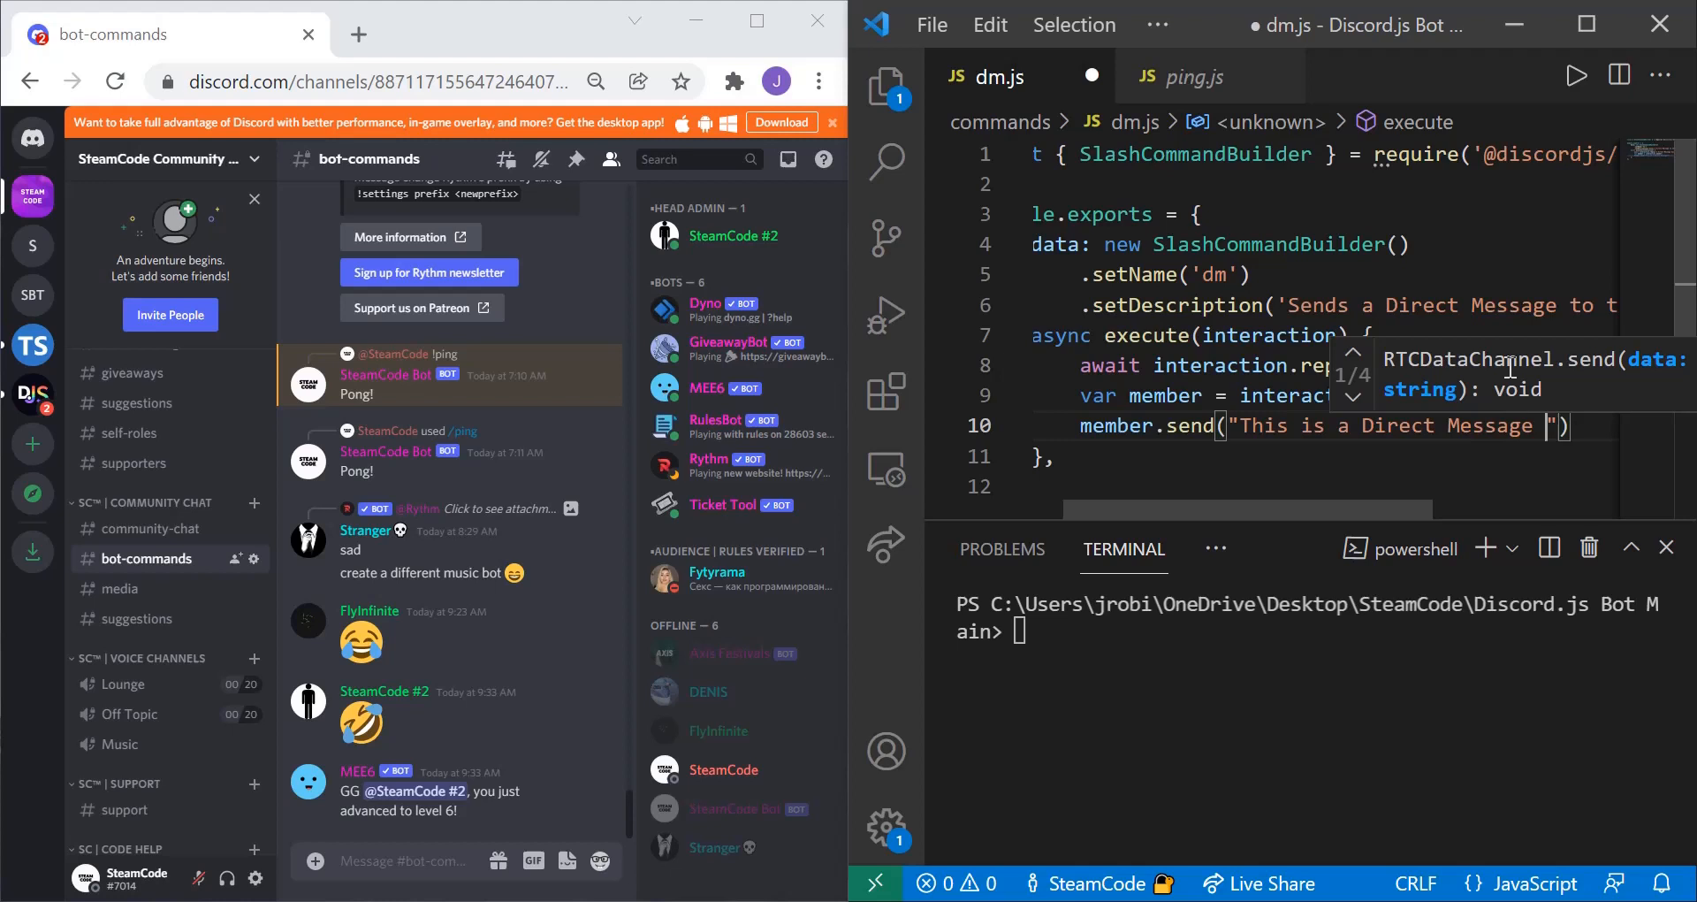
{"action": "type", "text": "sent by SteamCode"}
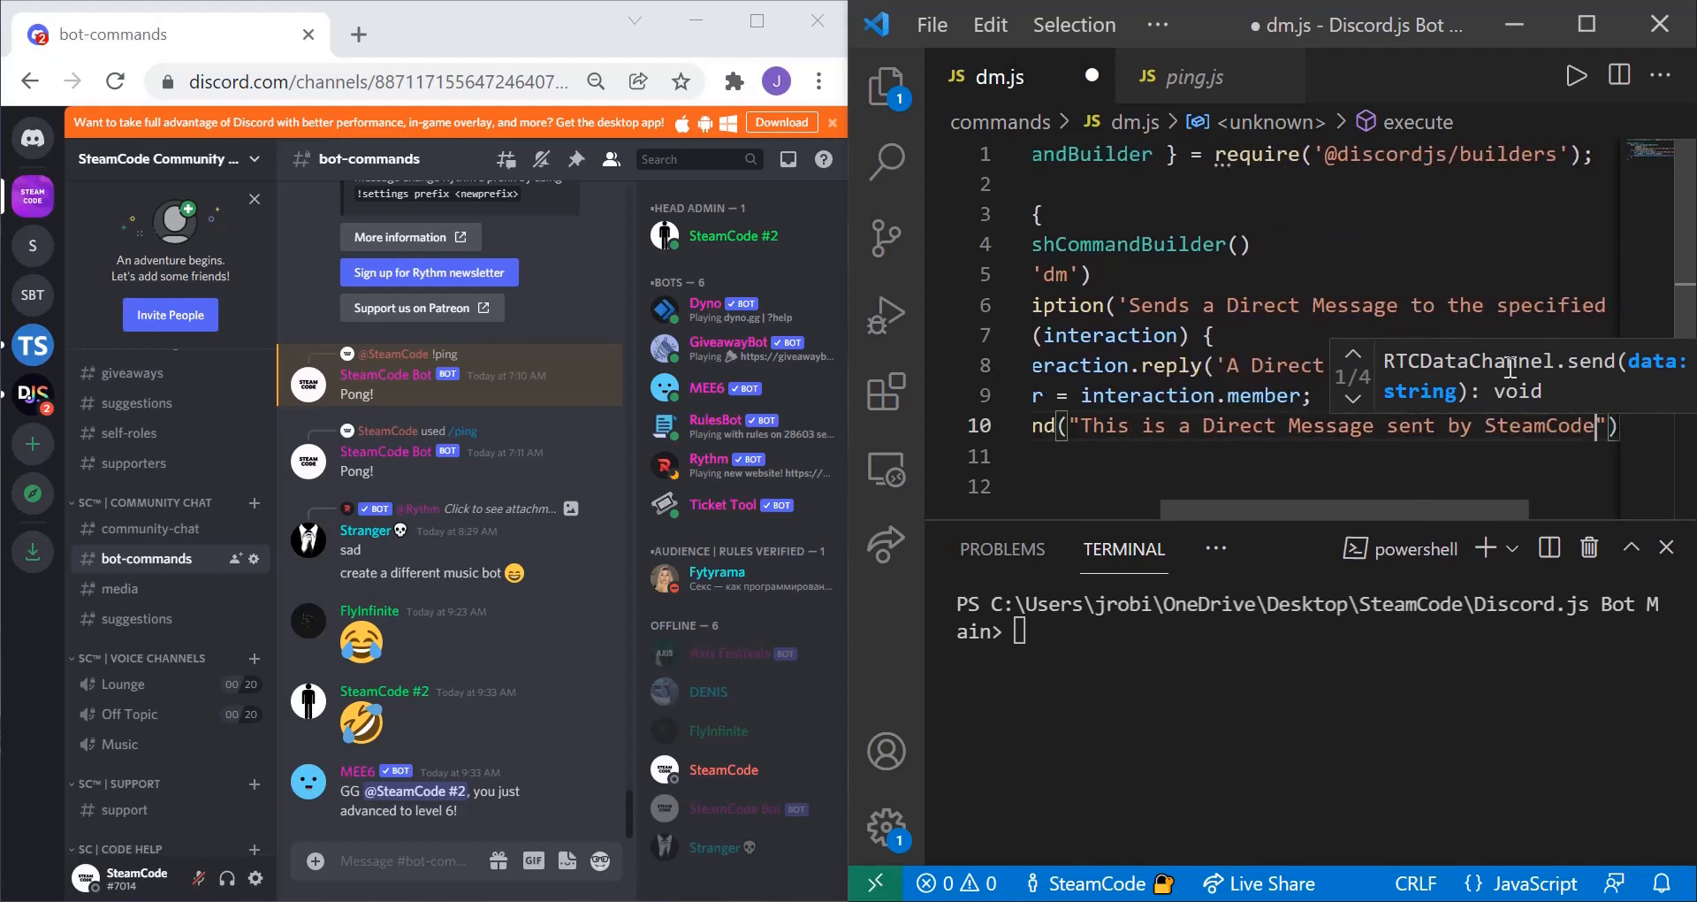
{"action": "type", "text": "."}
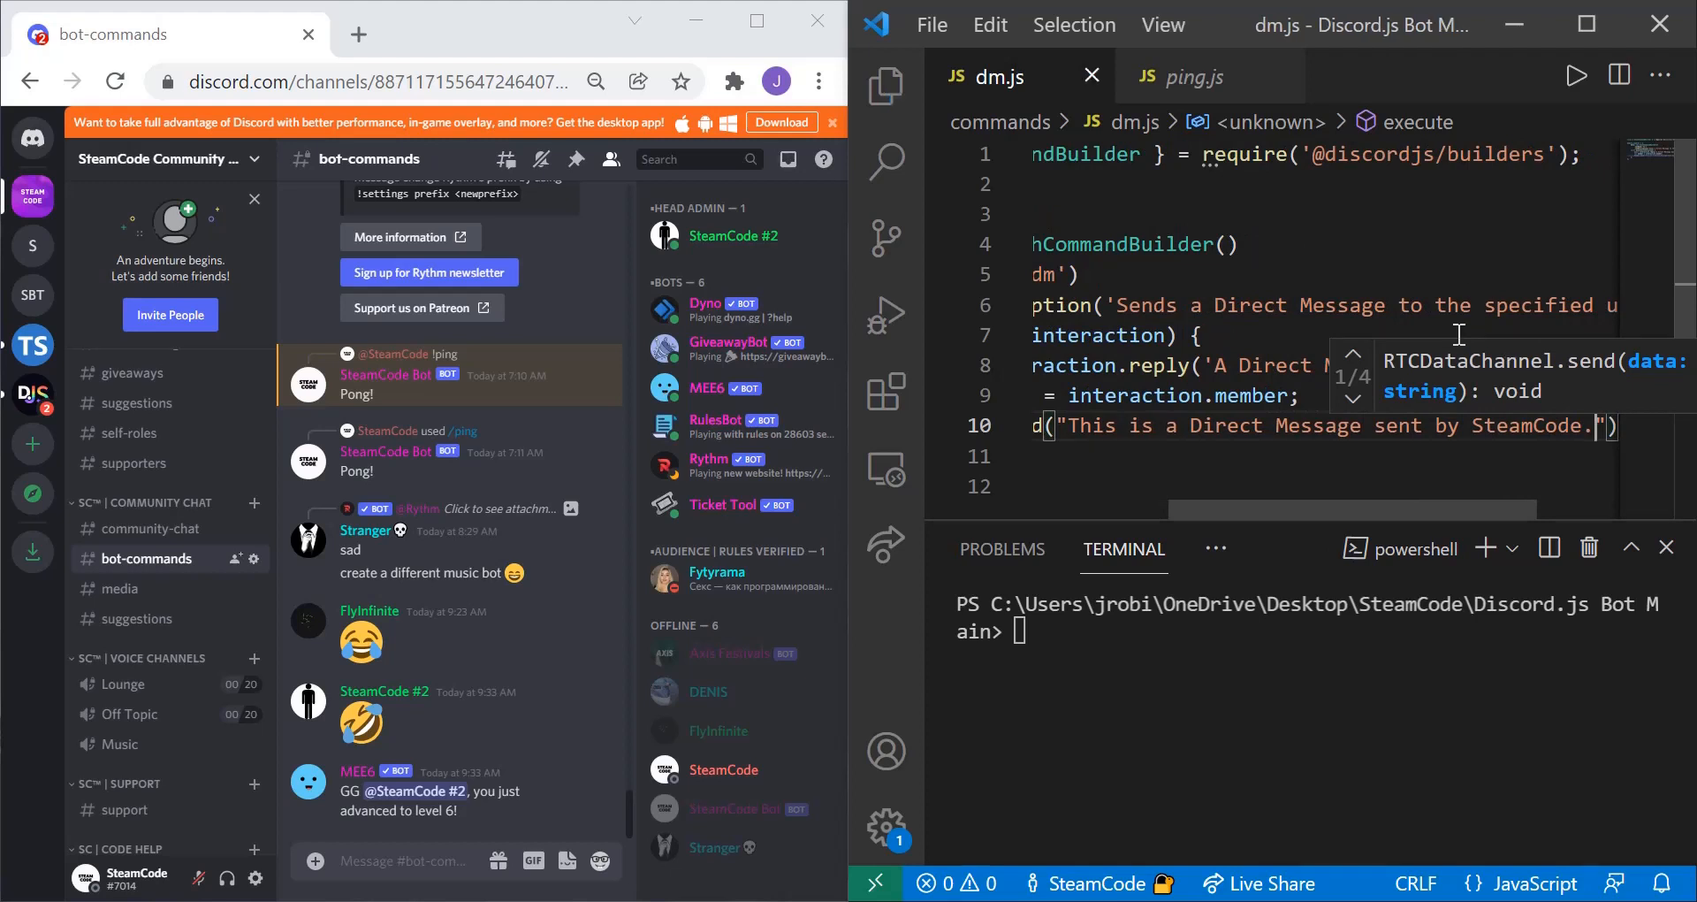
{"action": "scroll", "scroll_direction": "left", "scroll_amount": 3}
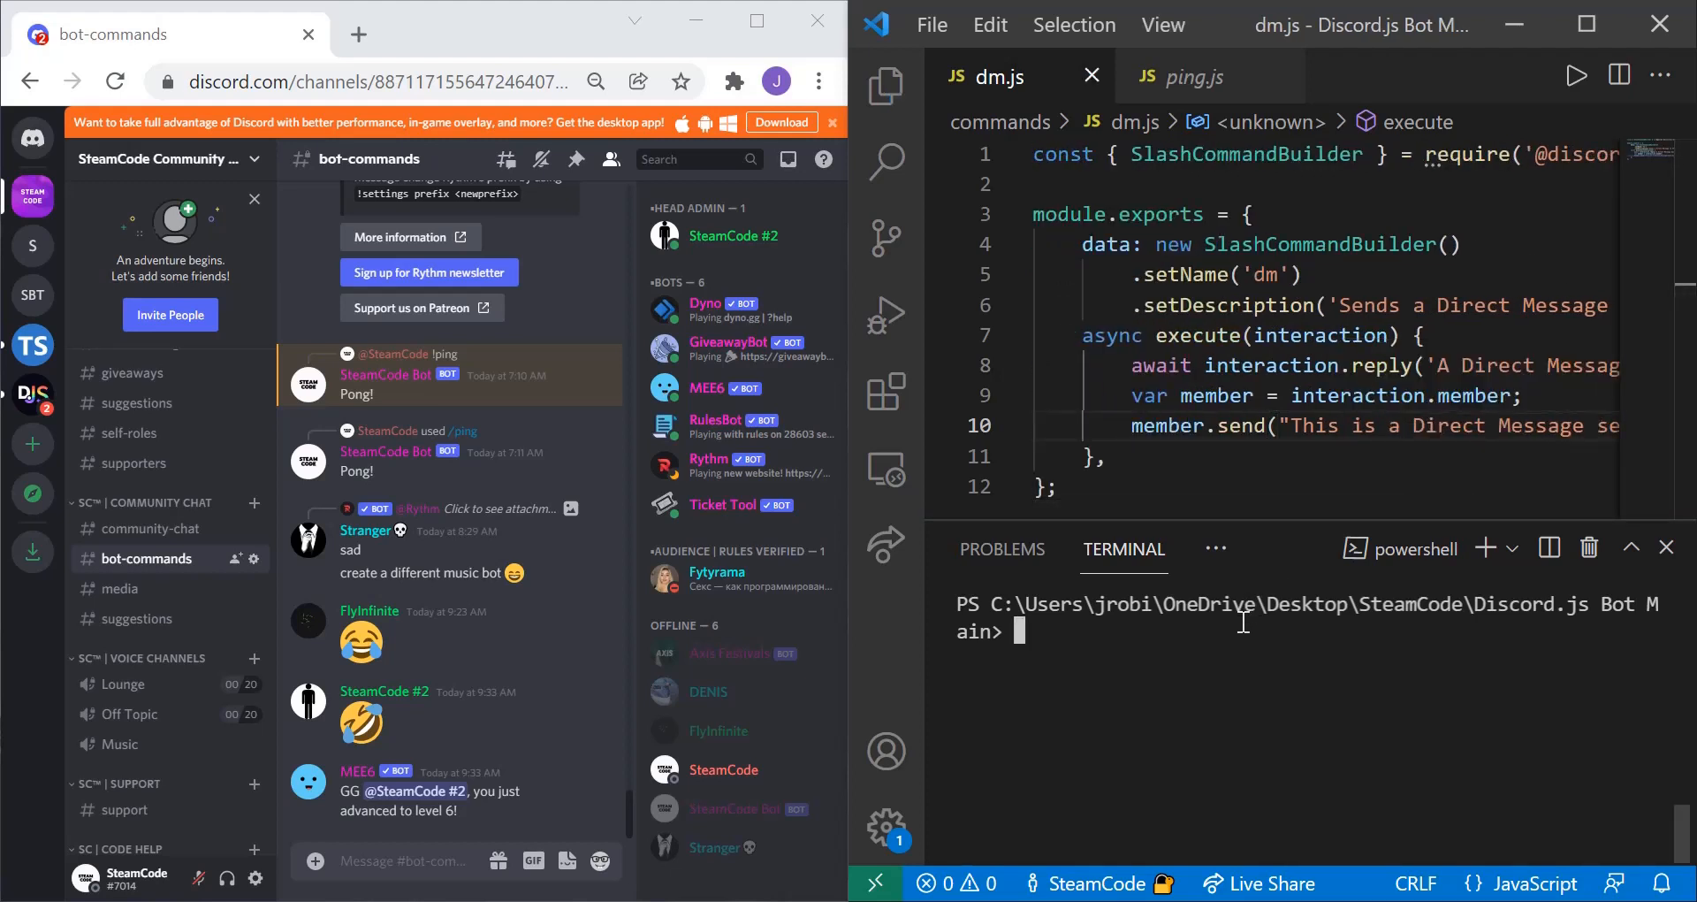
Run 'node deploy-commands' in the terminal to register the application commands.
{"action": "type", "text": "node deploy-commands"}
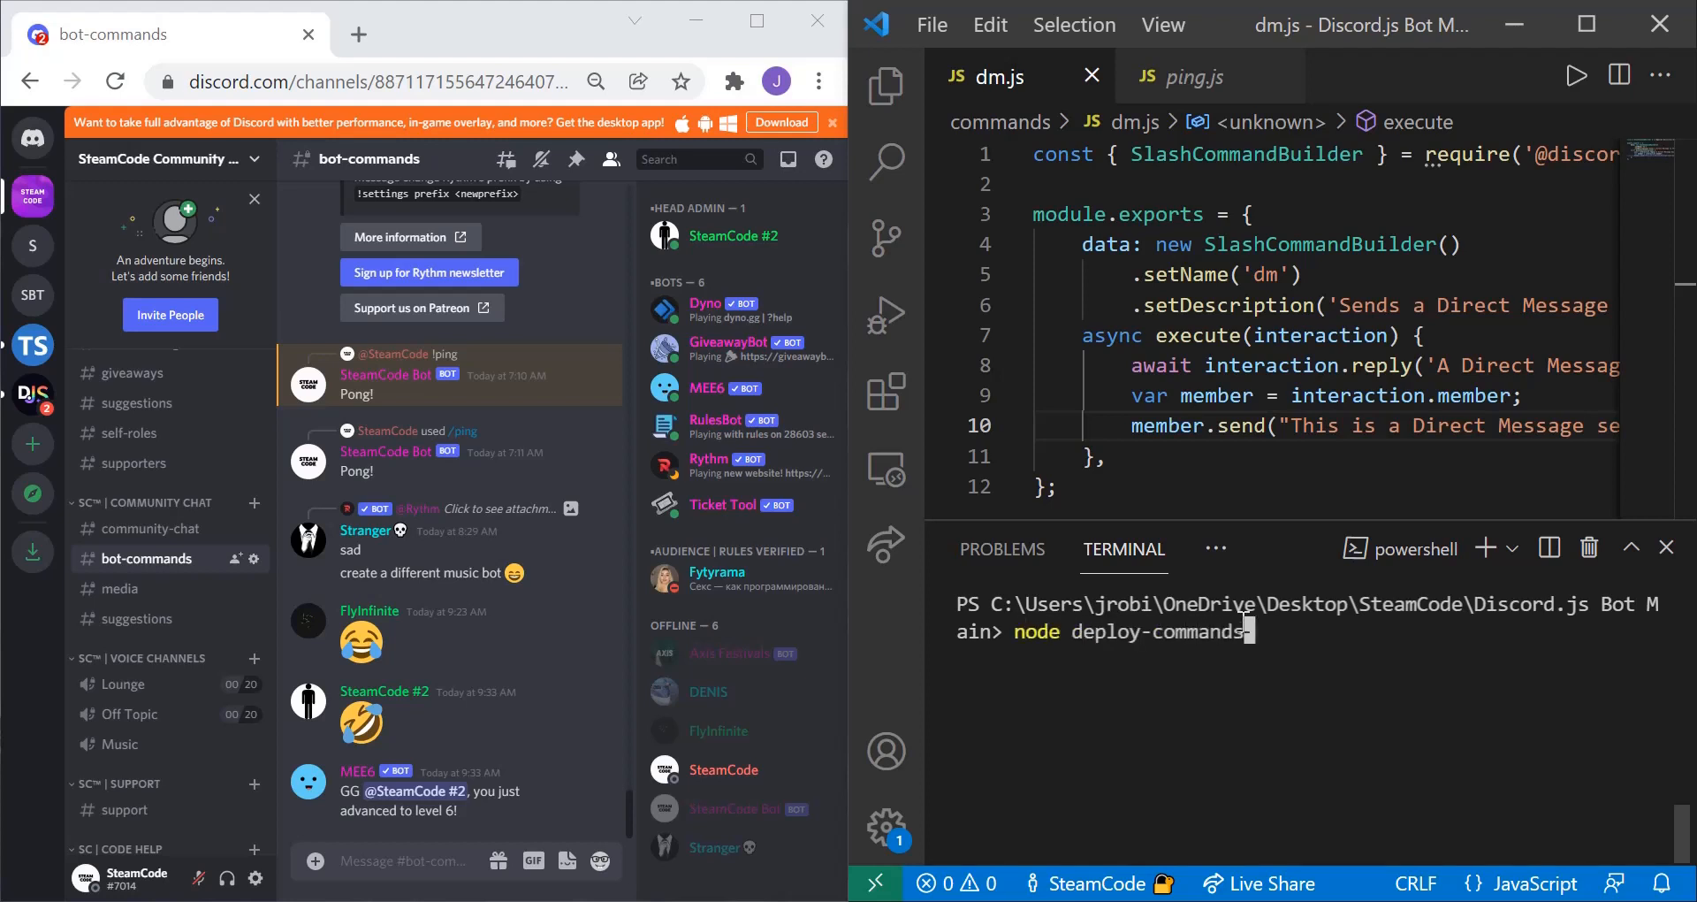
{"action": "key", "text": "Return"}
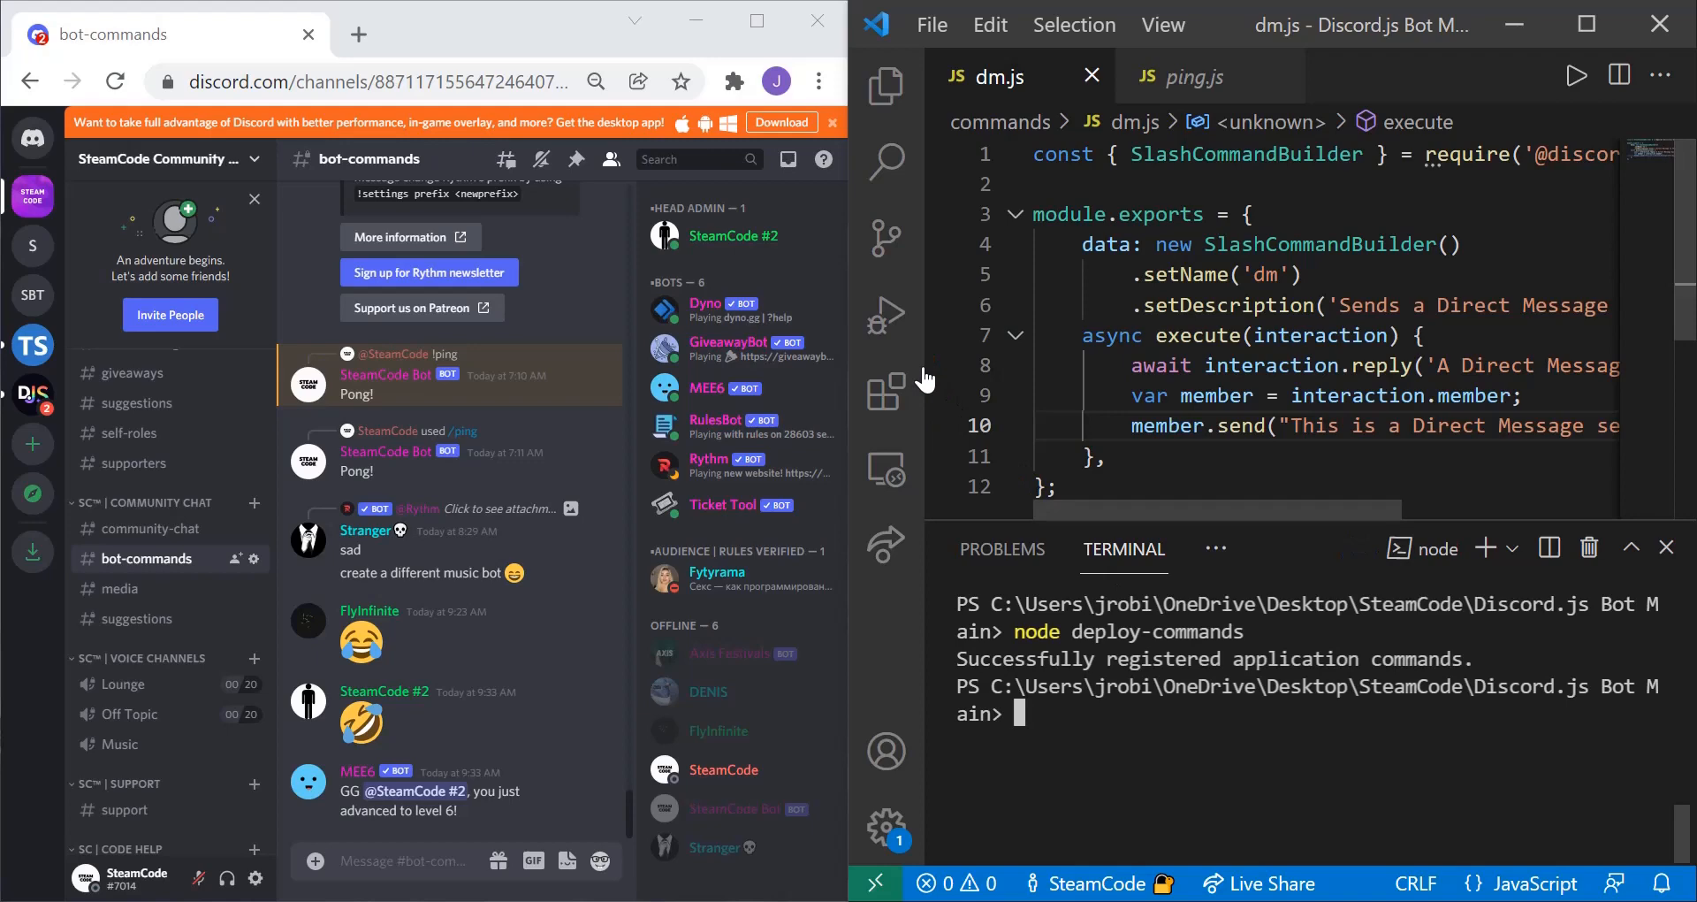
{"action": "left_click", "coordinate": [886, 85]}
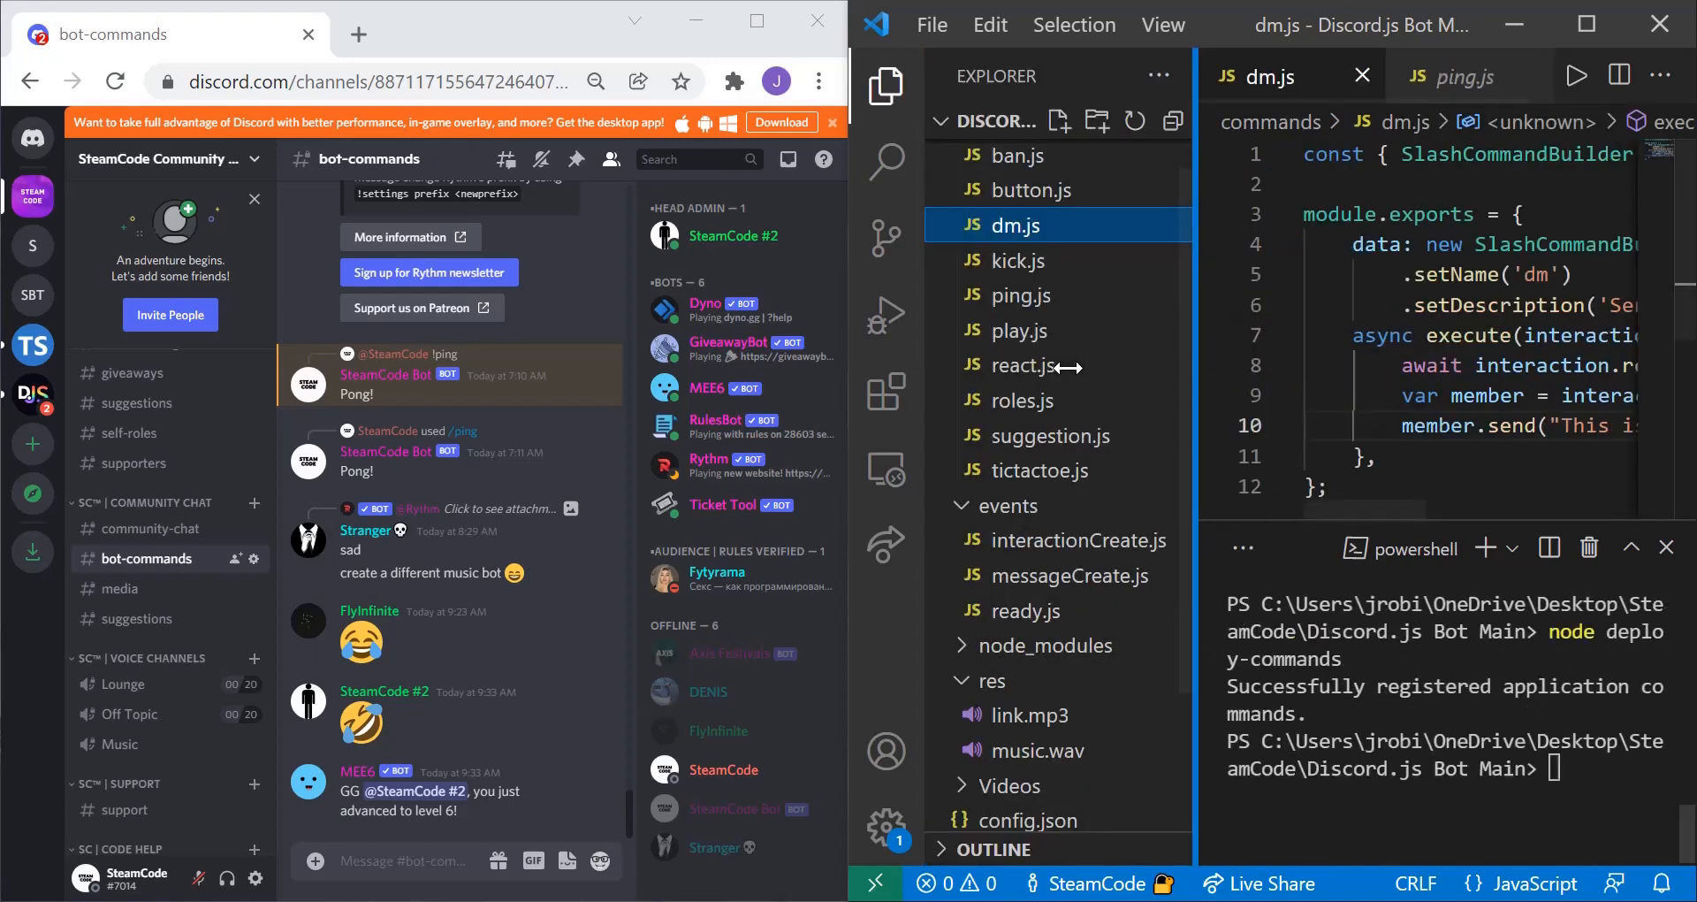
{"action": "mouse_move", "coordinate": [1065, 228]}
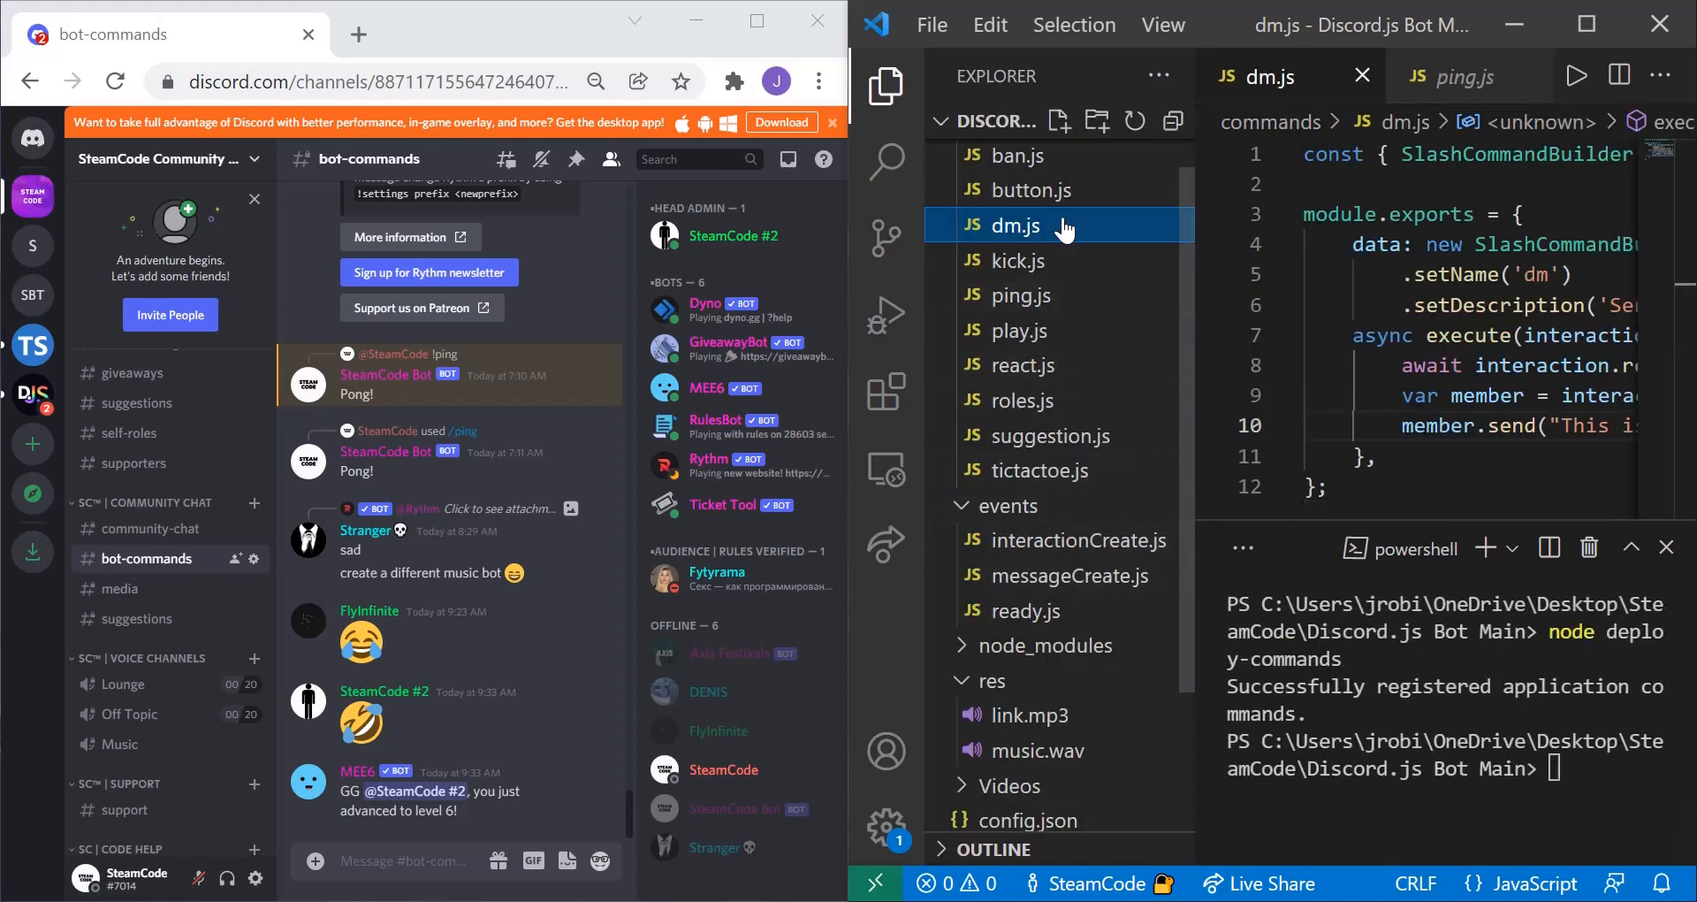
Review deploy-commands.js from the Explorer and return to dm.js.
{"action": "scroll", "scroll_direction": "down", "scroll_amount": 3}
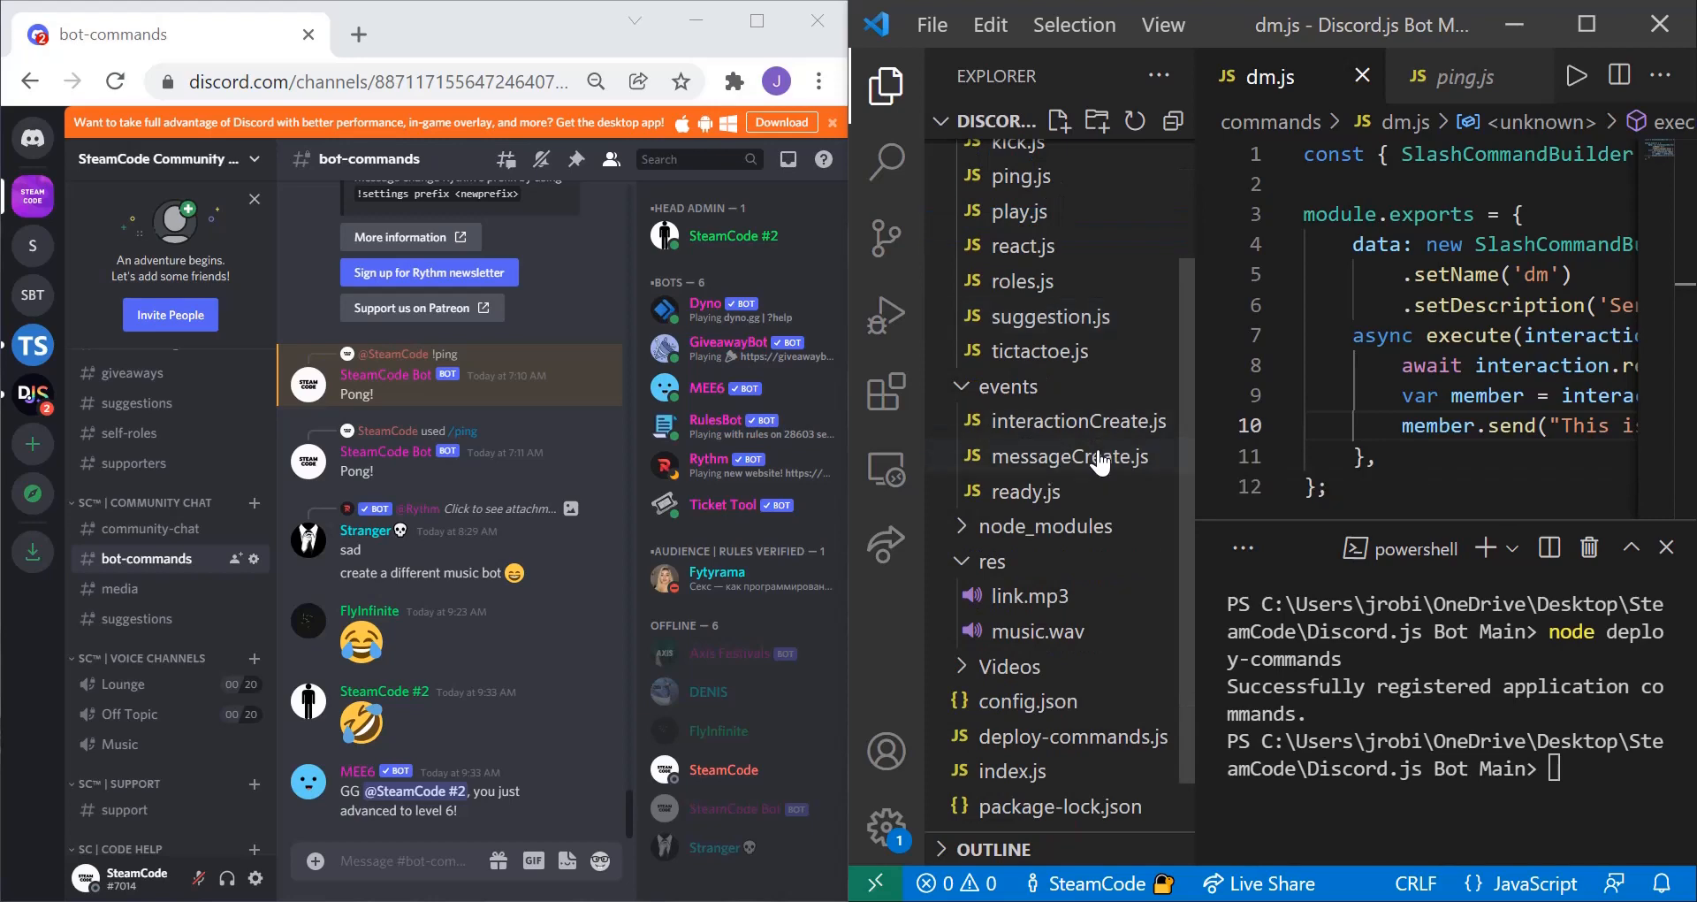
{"action": "left_click", "coordinate": [1072, 735]}
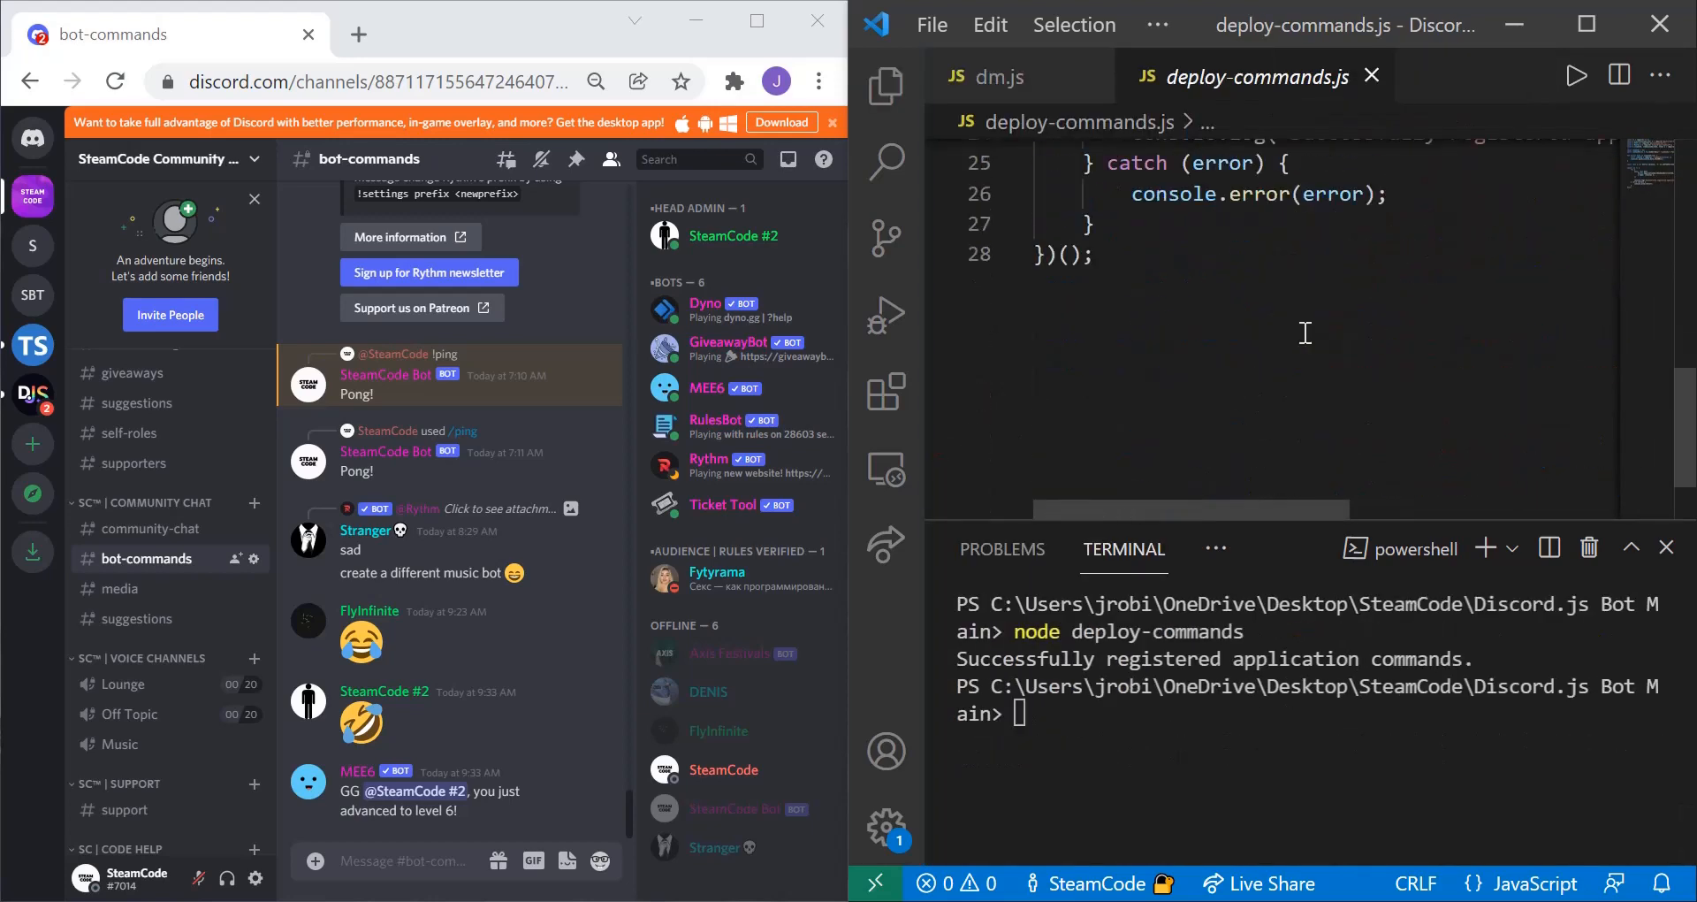
{"action": "scroll", "scroll_direction": "up", "scroll_amount": 3}
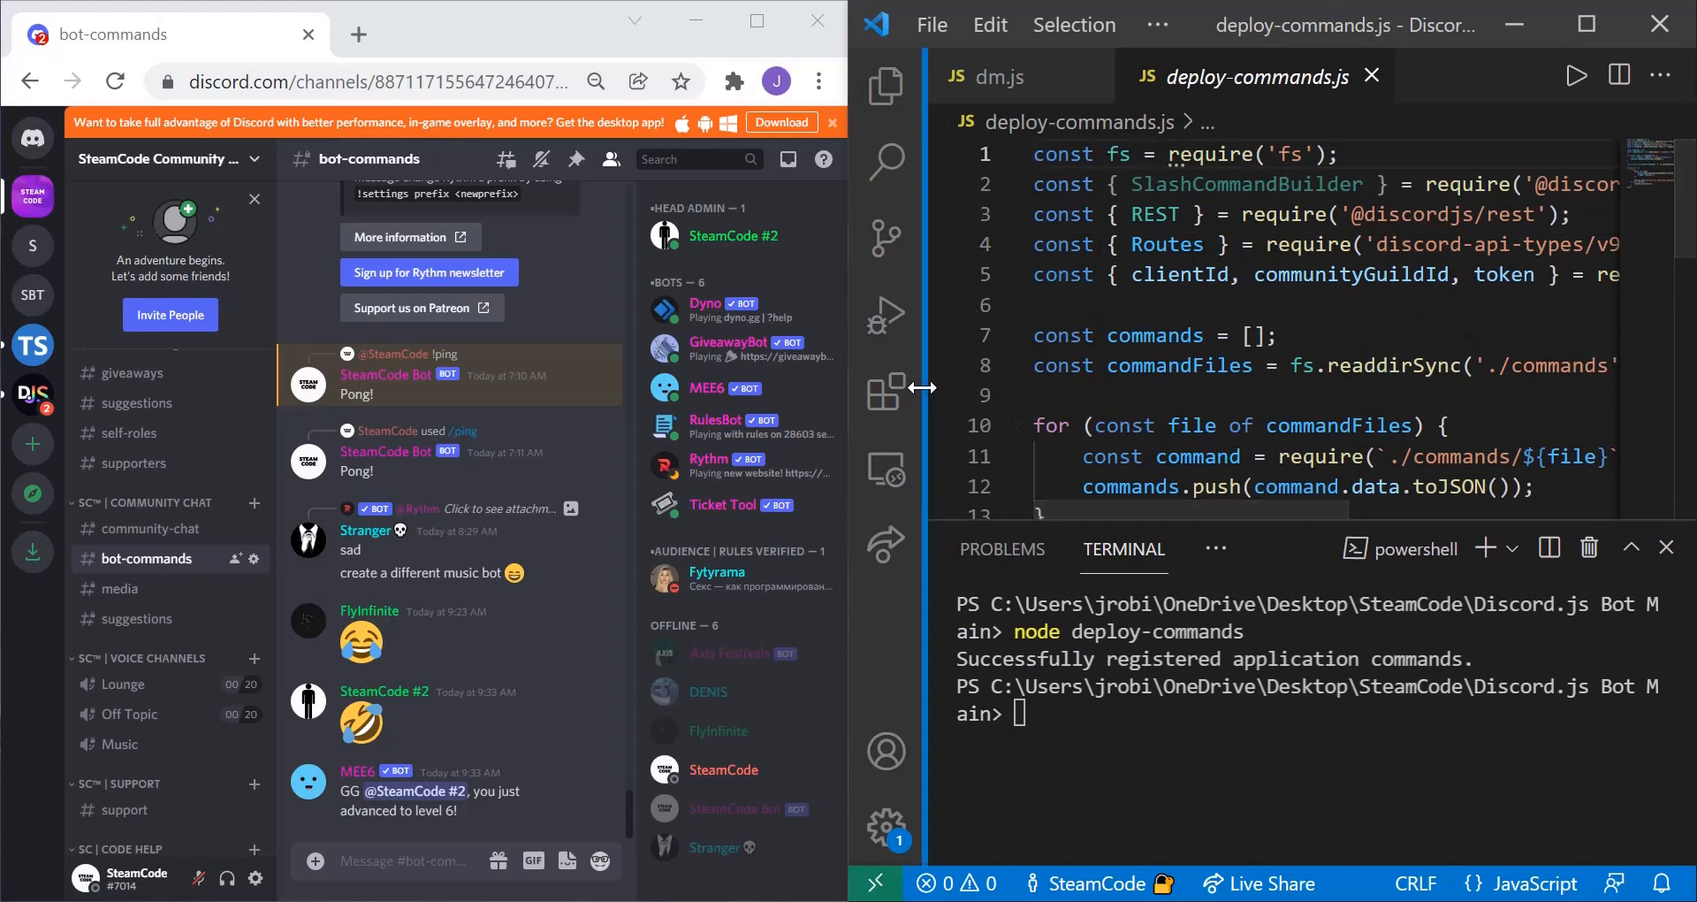
{"action": "left_click", "coordinate": [995, 76]}
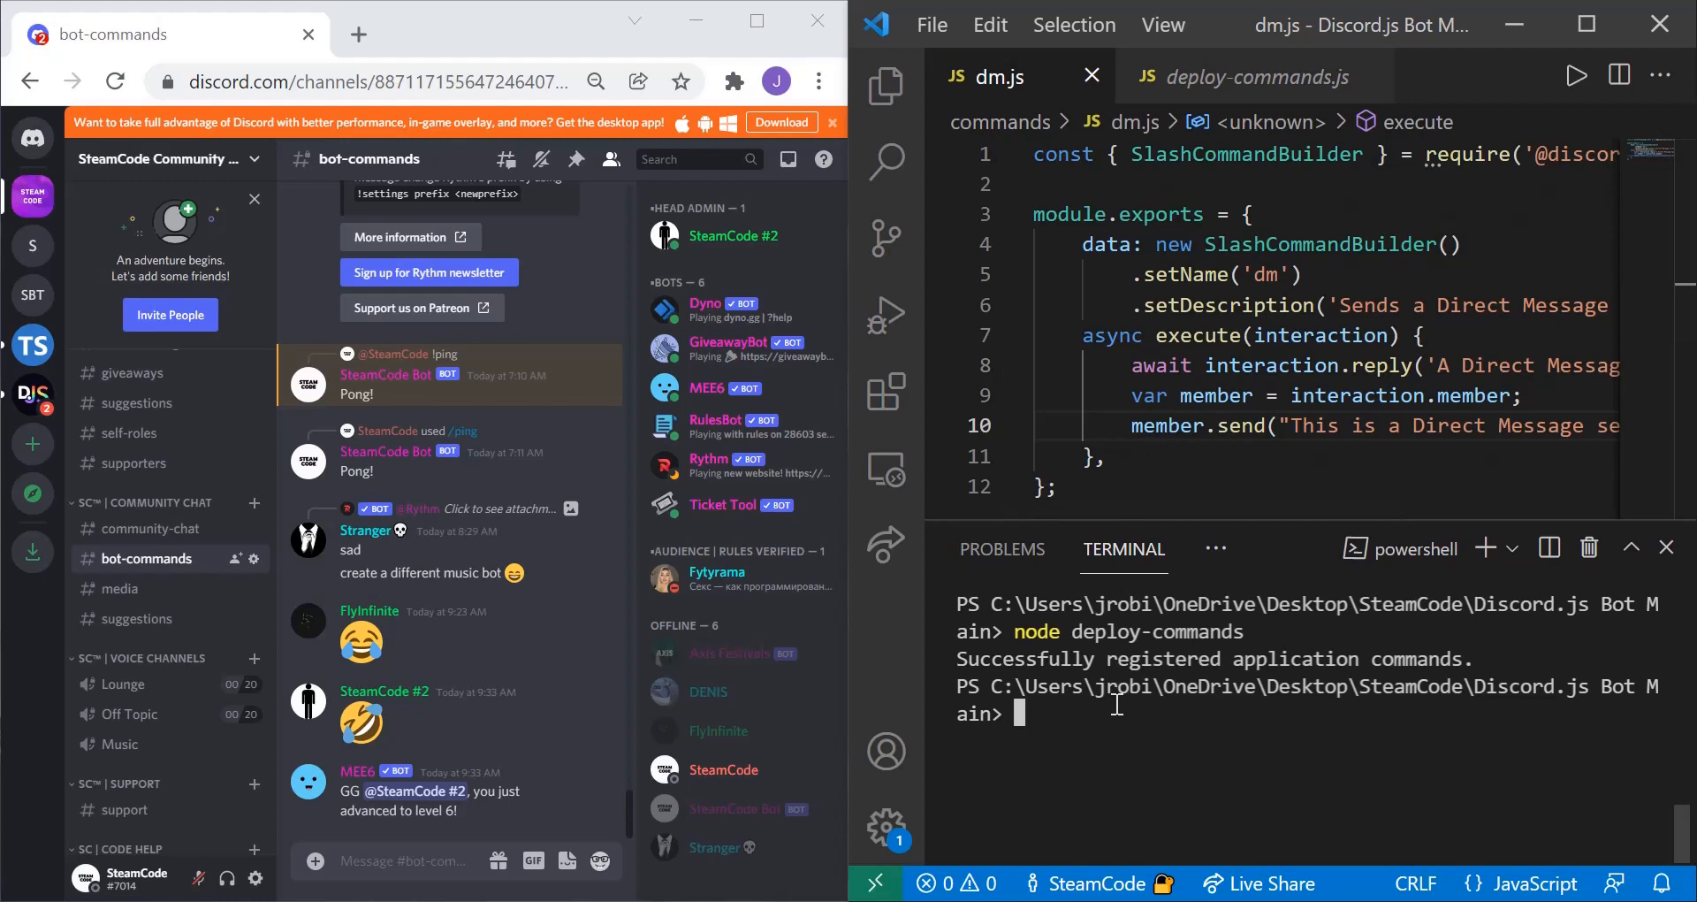
Launch the bot with 'node index.js' so it logs in as SteamCode Bot.
{"action": "type", "text": "node"}
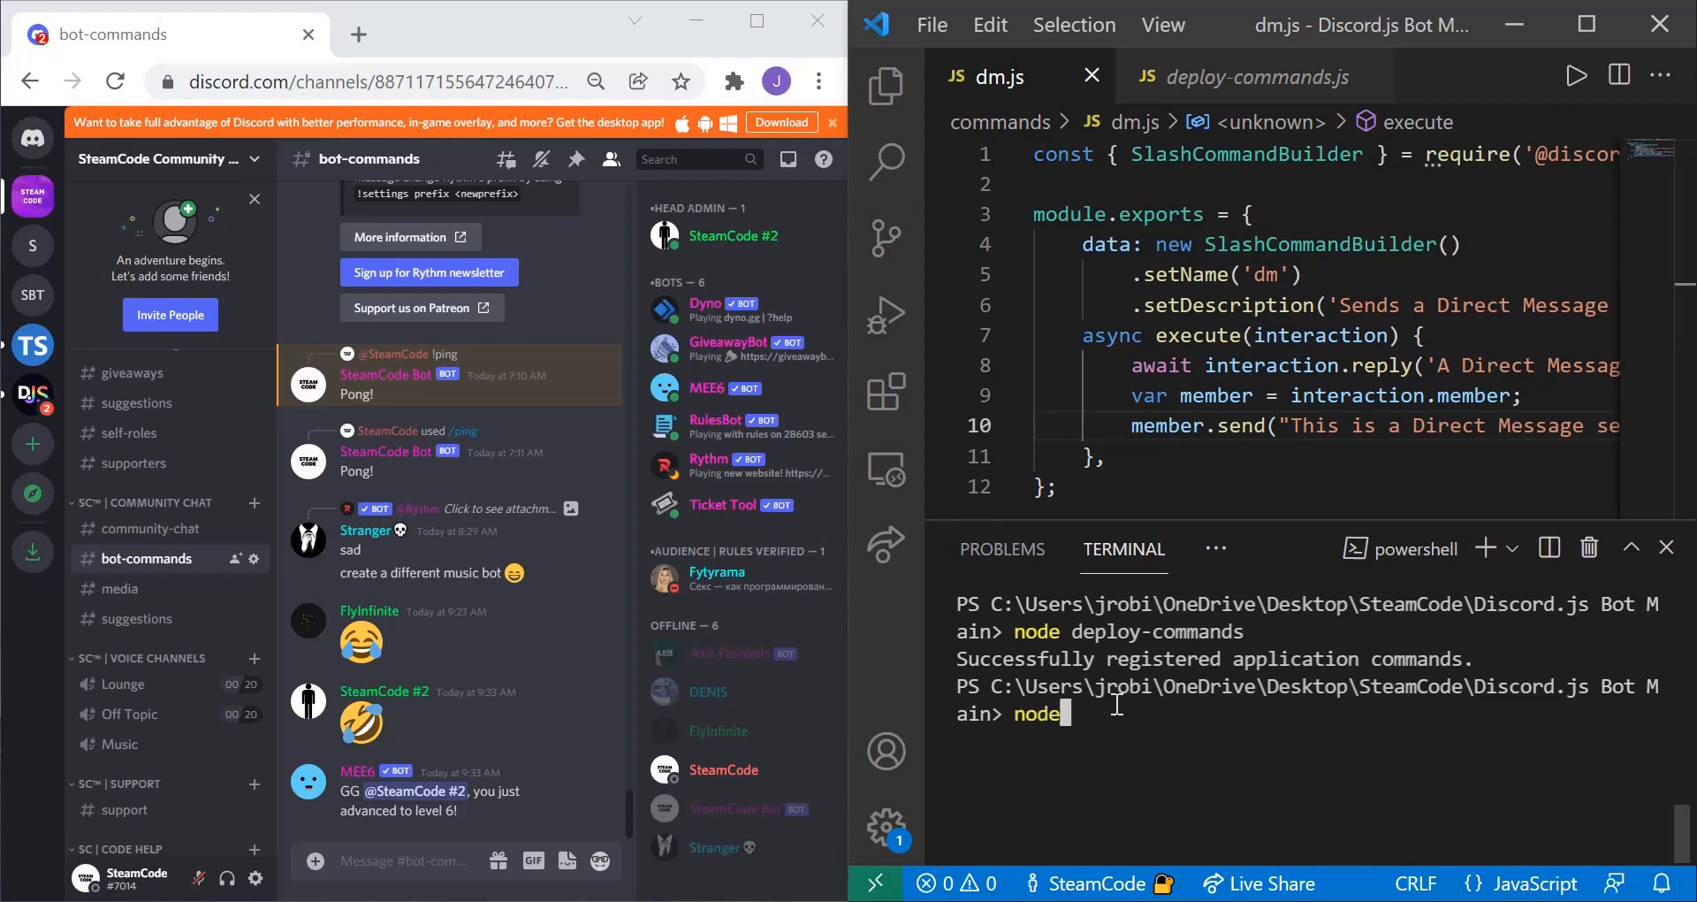
{"action": "type", "text": "index.js"}
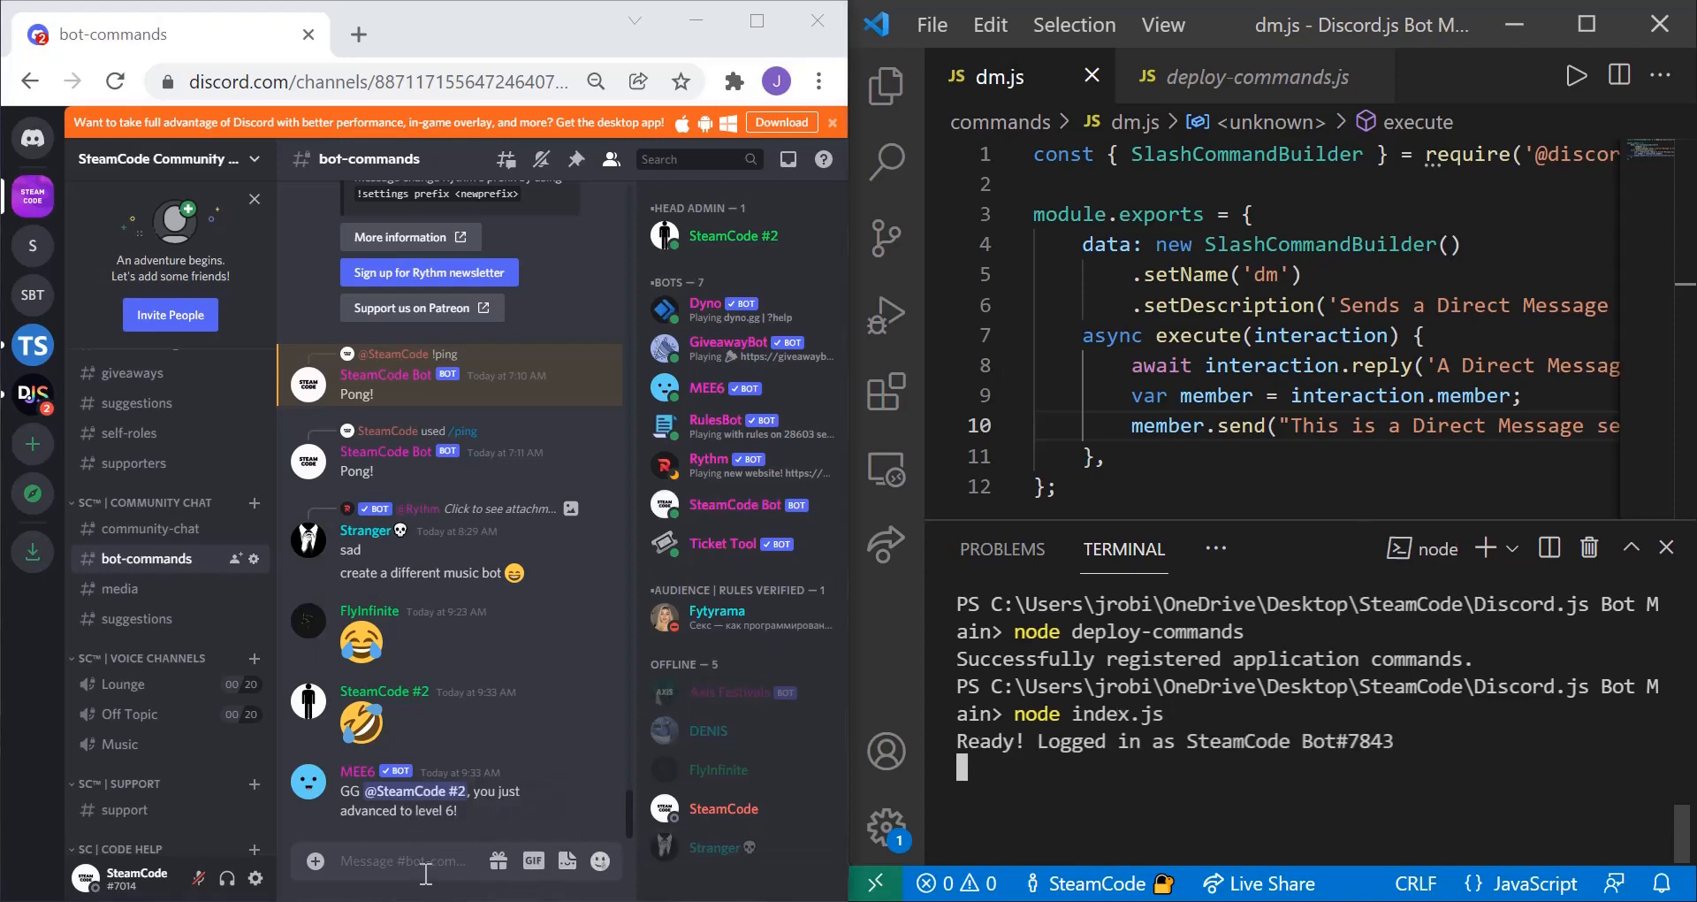
Send /dm in bot-commands and get SteamCode Bot's 'Direct Message has been sent' reply.
{"action": "type", "text": "/dm"}
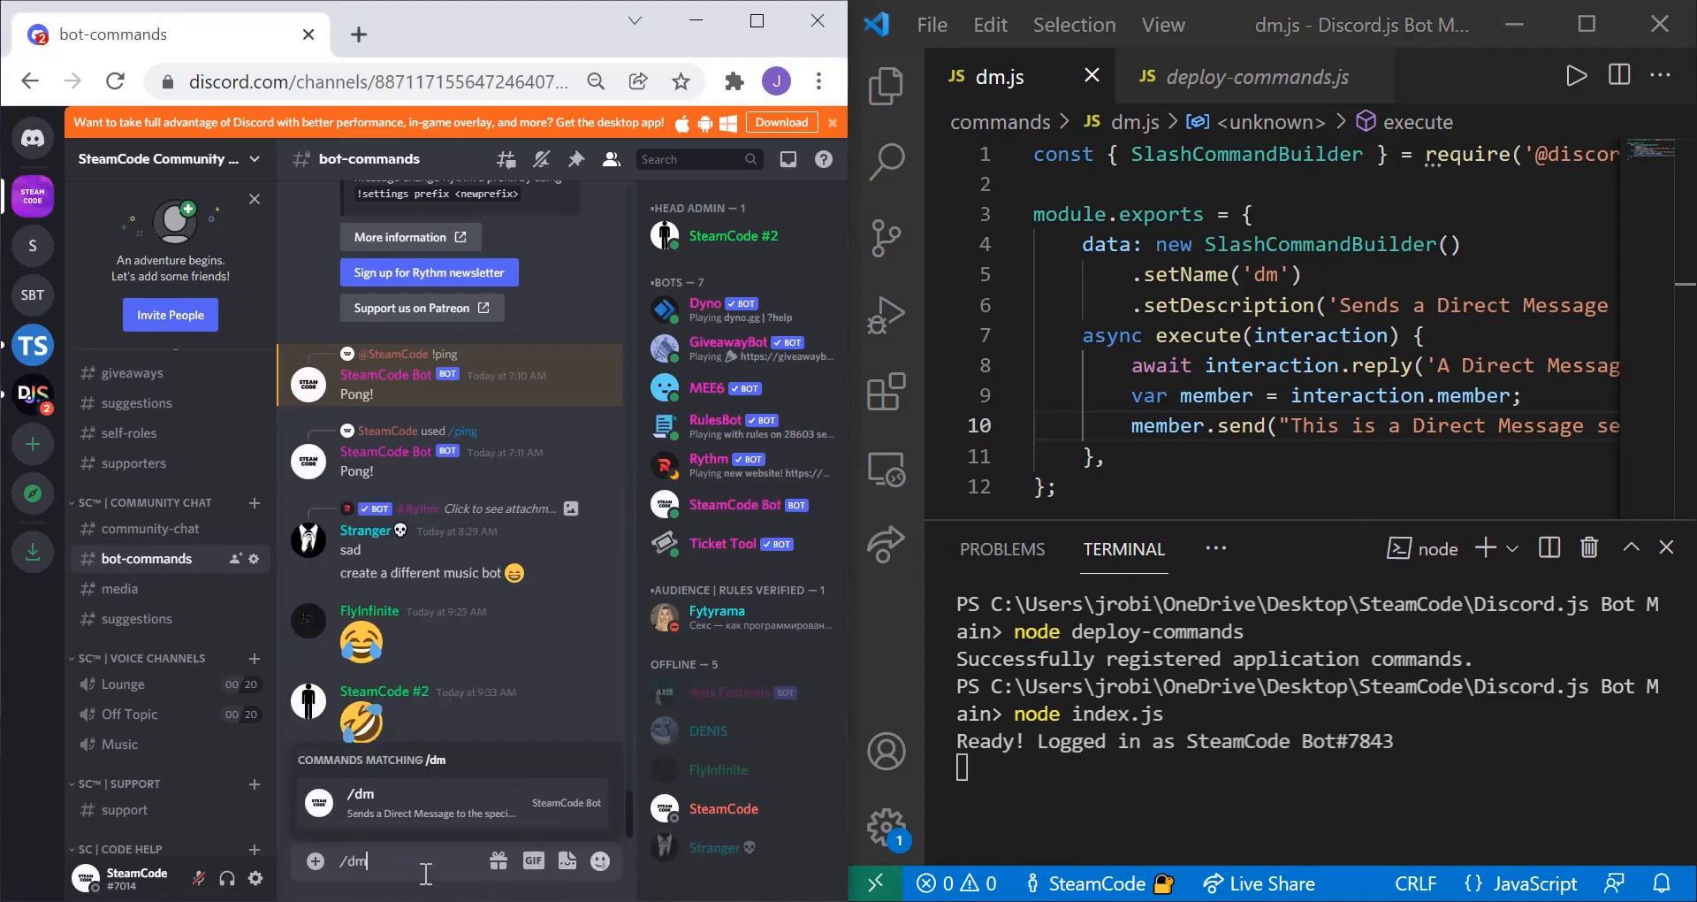
{"action": "key", "text": "Return"}
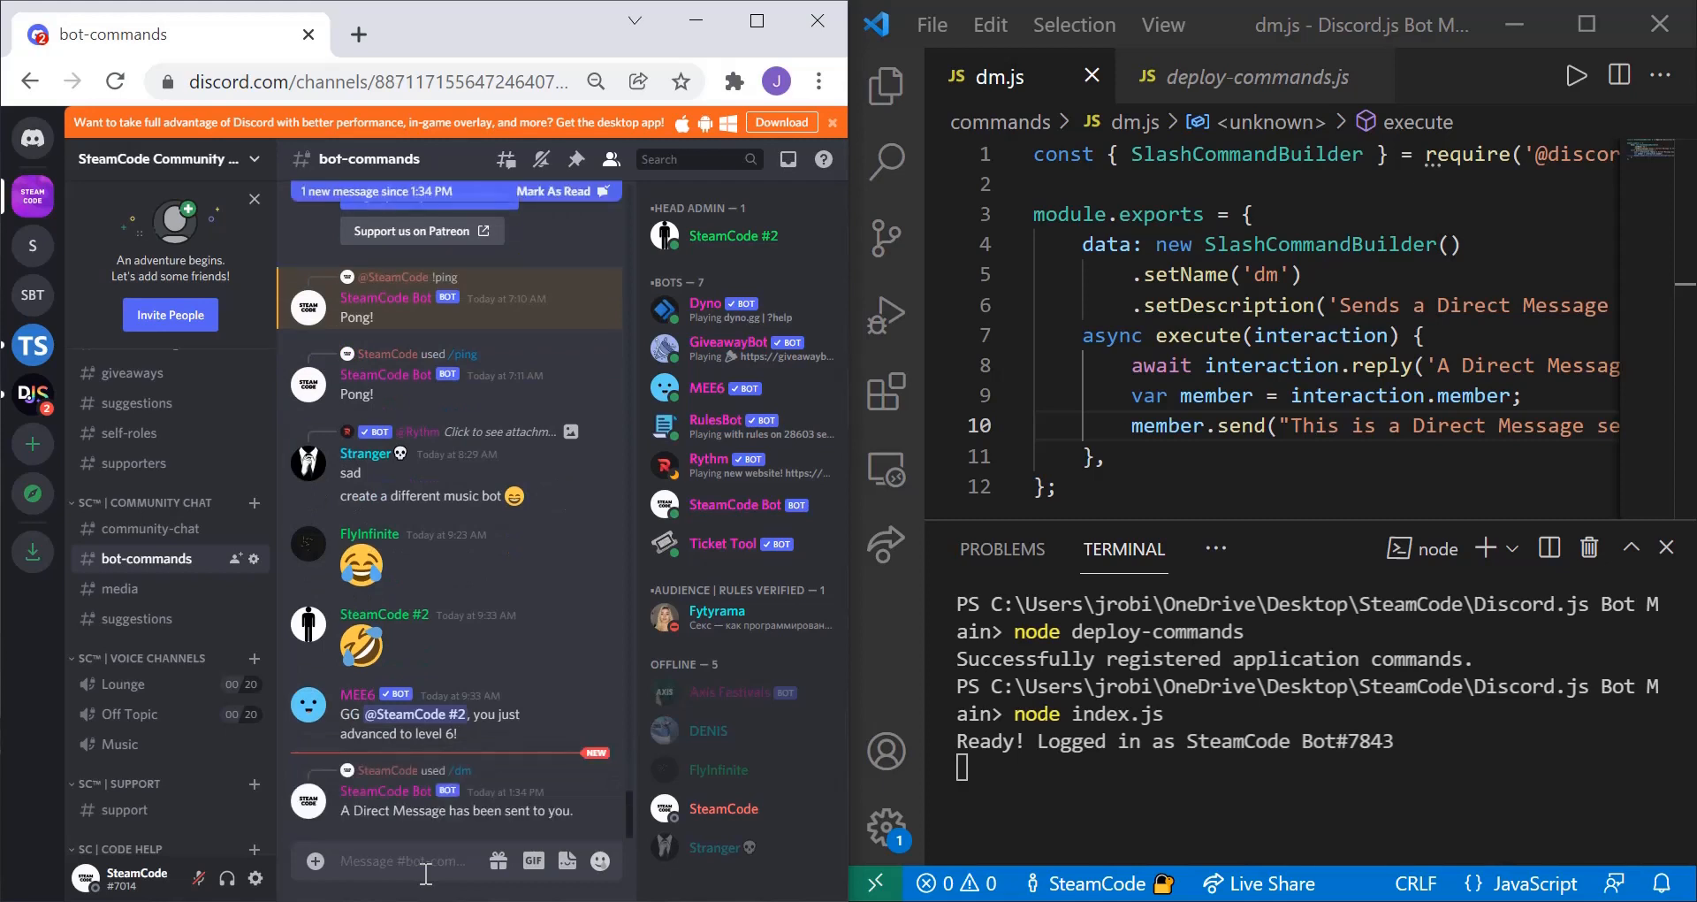
{"action": "mouse_move", "coordinate": [359, 817]}
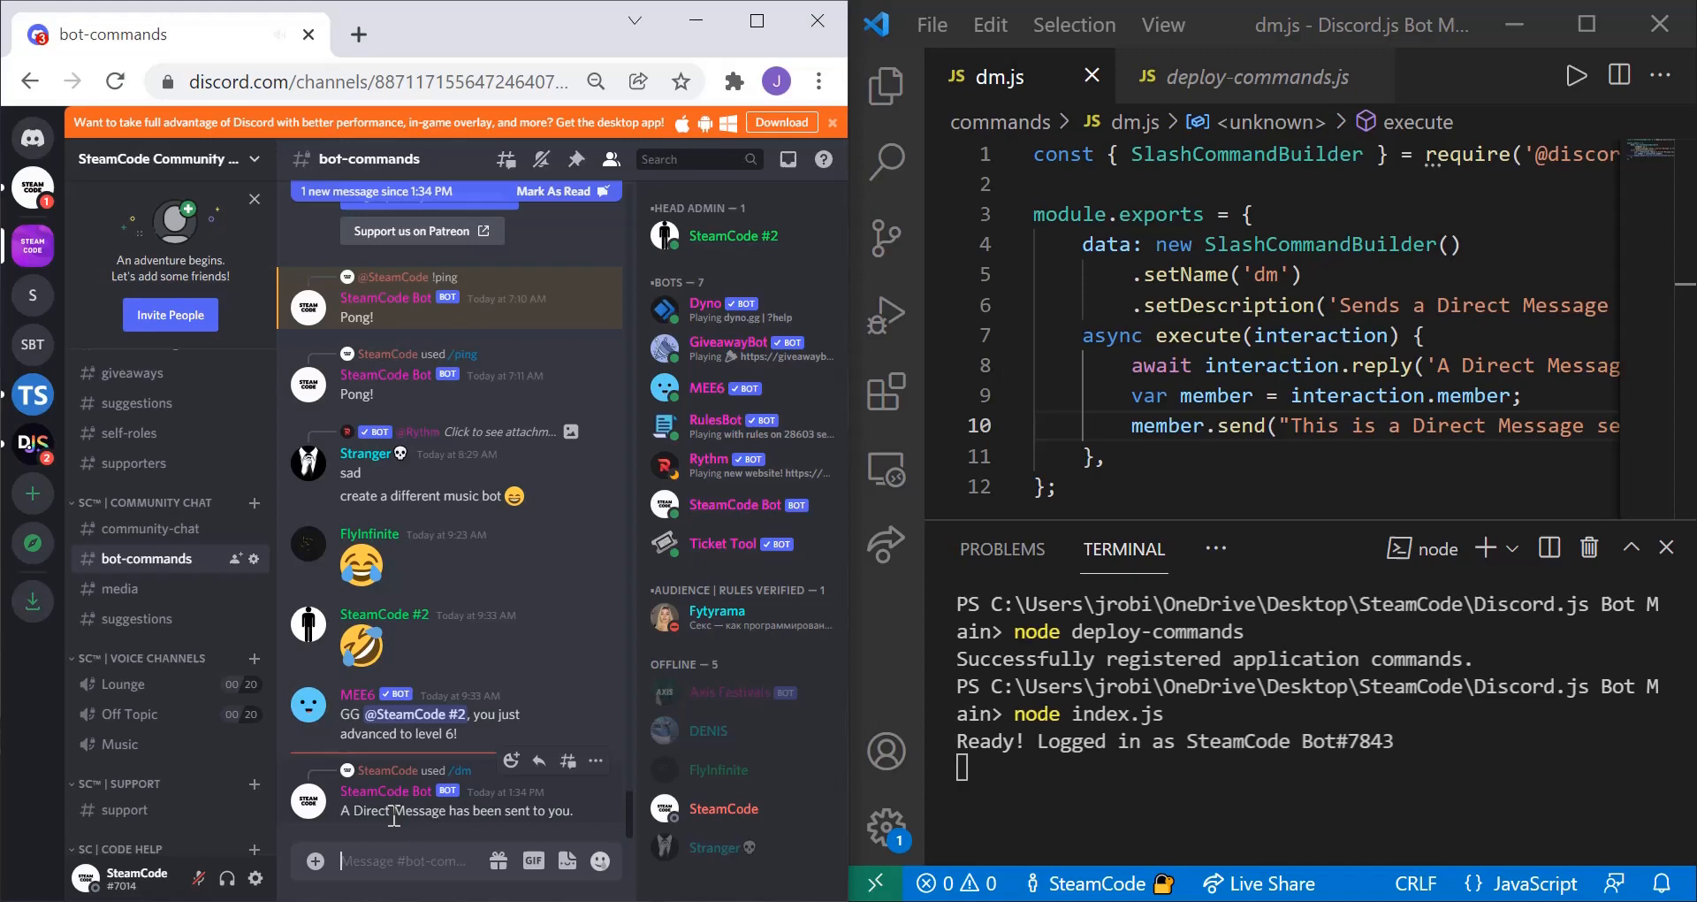
{"action": "mouse_move", "coordinate": [32, 185]}
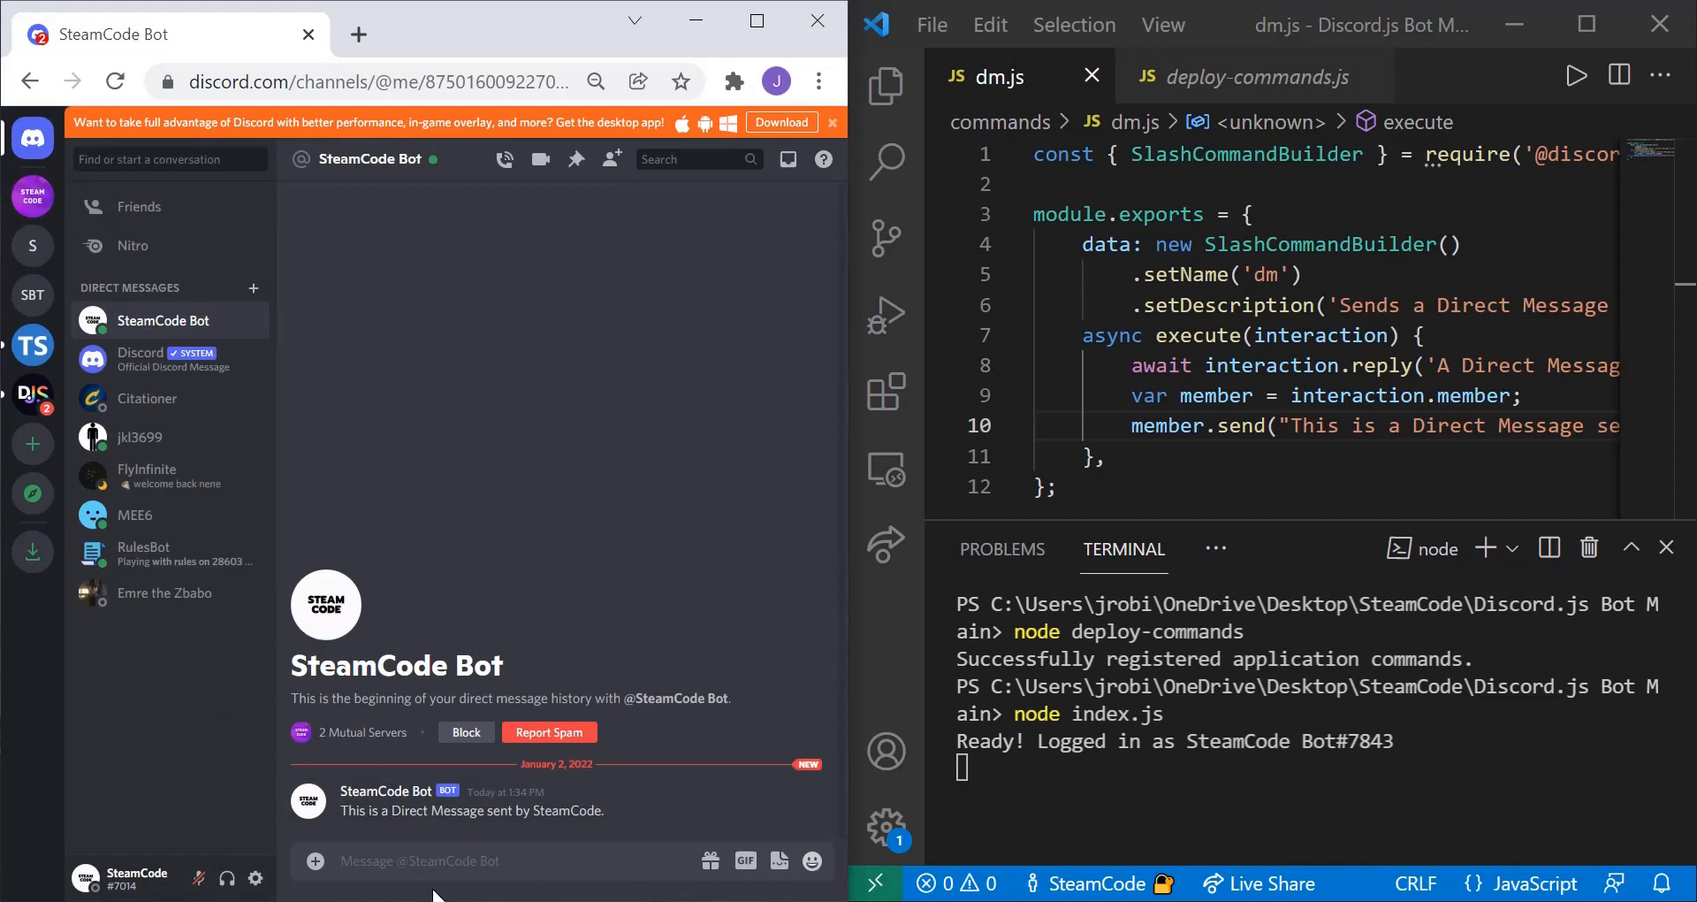
Reply 'Hello SteamCode Bot' in the direct messages with SteamCode Bot.
{"action": "type", "text": "Hello"}
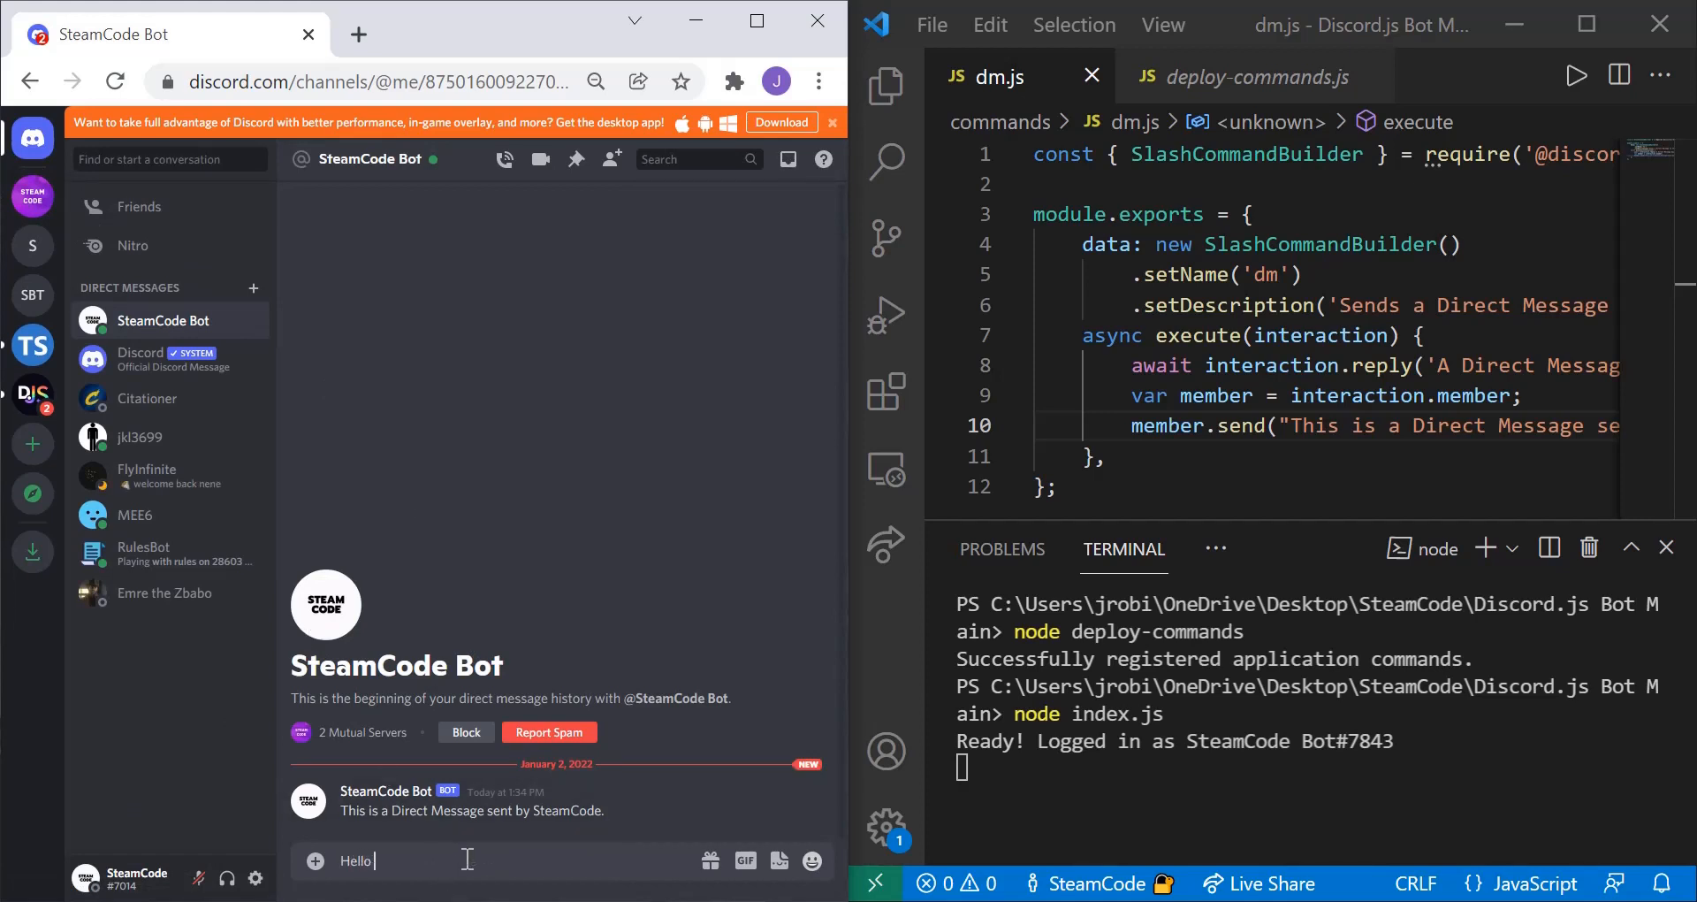
{"action": "type", "text": "SteamCode"}
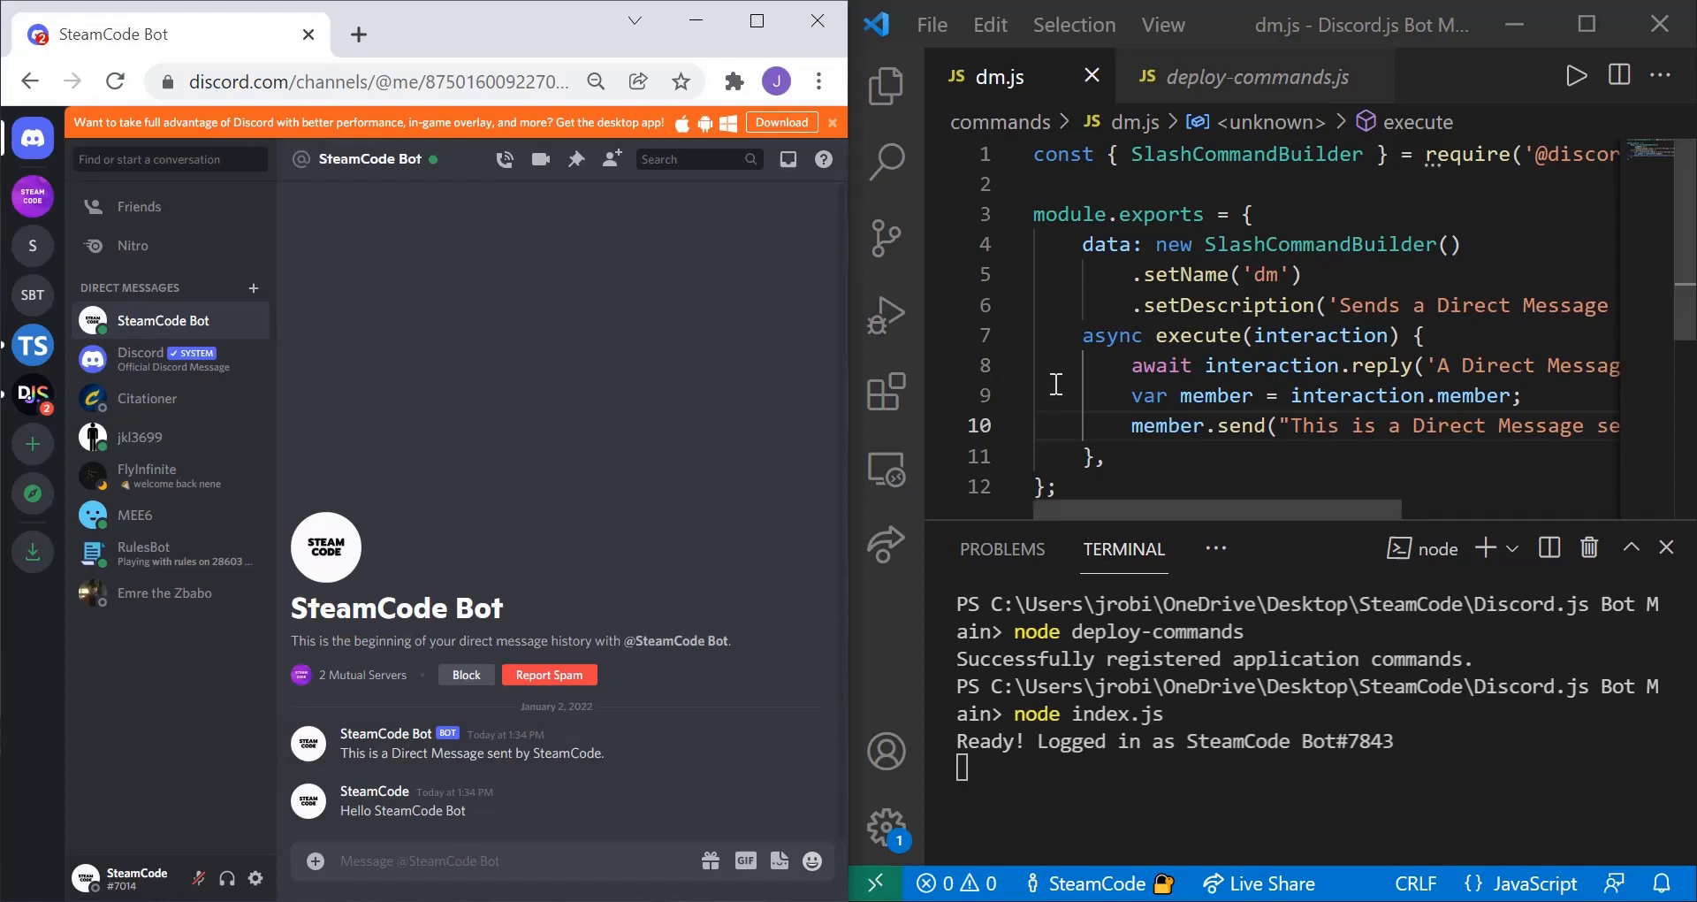
{"action": "mouse_move", "coordinate": [885, 315]}
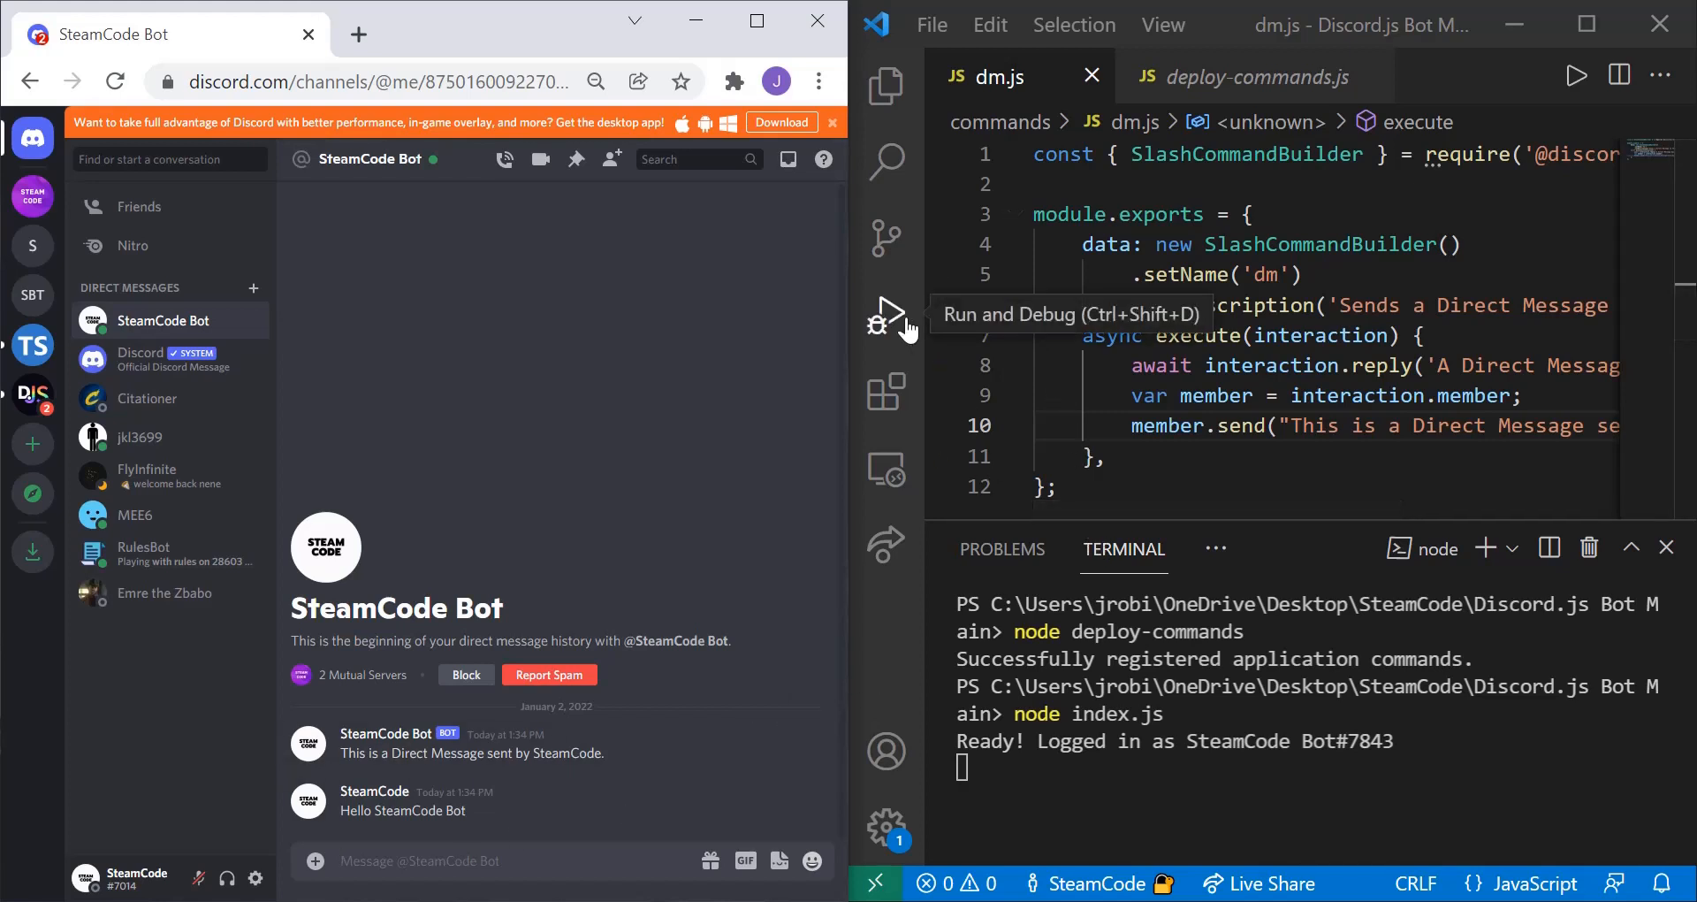
{"action": "mouse_move", "coordinate": [886, 320]}
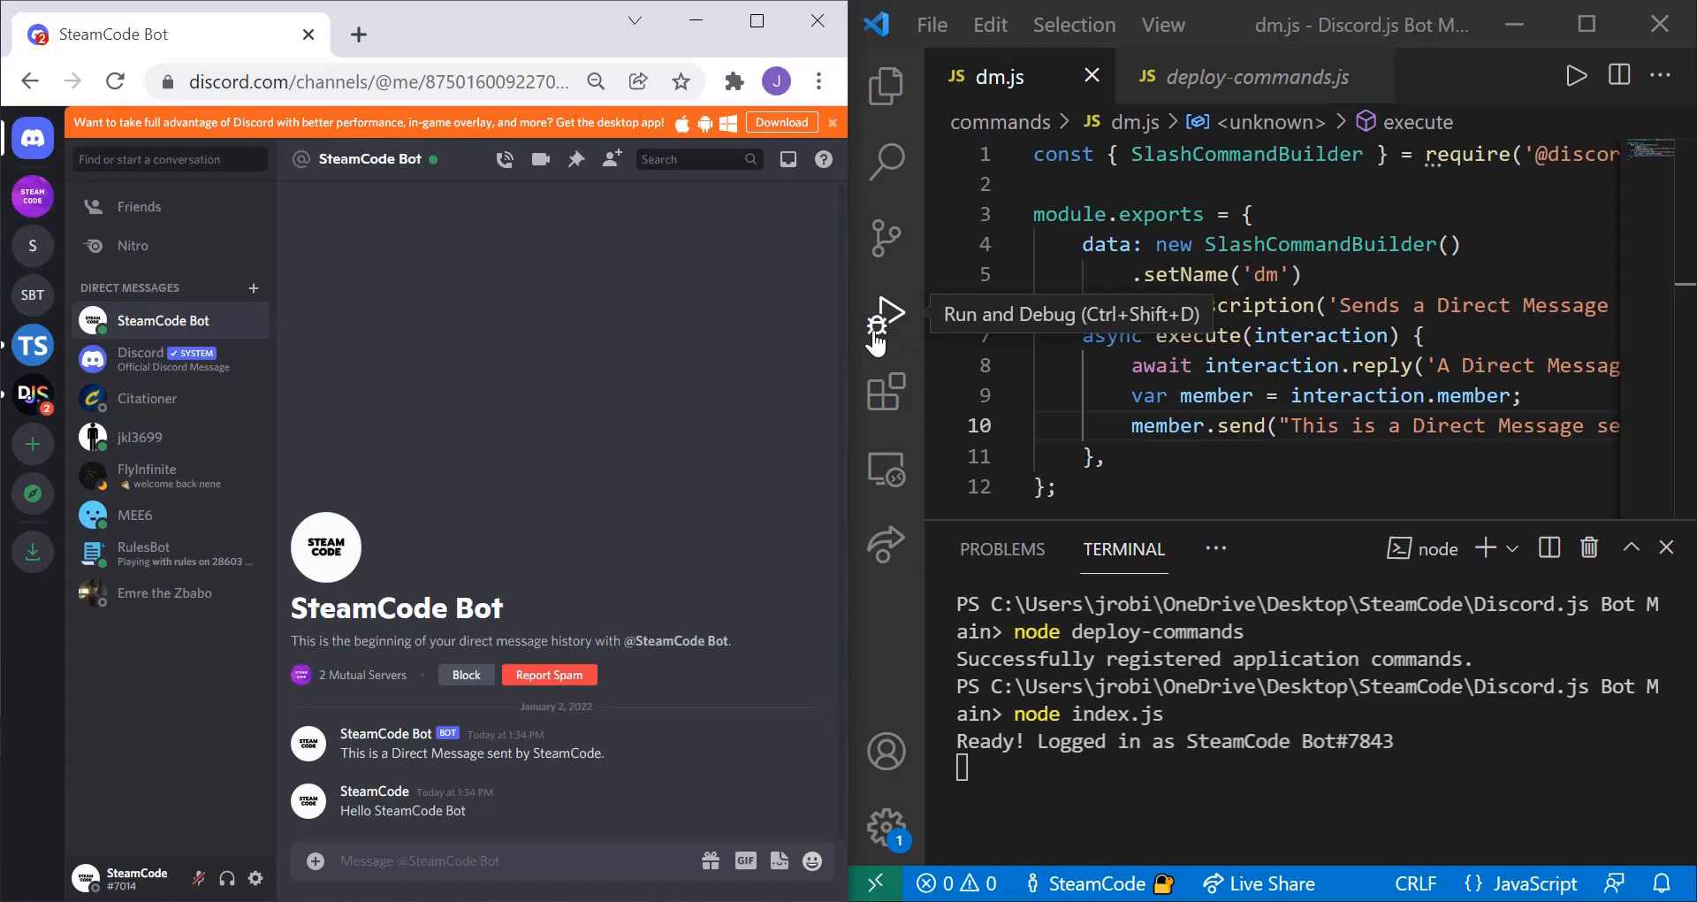
{"action": "mouse_move", "coordinate": [832, 387]}
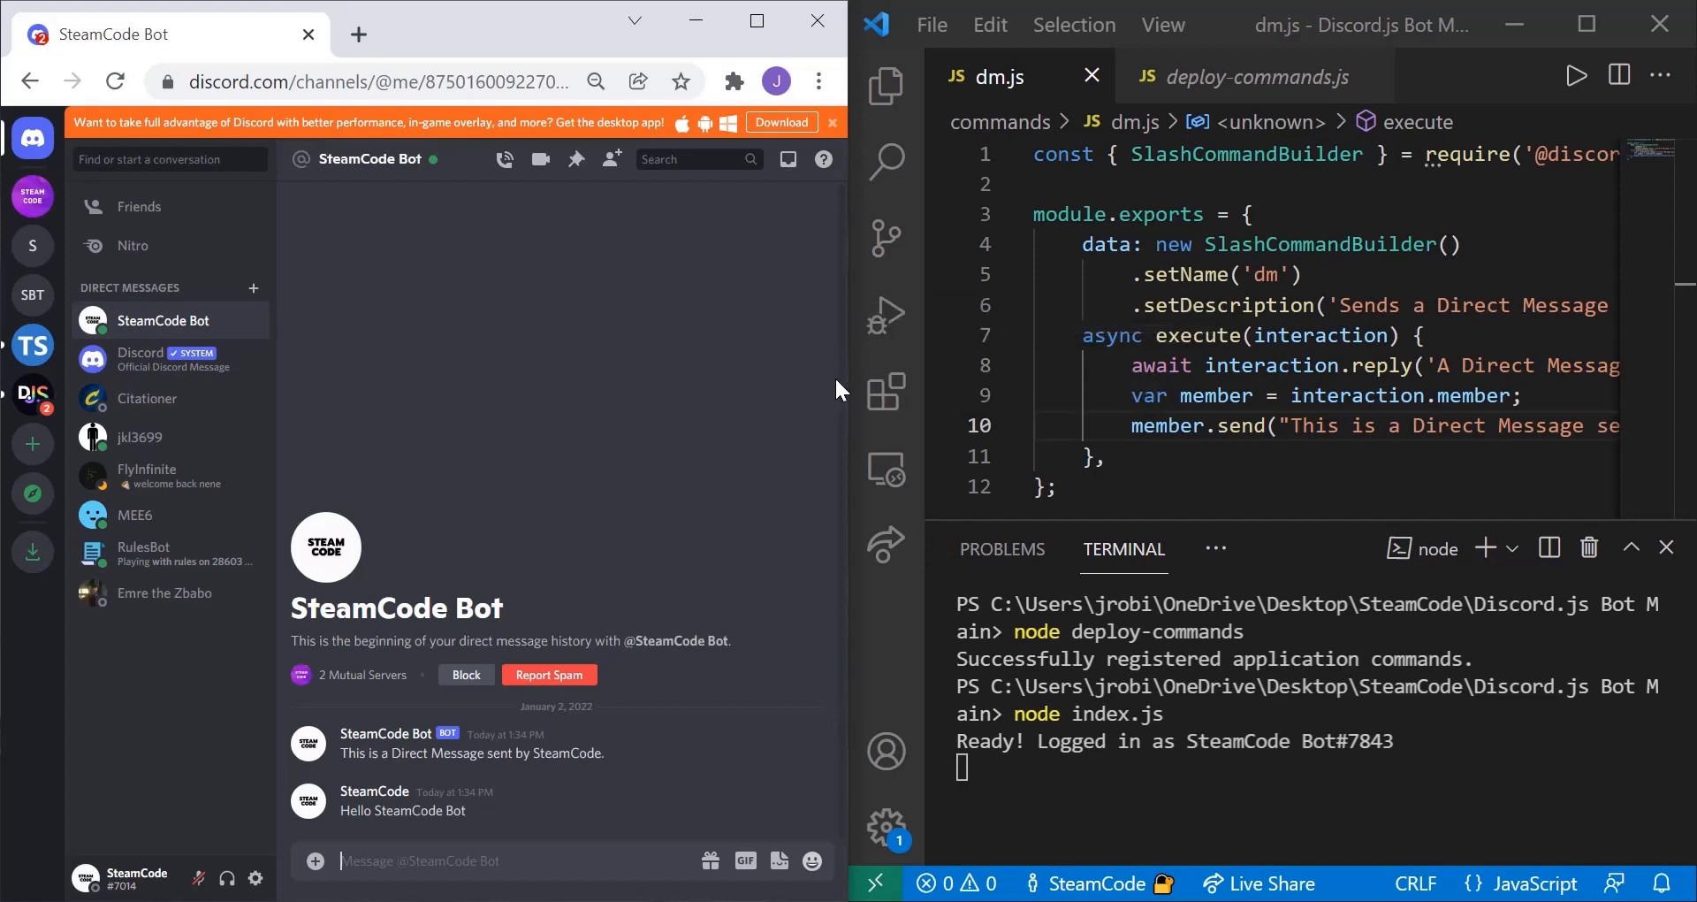
{"action": "mouse_move", "coordinate": [524, 368]}
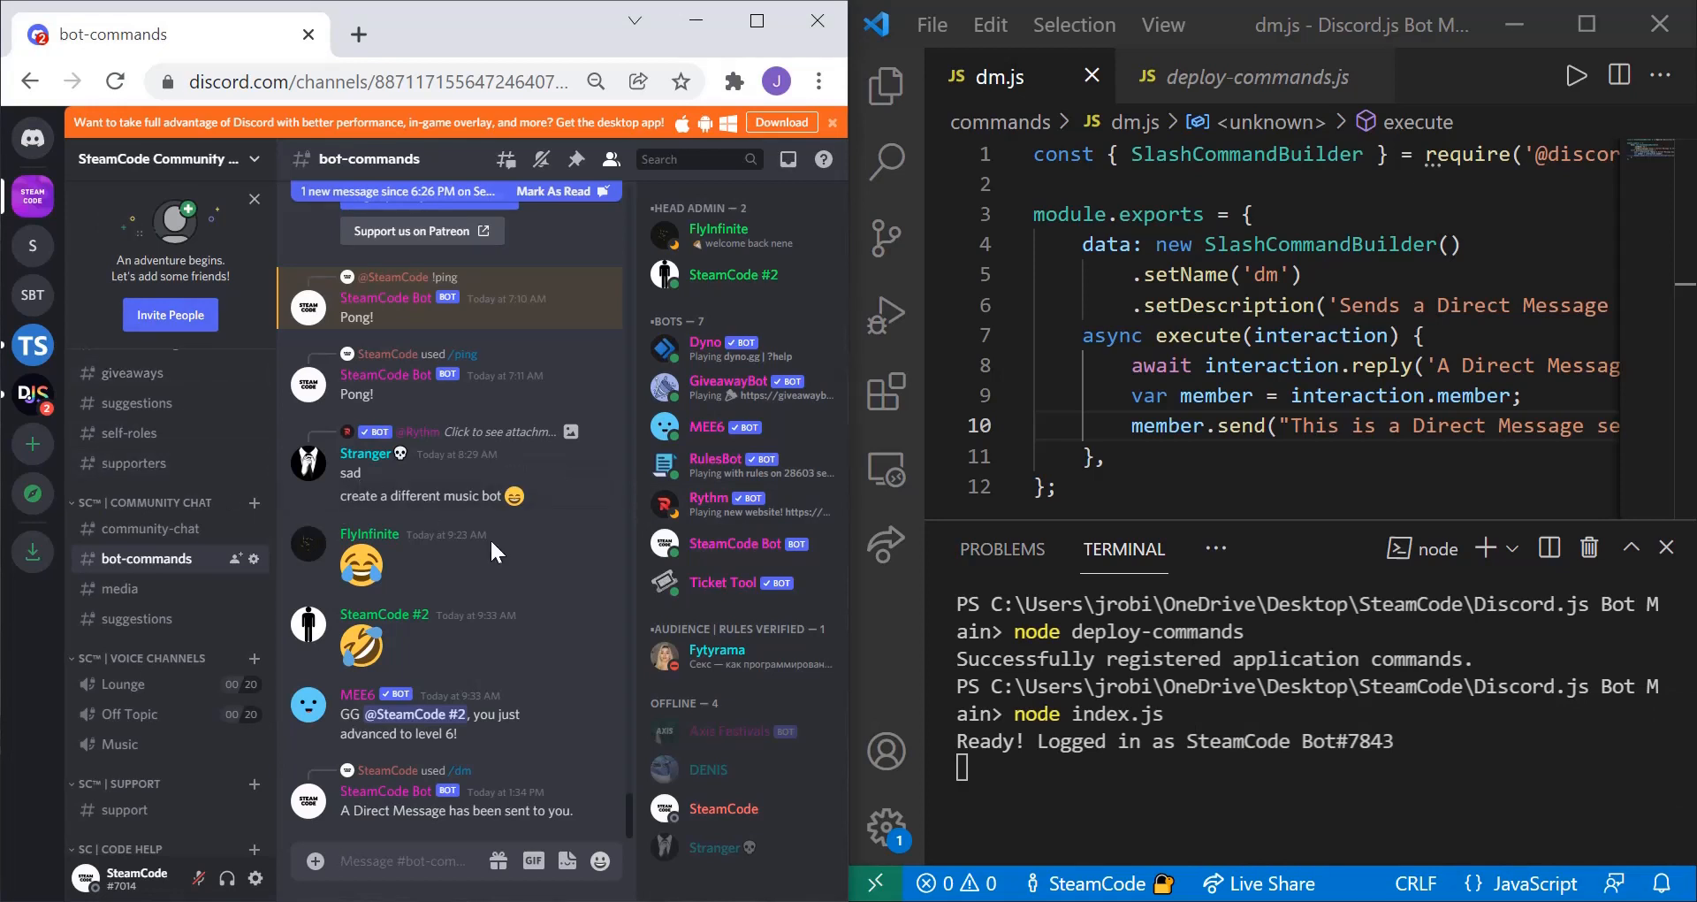
{"action": "mouse_move", "coordinate": [546, 551]}
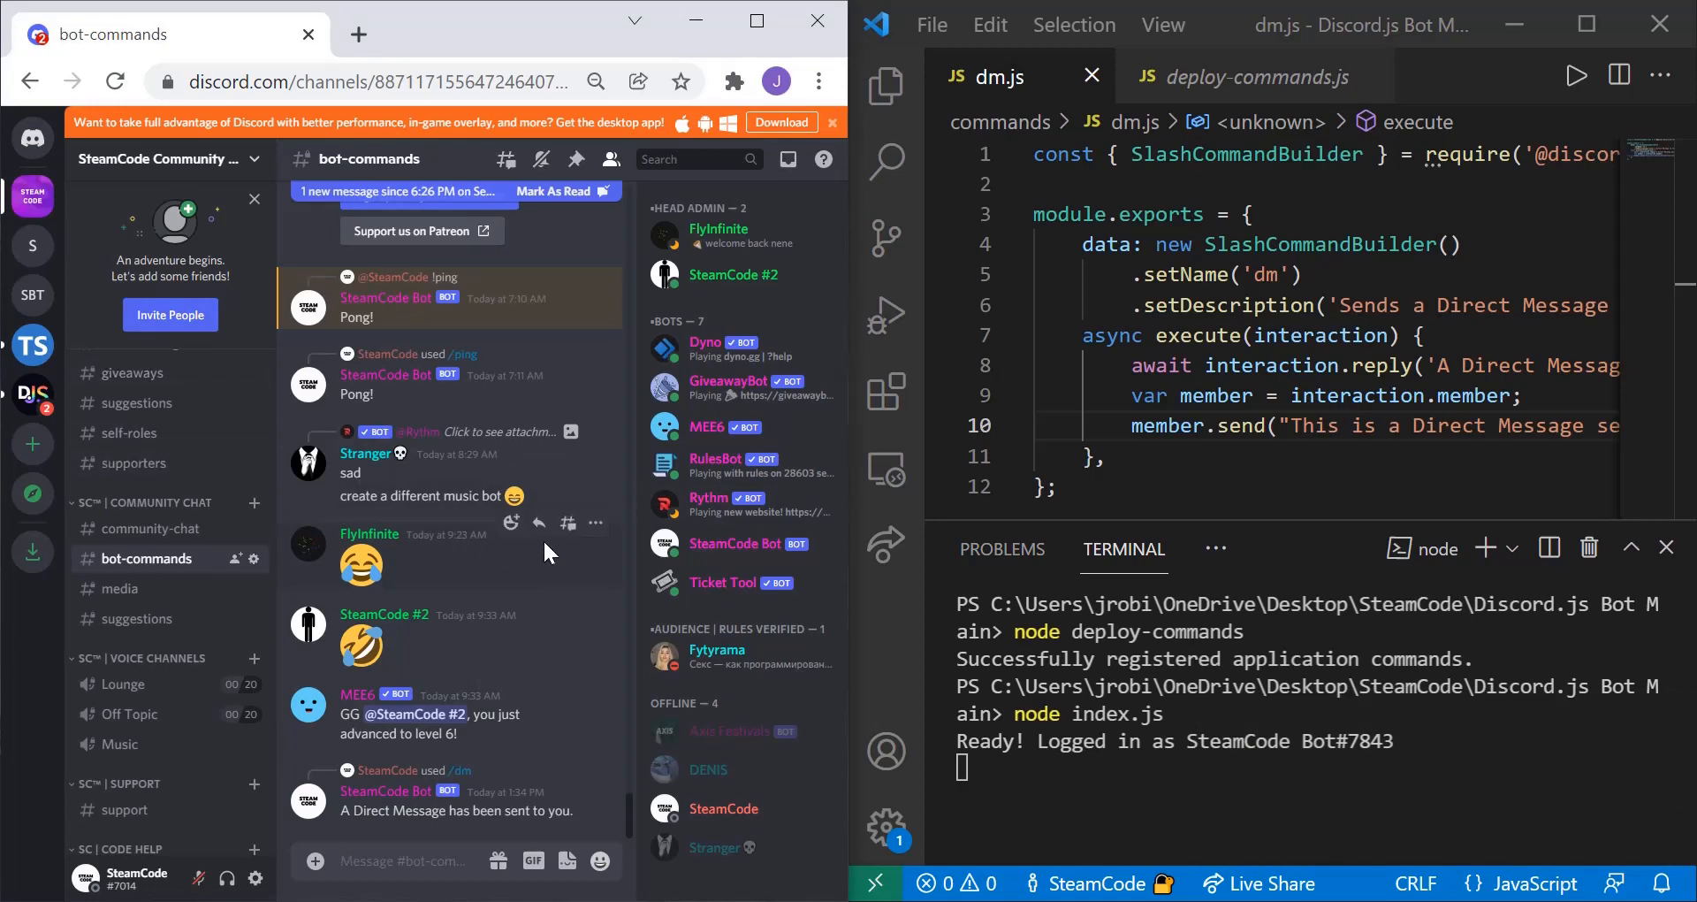